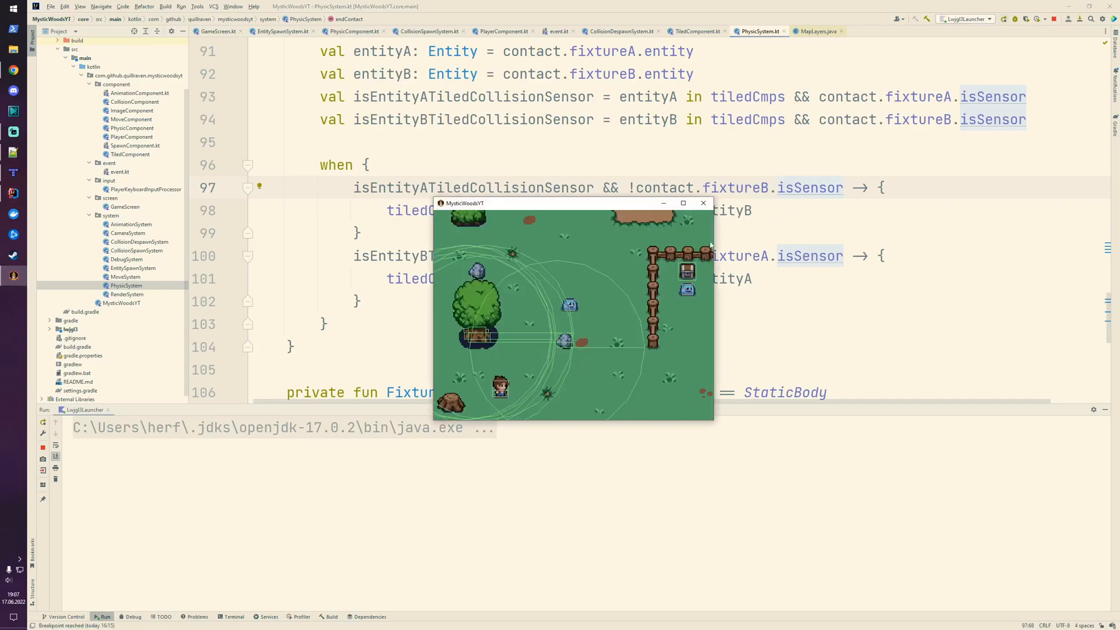
- Maximize the MysticWoodsYT game window and walk the hero left across the forest map
{"action": "left_click", "coordinate": [683, 203]}
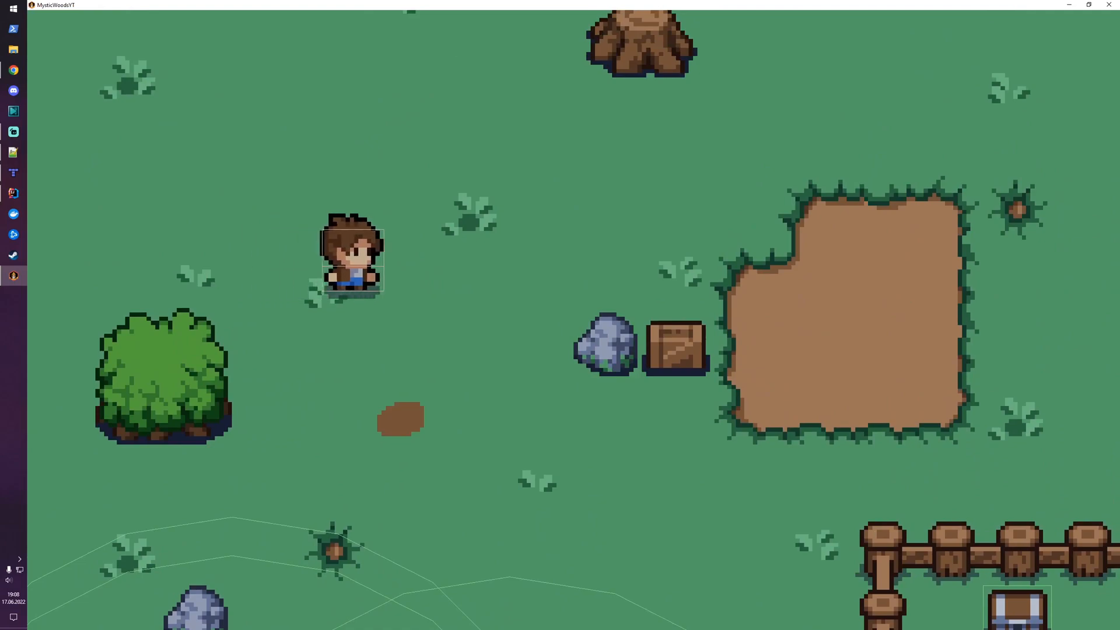
{"action": "key", "text": "Left"}
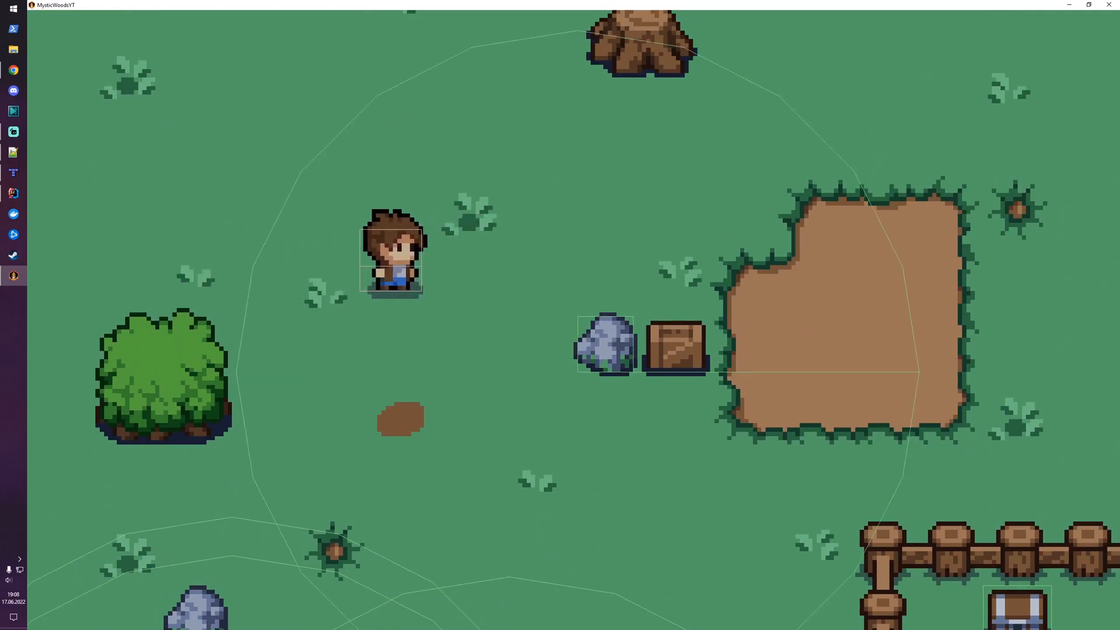
{"action": "key", "text": "Left"}
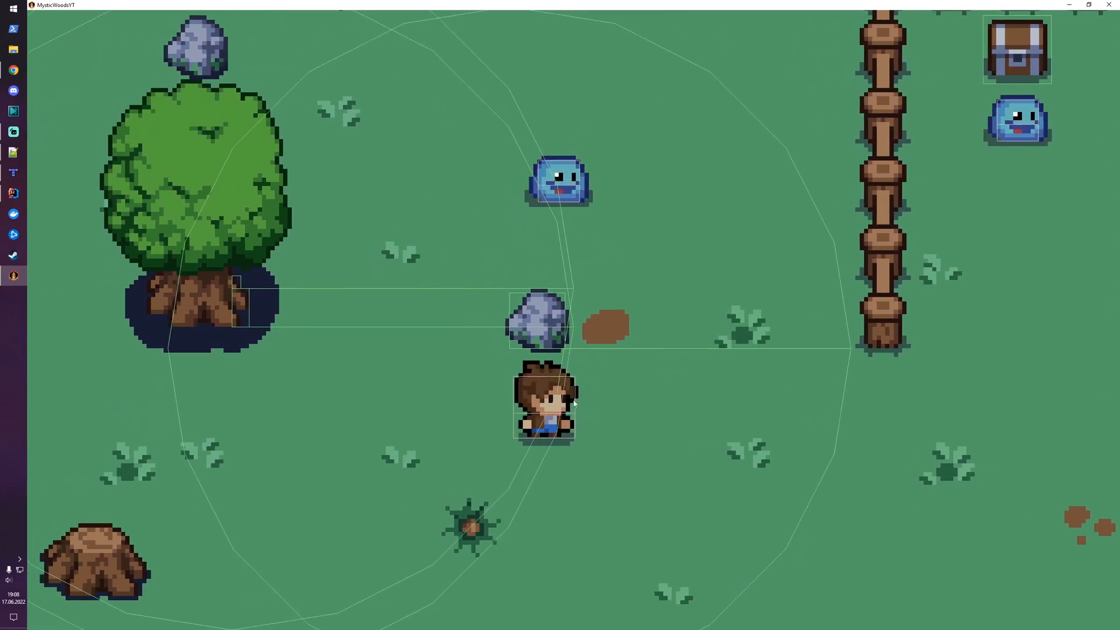
{"action": "mouse_move", "coordinate": [241, 419]}
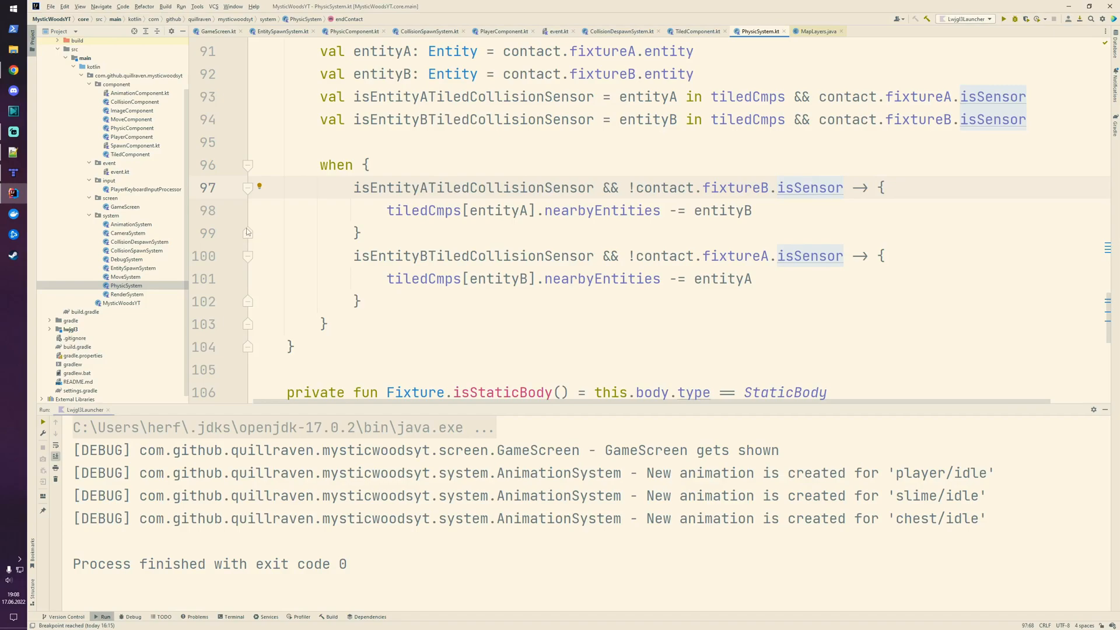
{"action": "mouse_move", "coordinate": [238, 218]}
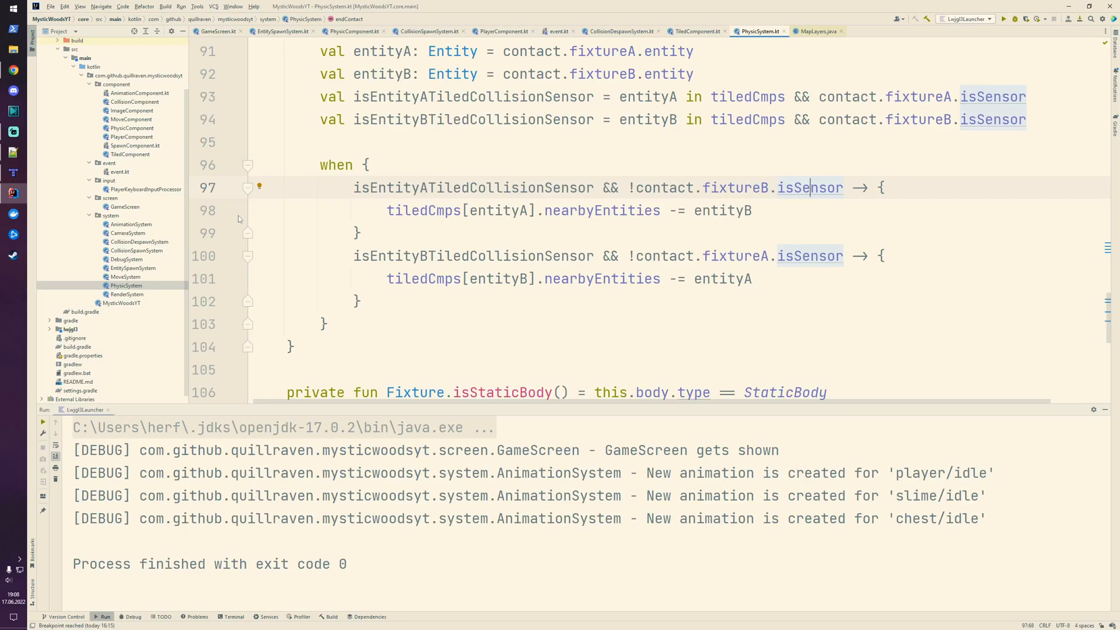
{"action": "mouse_move", "coordinate": [170, 60]}
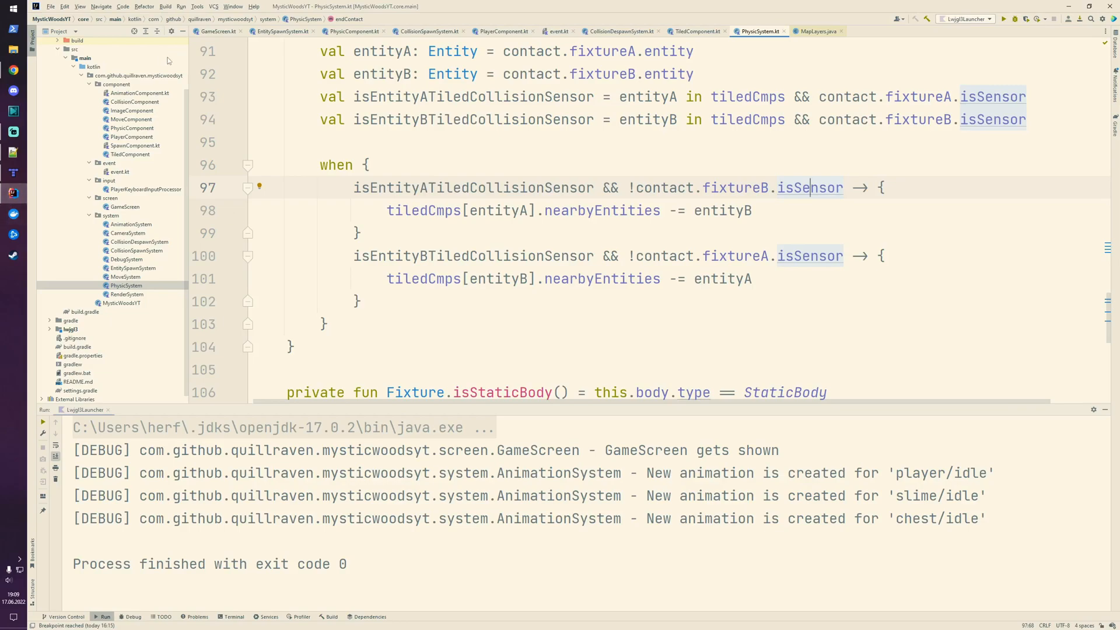
- Create an 'actor' package under mysticwoodsyt and start a new Kotlin class in it
{"action": "left_click", "coordinate": [139, 76]}
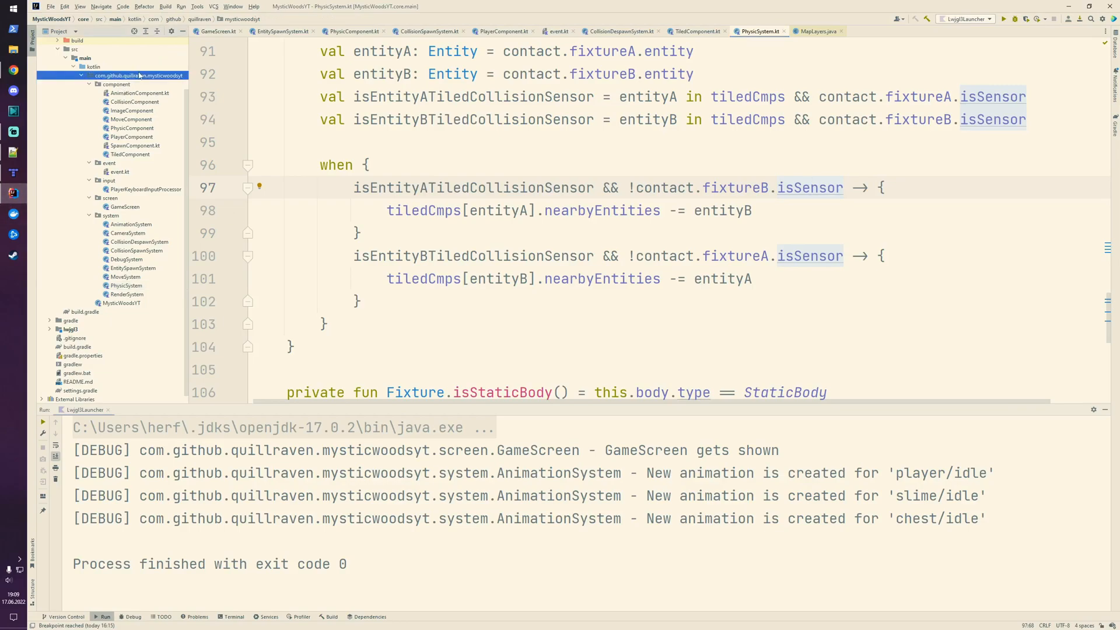
{"action": "right_click", "coordinate": [139, 75]}
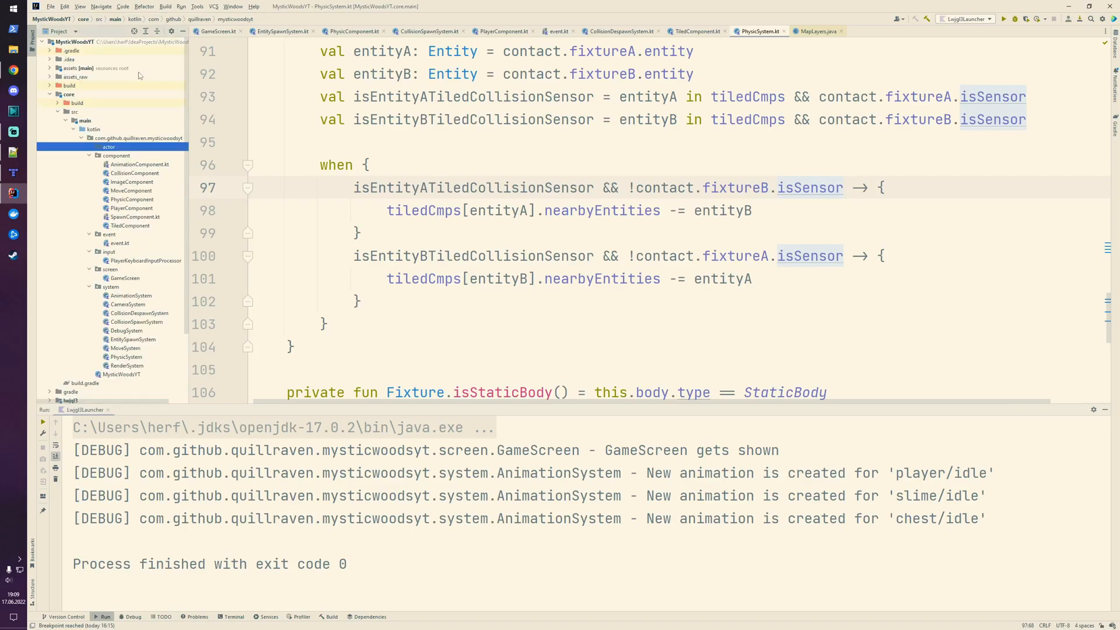
{"action": "right_click", "coordinate": [108, 147]}
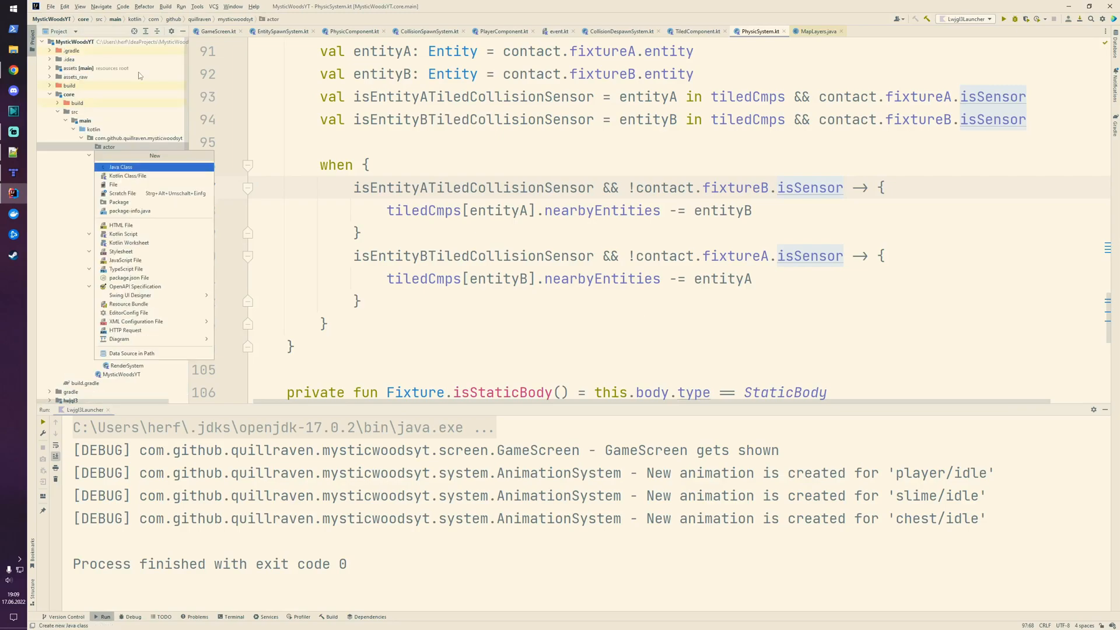
{"action": "left_click", "coordinate": [128, 176]}
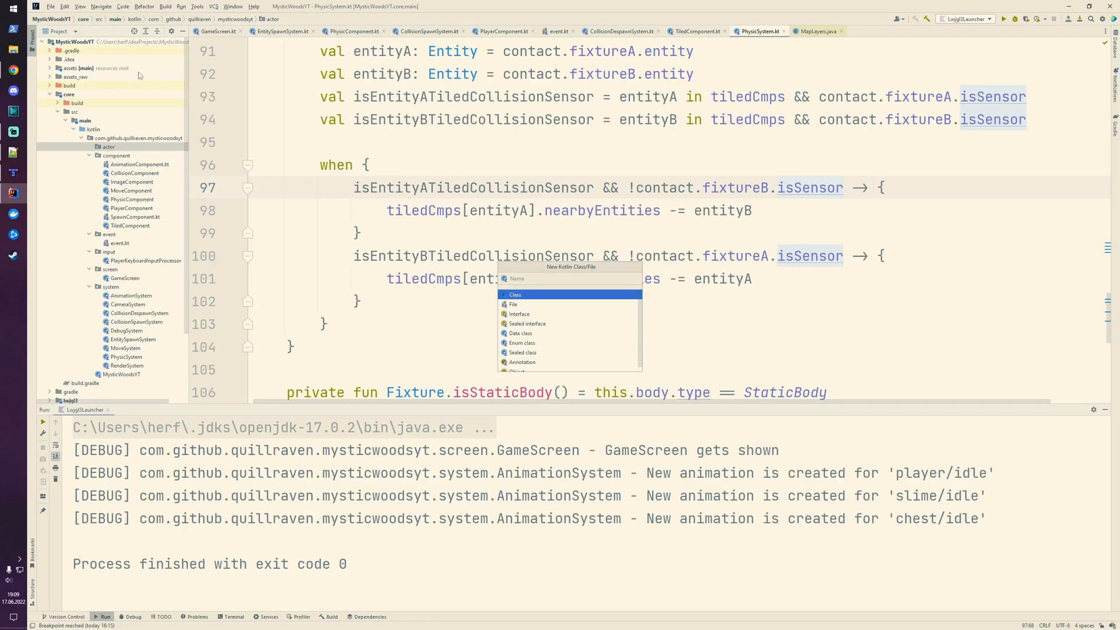
- Name the class FlipImage, extend the scene2d Image(), and add 'var flipX = false'
{"action": "type", "text": "Fil"}
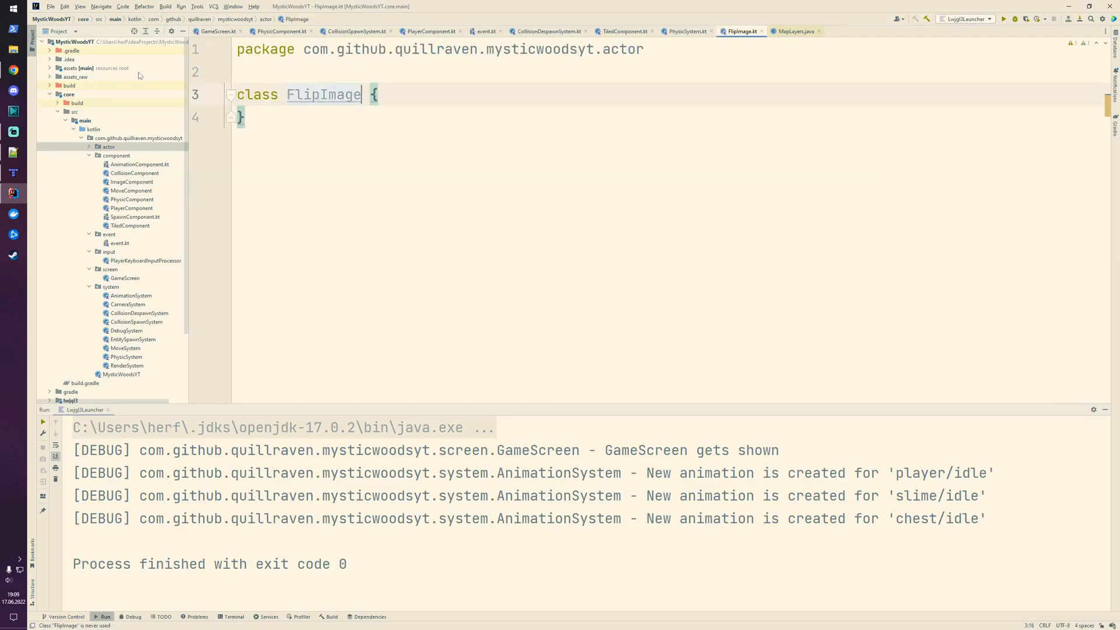
{"action": "type", "text": ": Ima"}
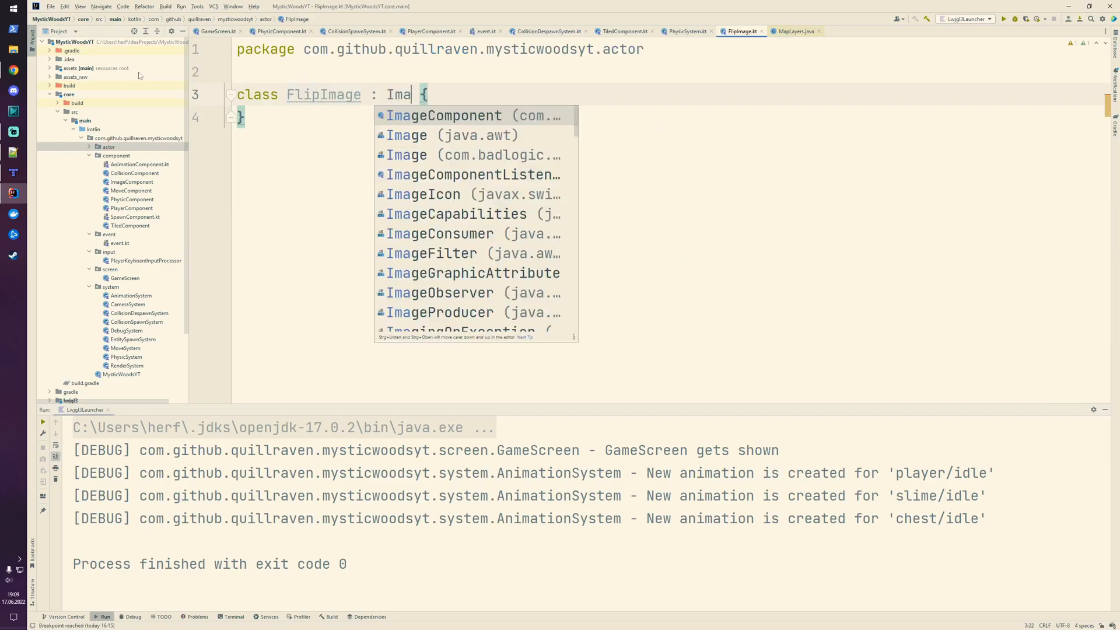
{"action": "key", "text": "Escape"}
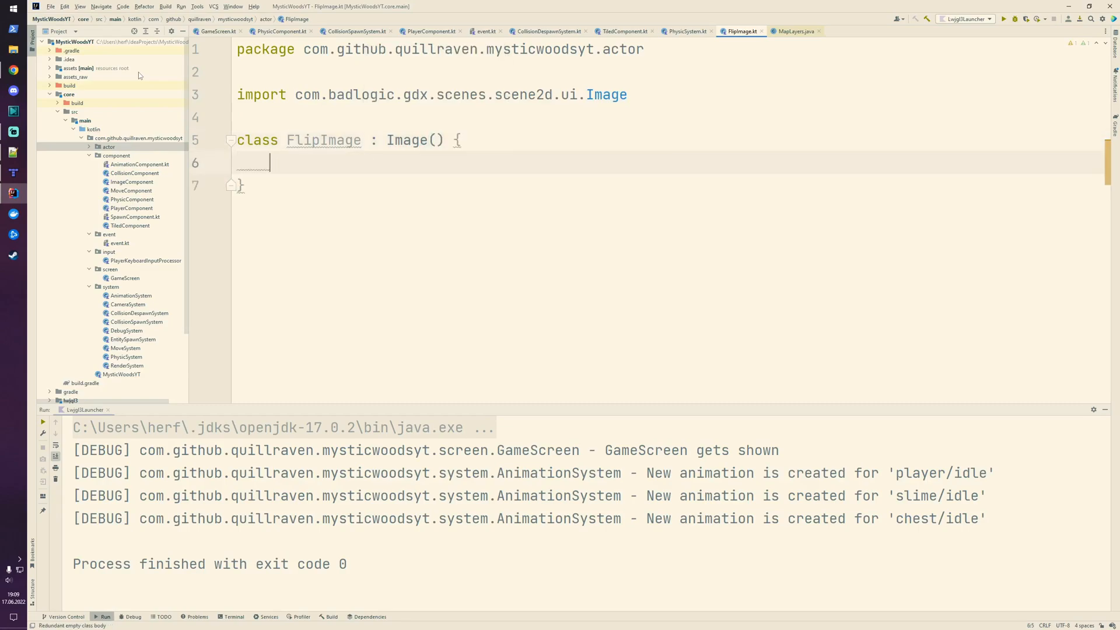
{"action": "type", "text": "var flip"}
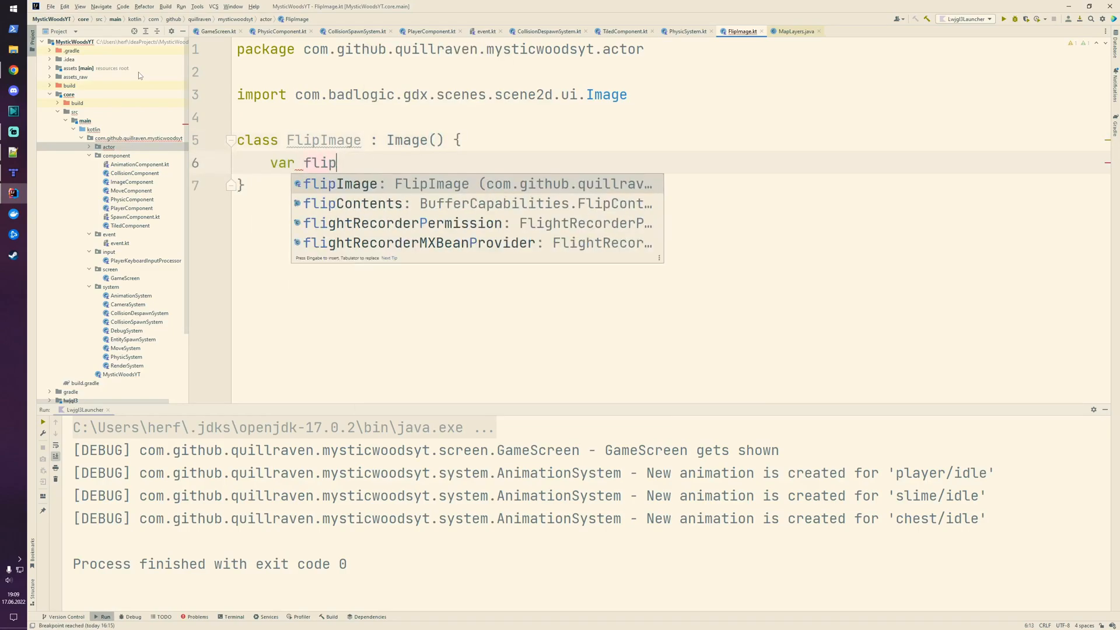
{"action": "type", "text": "X ="}
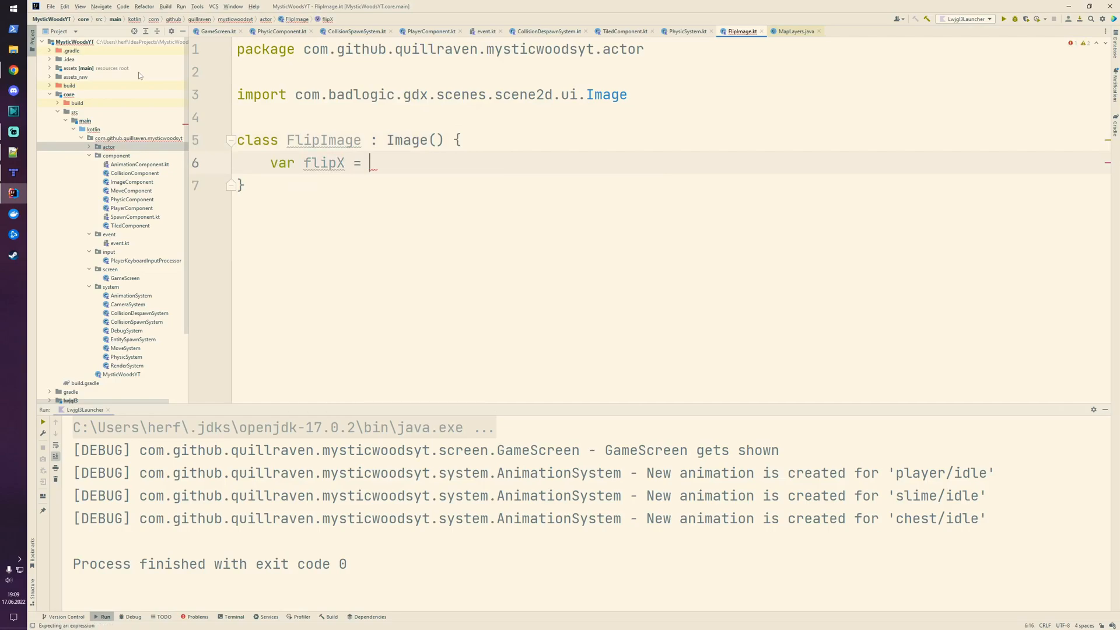
{"action": "type", "text": "false"}
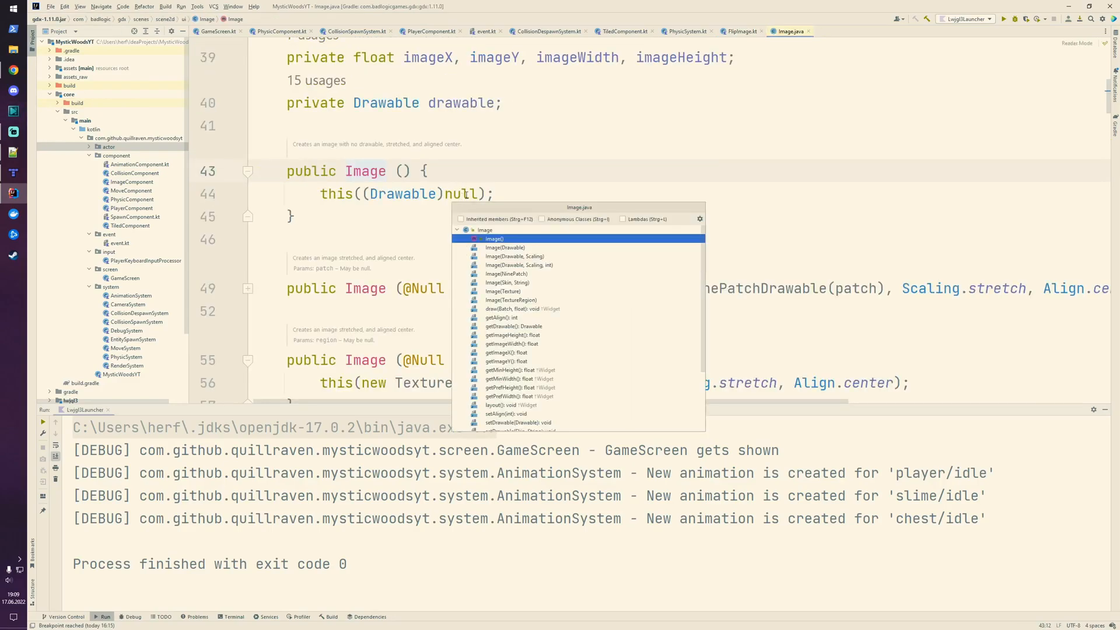
- Find and read the draw method in Image.java, then return to FlipImage
{"action": "type", "text": "draw"}
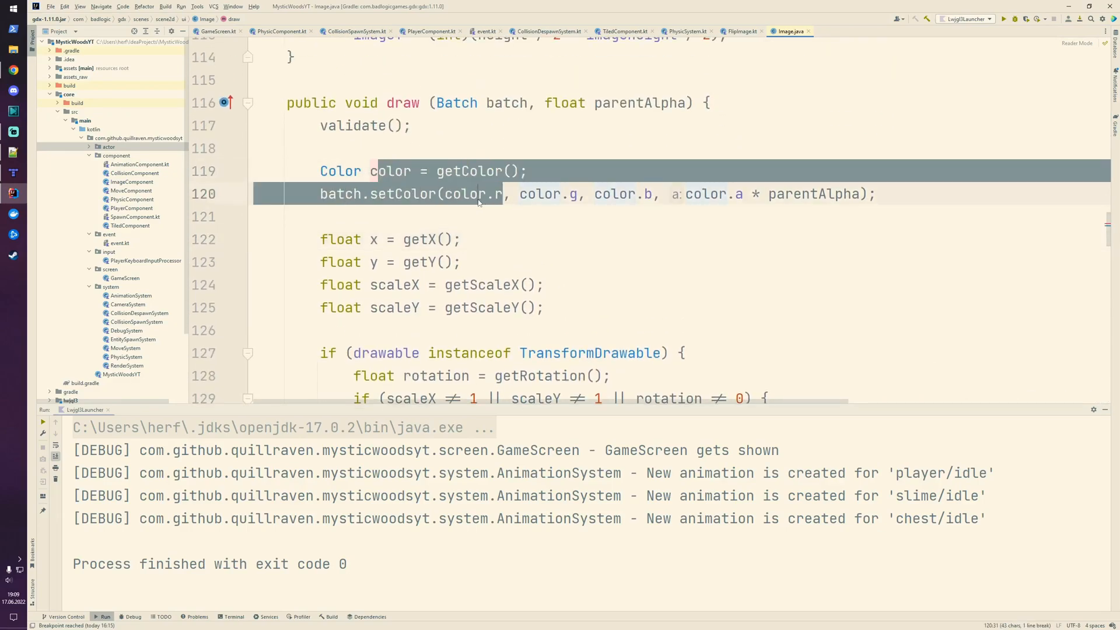
{"action": "scroll", "scroll_direction": "down", "scroll_amount": 3}
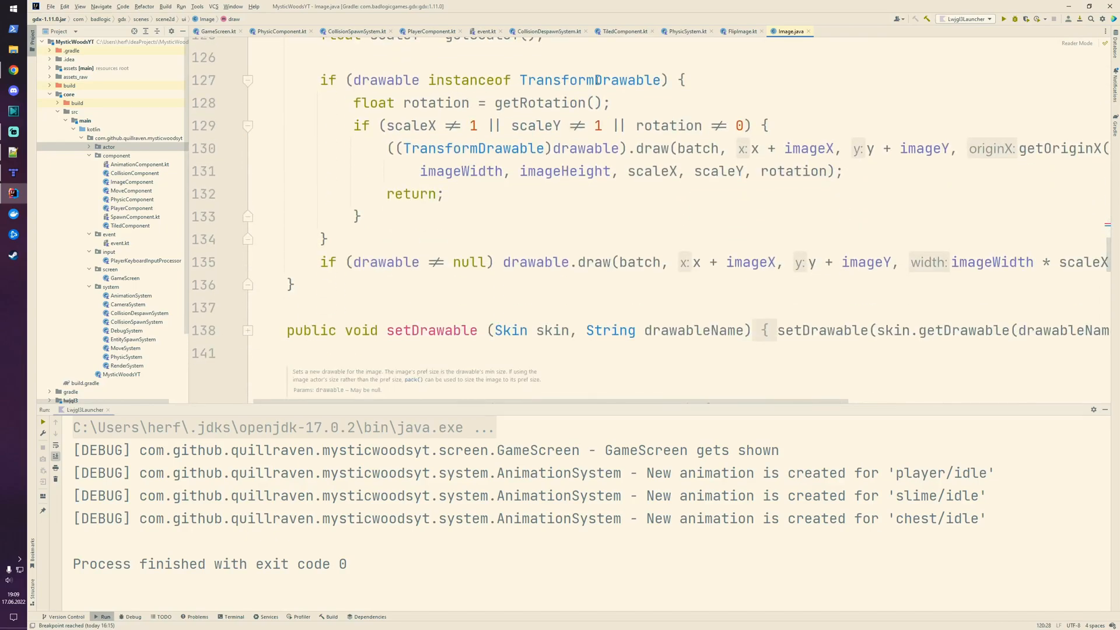
{"action": "double_click", "coordinate": [590, 80]}
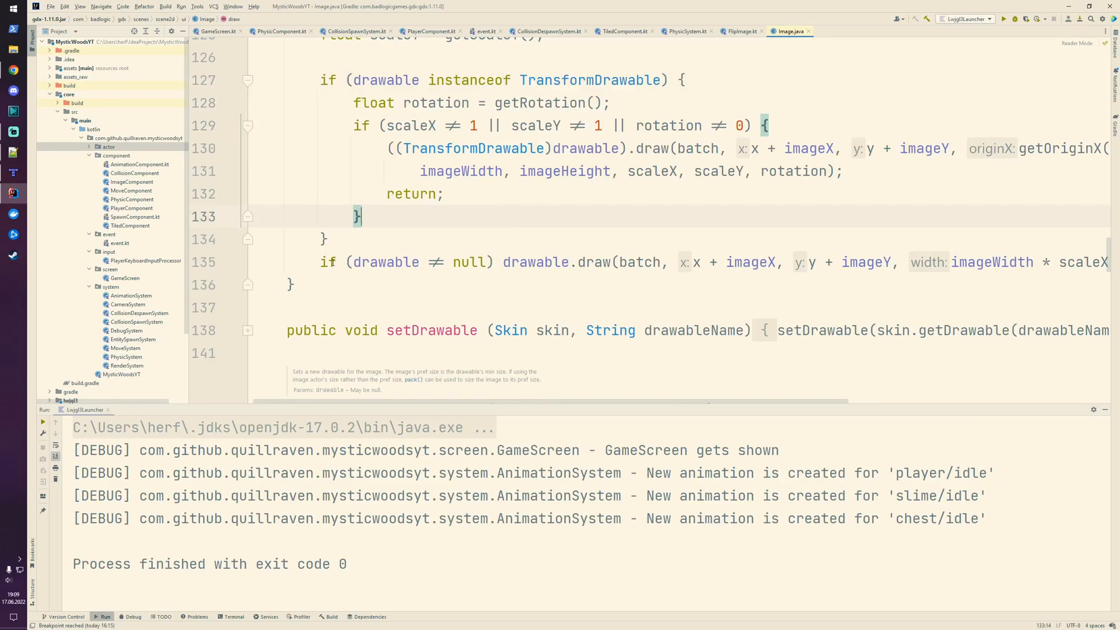
{"action": "left_click", "coordinate": [535, 261]}
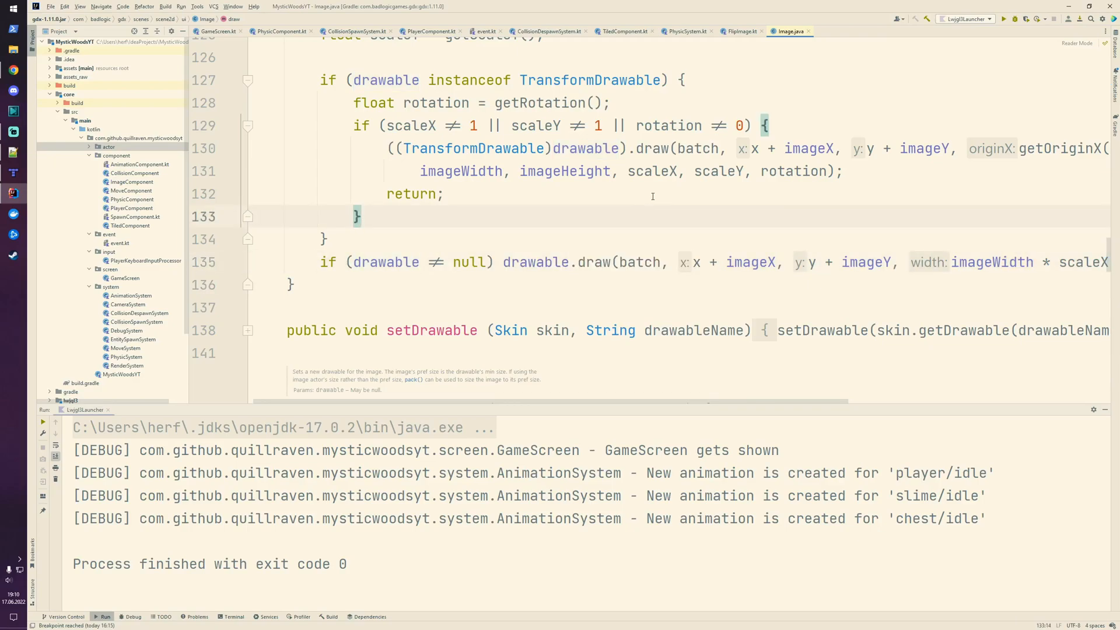
{"action": "scroll", "scroll_direction": "up", "scroll_amount": 3}
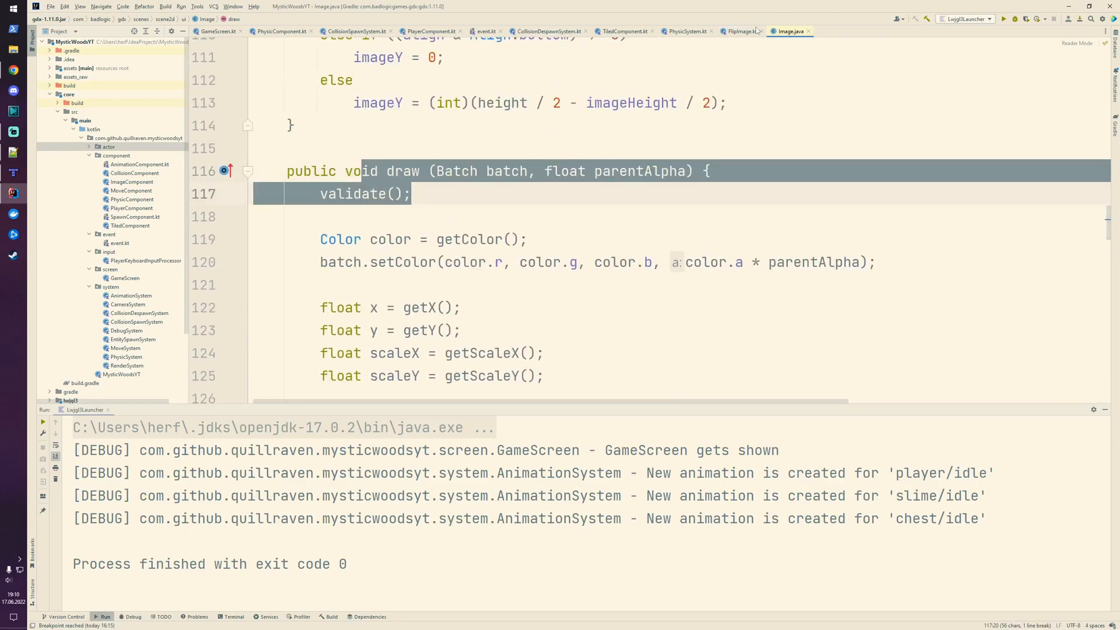
{"action": "left_click", "coordinate": [739, 31]}
{"action": "type", "text": "draw"}
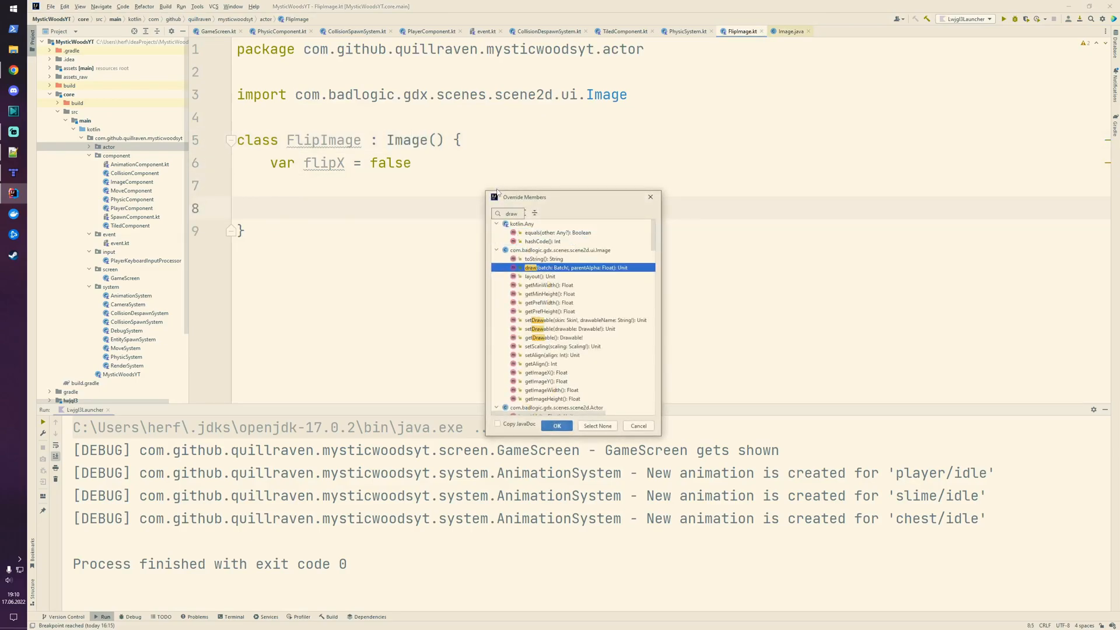
- Override draw in FlipImage, compare with Image's draw, and remove the super.draw call
{"action": "left_click", "coordinate": [556, 426]}
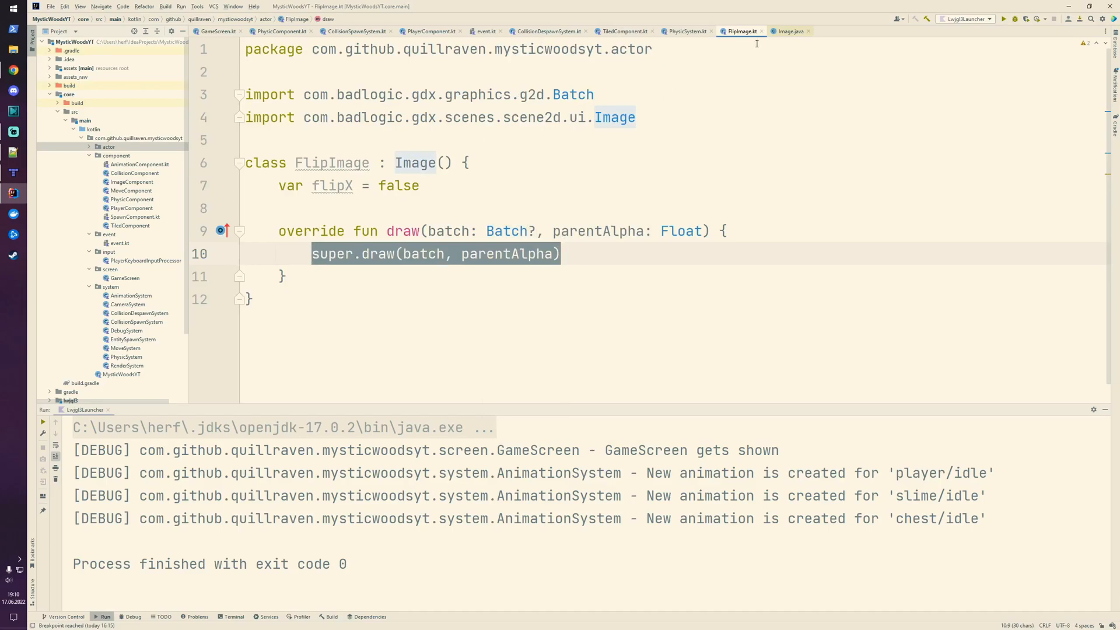
{"action": "left_click", "coordinate": [788, 31]}
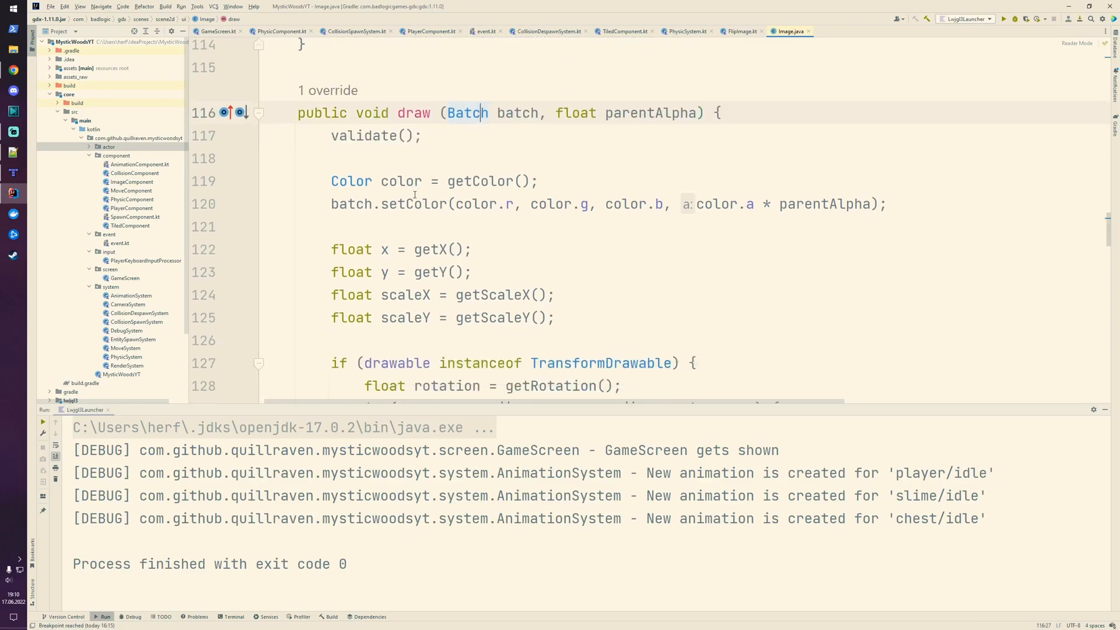
{"action": "scroll", "scroll_direction": "up", "scroll_amount": 3}
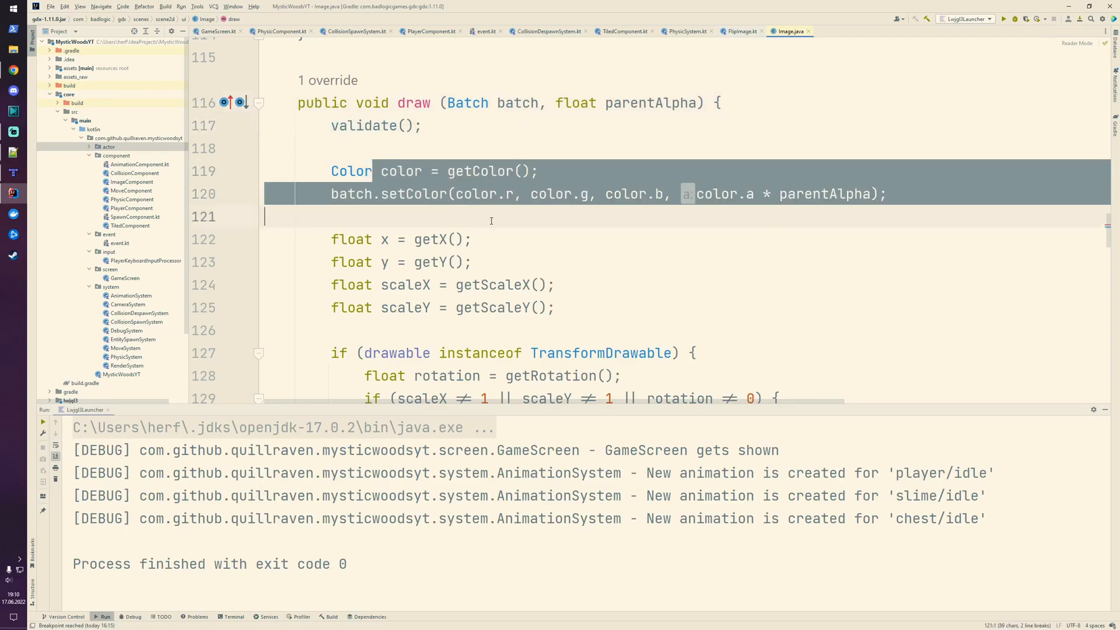
{"action": "left_click", "coordinate": [741, 31]}
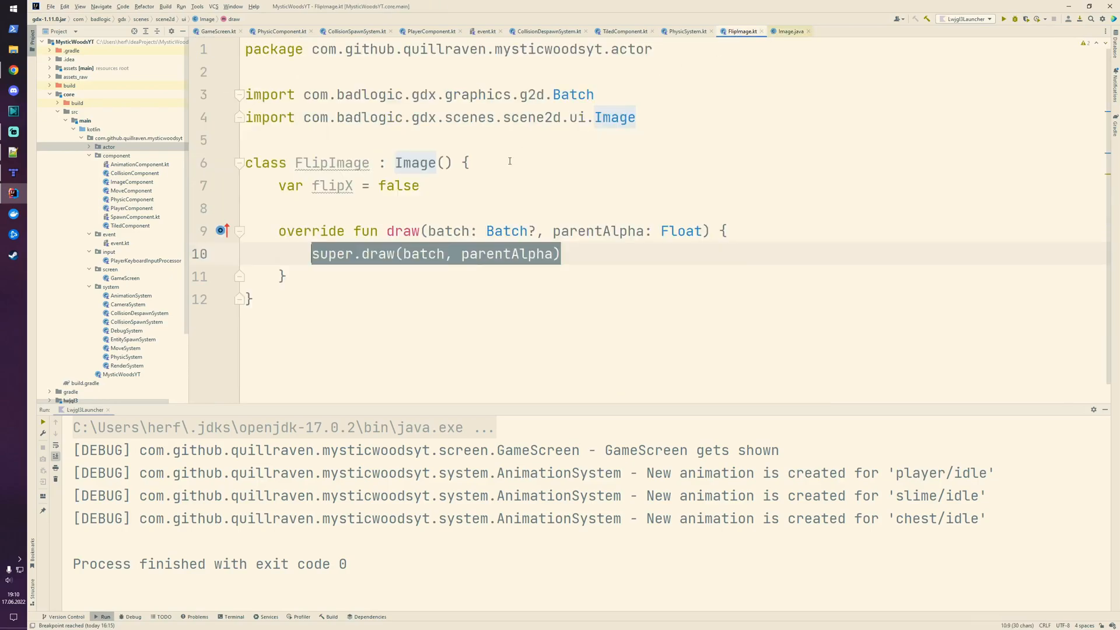
{"action": "left_click", "coordinate": [619, 254]}
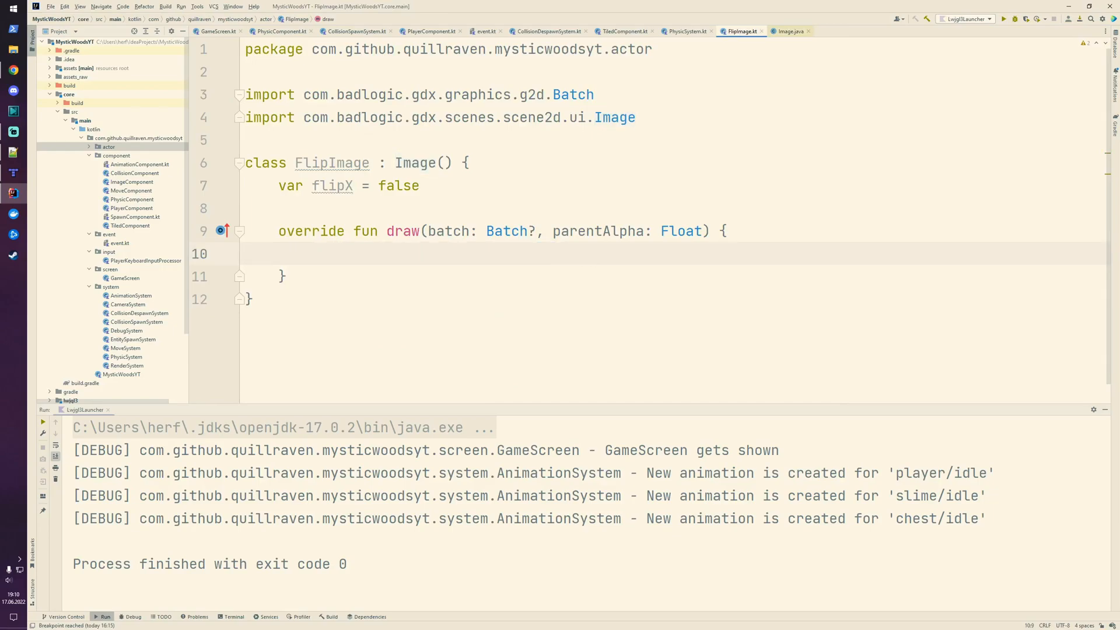
- Call validate() and set the batch colour to color.r, g, b with alpha times parentAlpha
{"action": "type", "text": "val"}
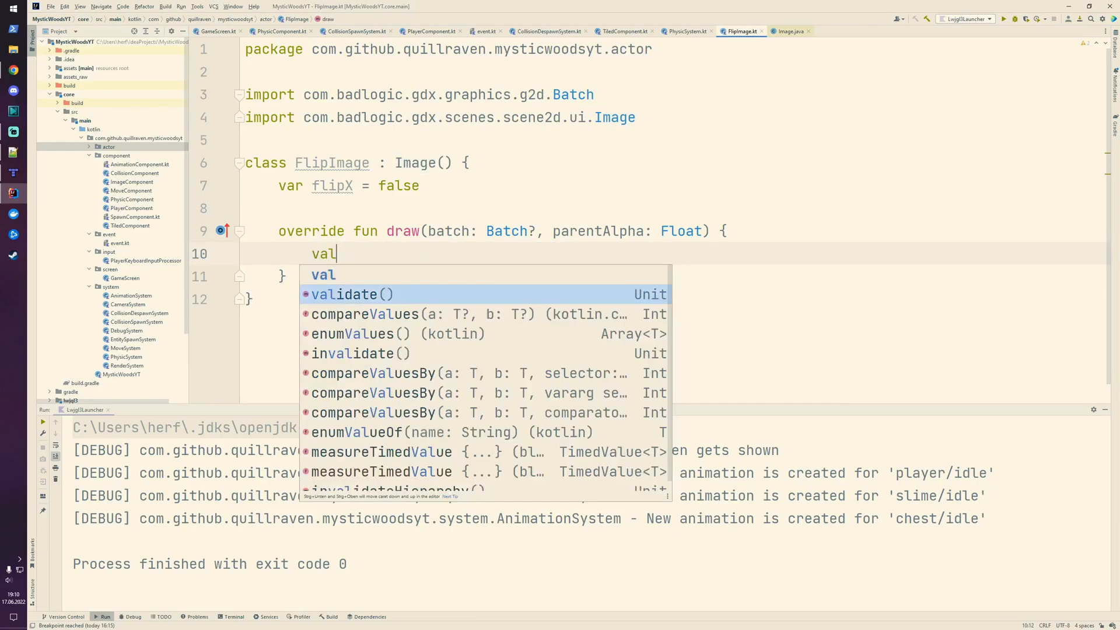
{"action": "type", "text": "validate()"}
{"action": "type", "text": "batch.set"}
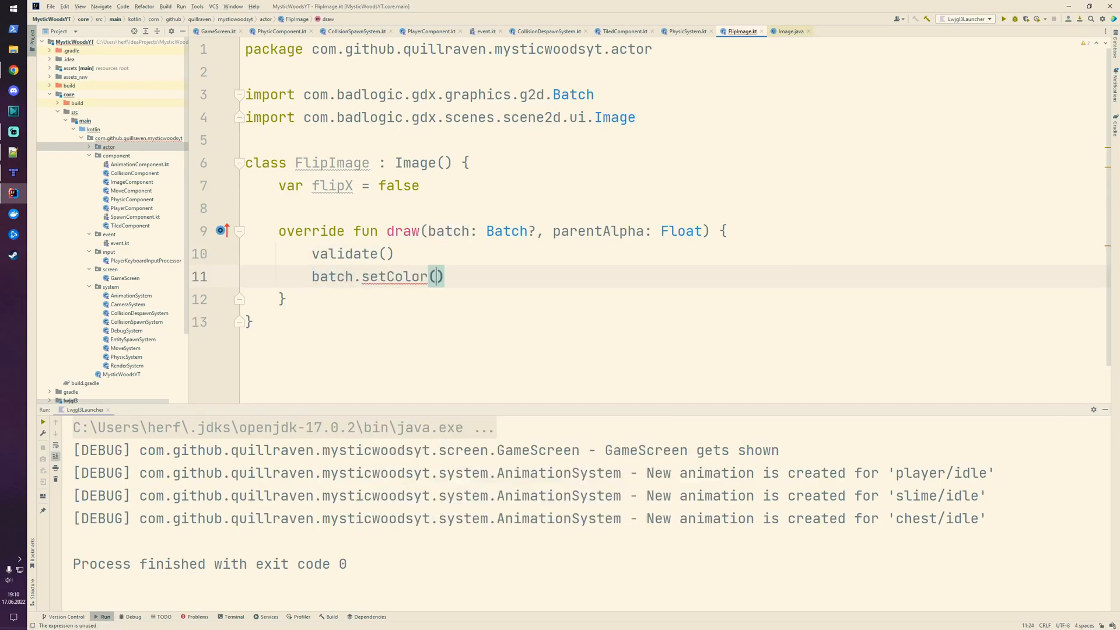
{"action": "type", "text": "color"}
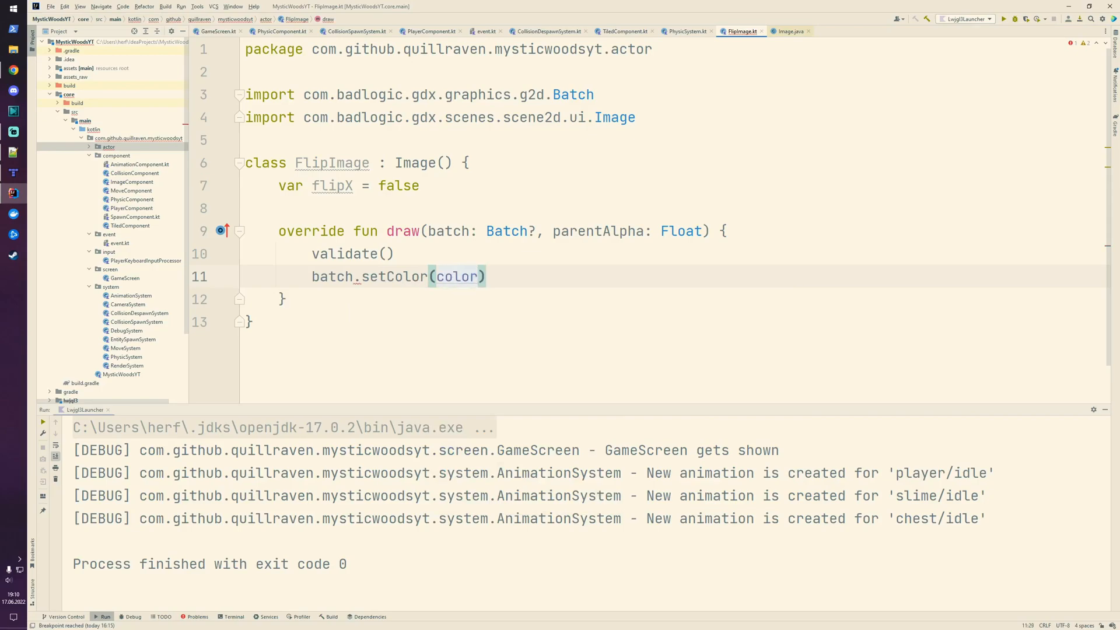
{"action": "type", "text": ".r, color.g"}
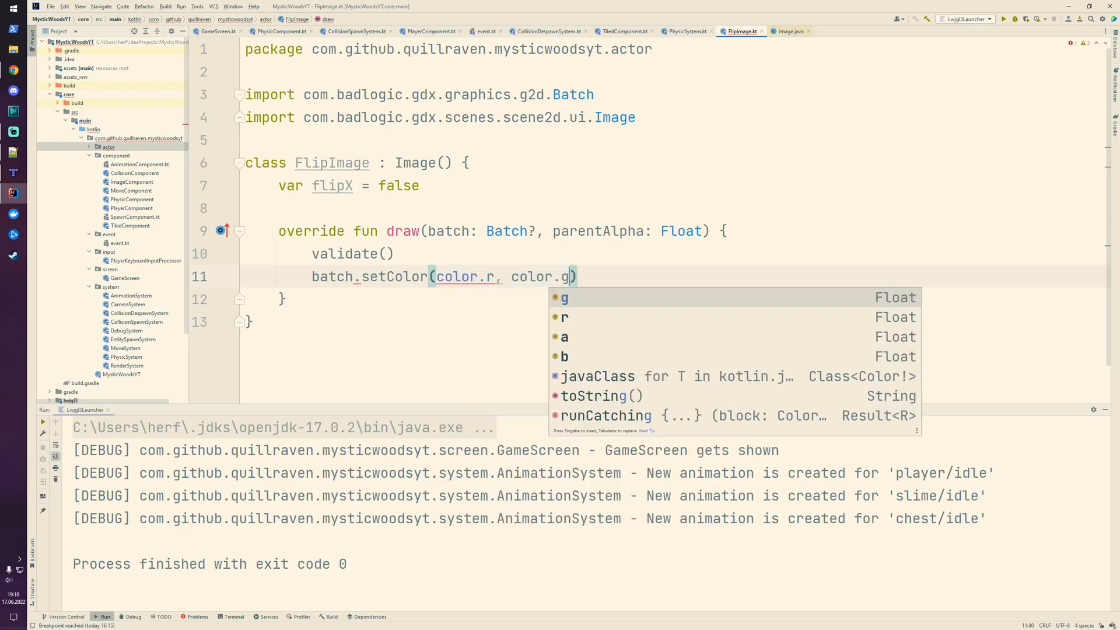
{"action": "type", "text": ", color.b, color.a * parentAlpha"}
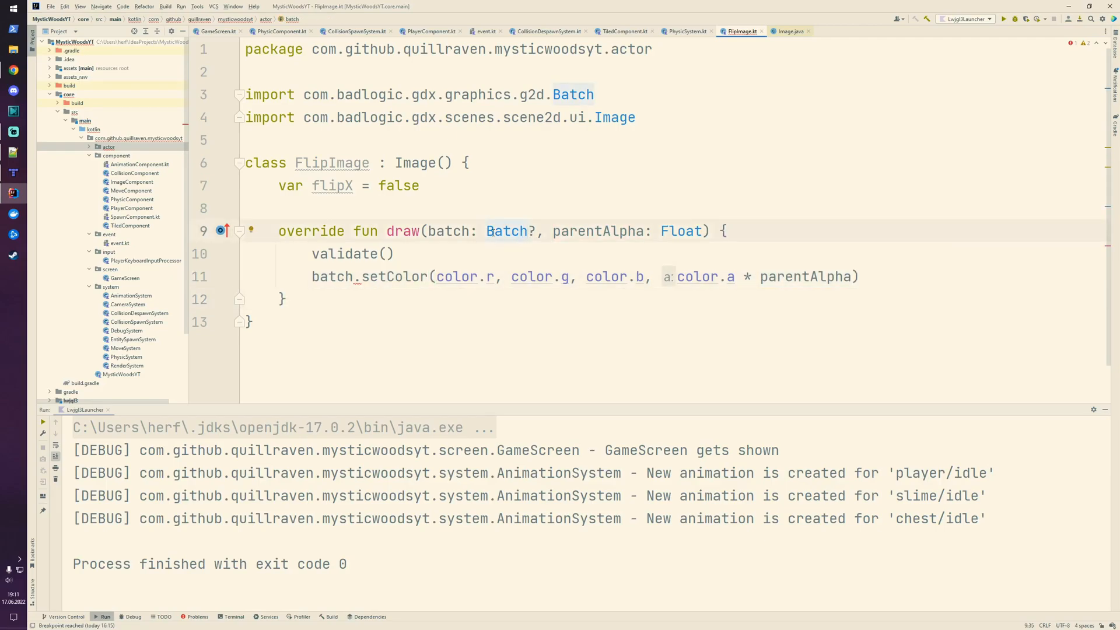
{"action": "mouse_move", "coordinate": [507, 231]}
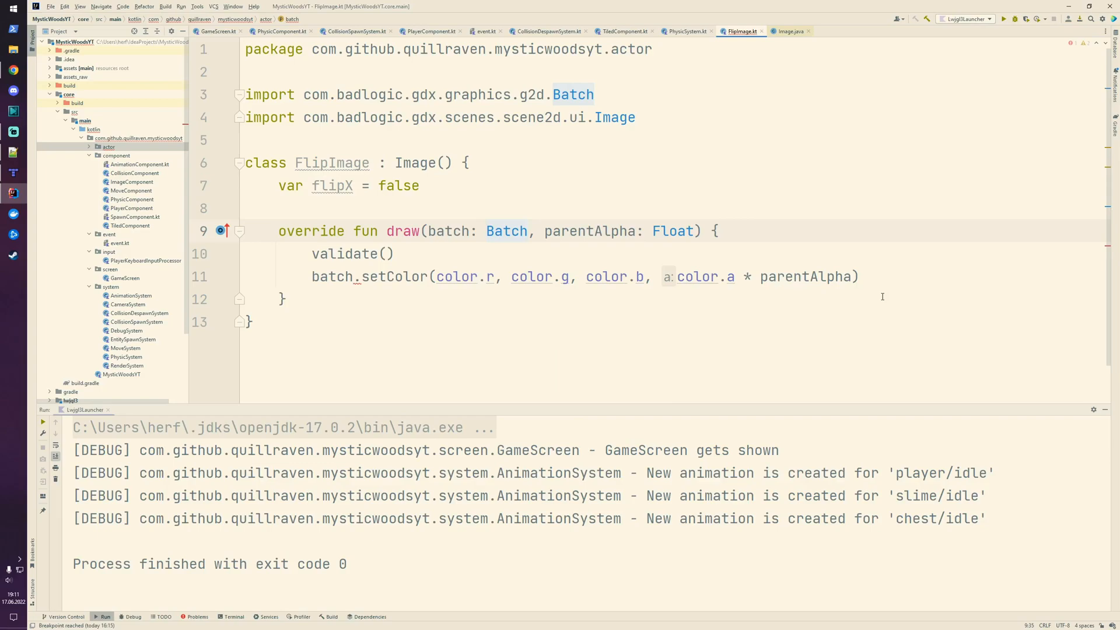
- Store the drawable in 'val toDraw' and begin an if checking for TransformDrawable
{"action": "left_click", "coordinate": [284, 298]}
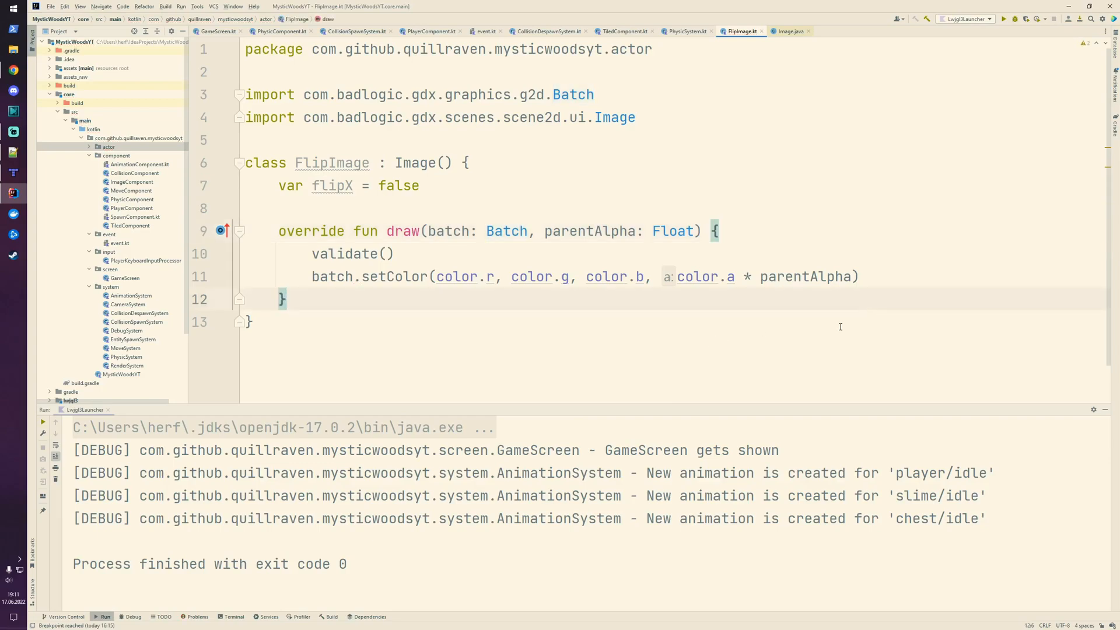
{"action": "left_click", "coordinate": [863, 276]}
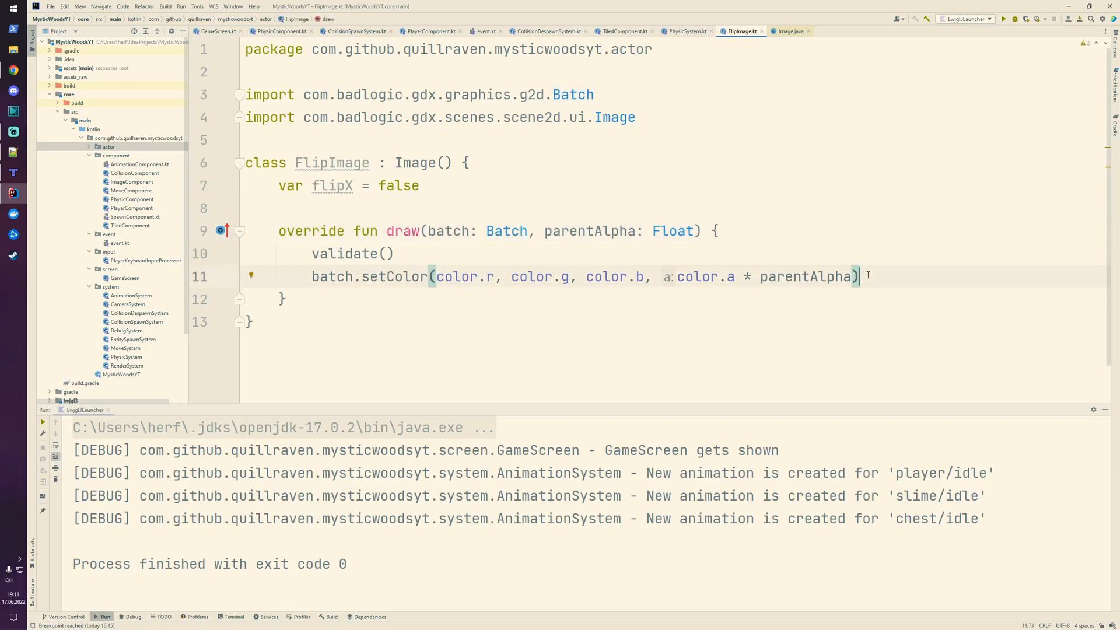
{"action": "type", "text": "val toD"}
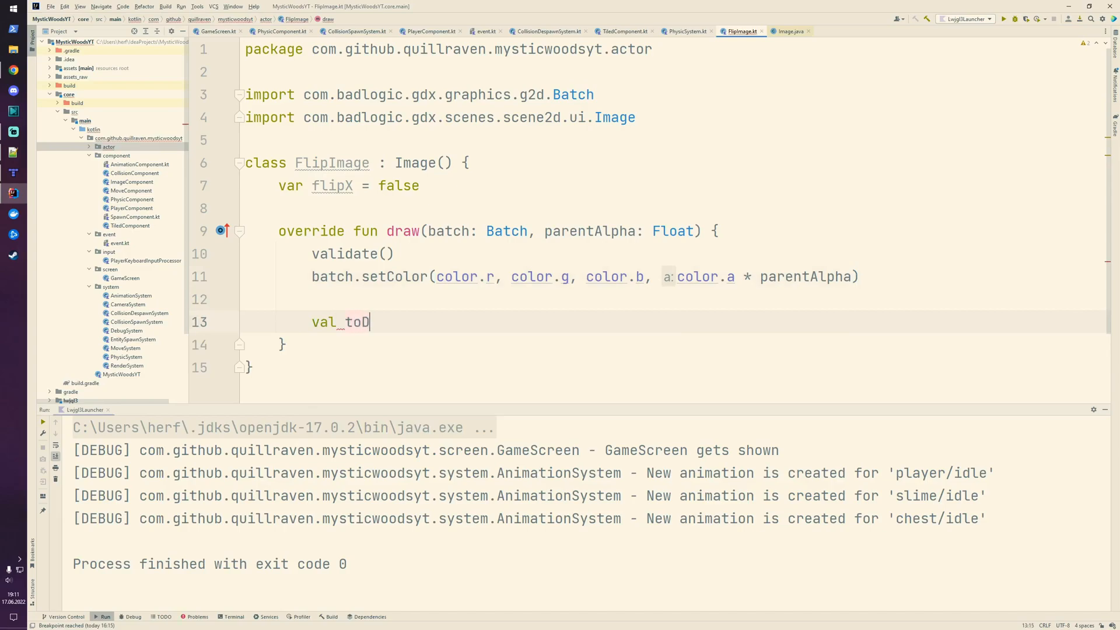
{"action": "type", "text": "Draw = dr"}
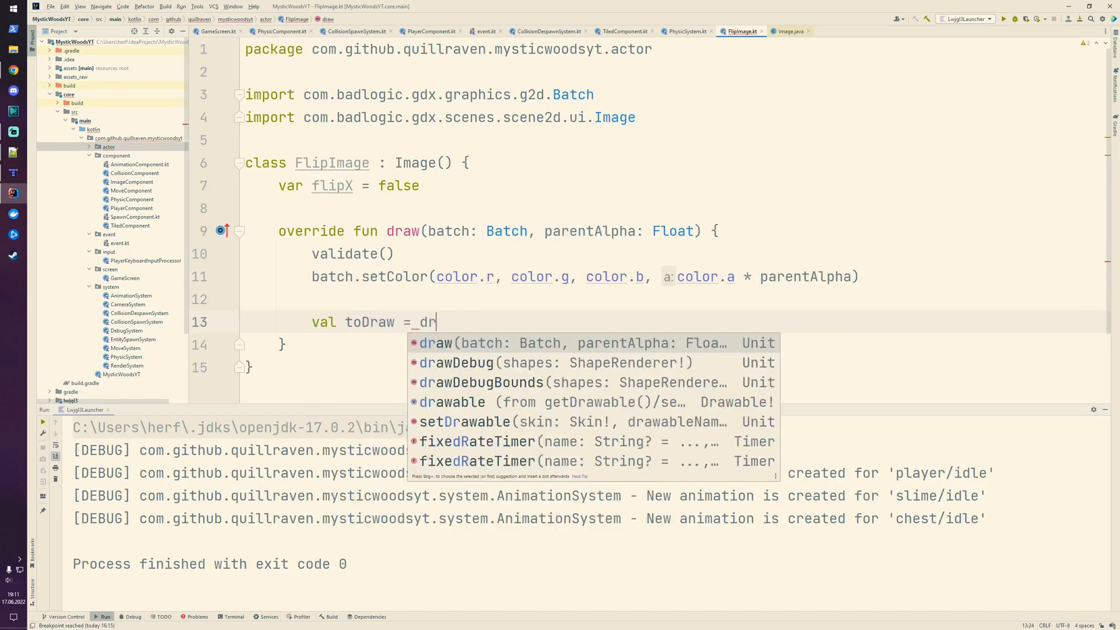
{"action": "type", "text": "awable"}
{"action": "type", "text": "if("}
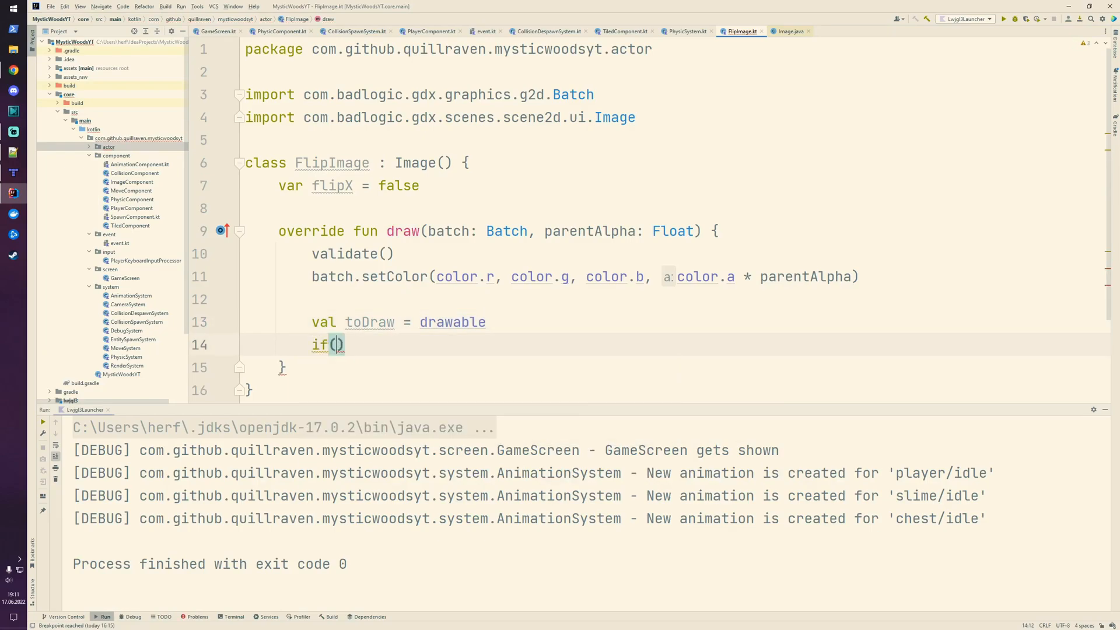
{"action": "type", "text": "toDraw is"}
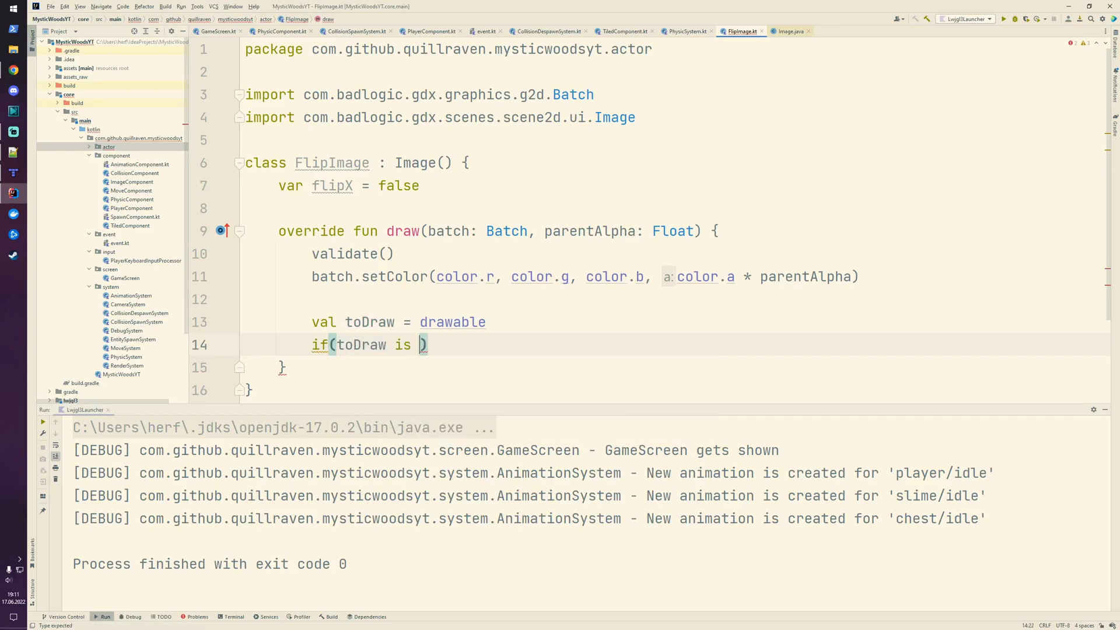
{"action": "type", "text": "Transform"}
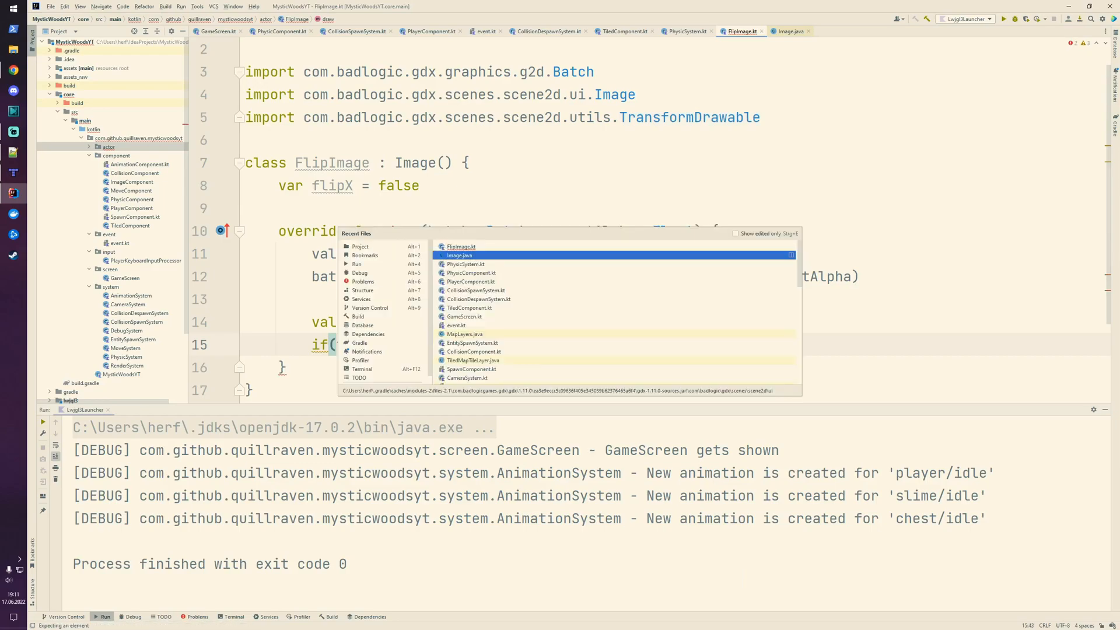
- Check Image.java's draw, then complete the TransformDrawable scale/rotation condition in FlipImage
{"action": "left_click", "coordinate": [460, 255]}
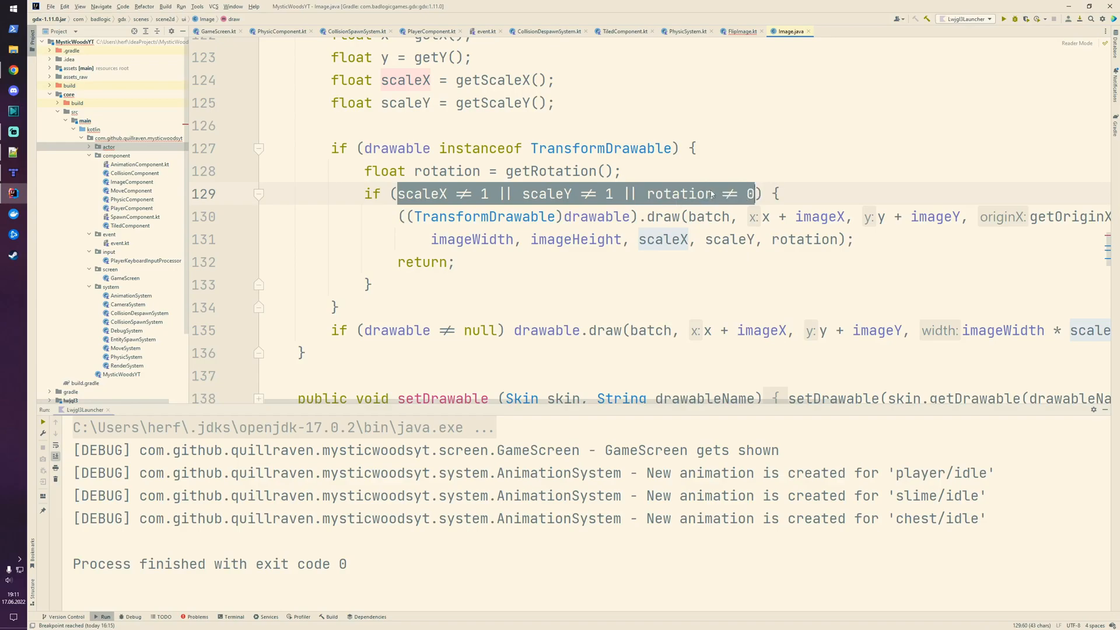
{"action": "mouse_move", "coordinate": [805, 240]}
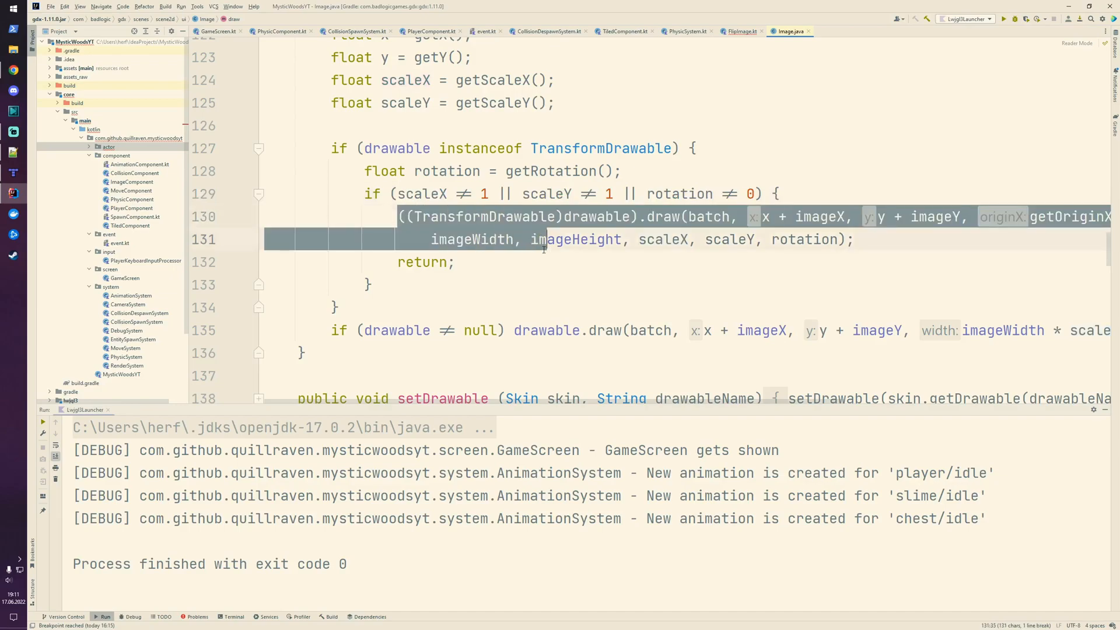
{"action": "left_click", "coordinate": [740, 31]}
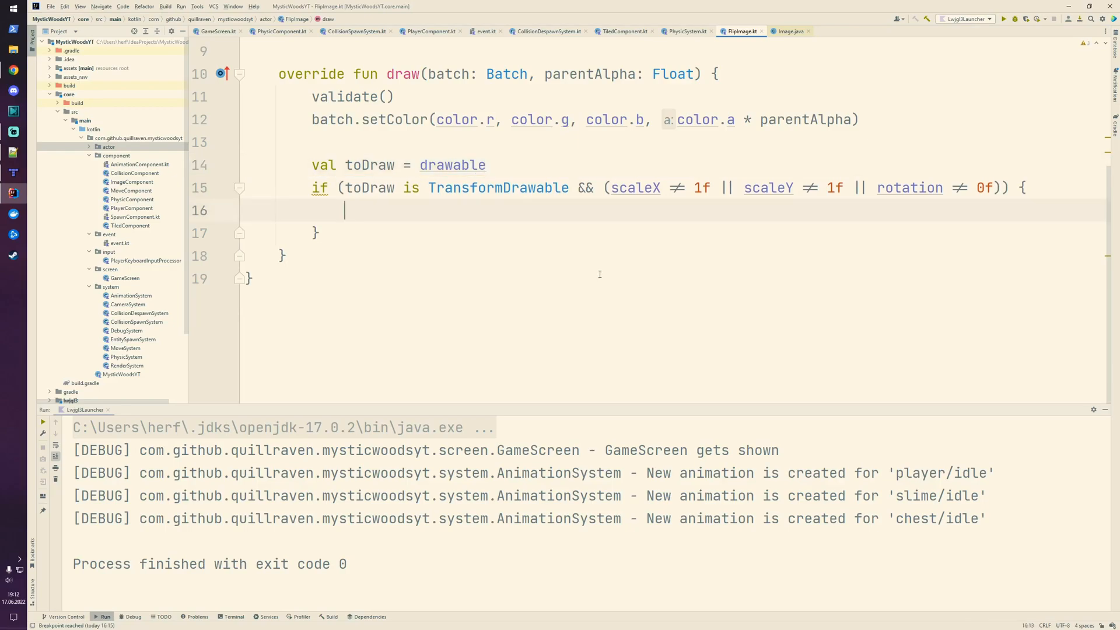
- Inside the if, call toDraw.draw with batch, x, y, origin, width, height, scale and rotation
{"action": "type", "text": "tod"}
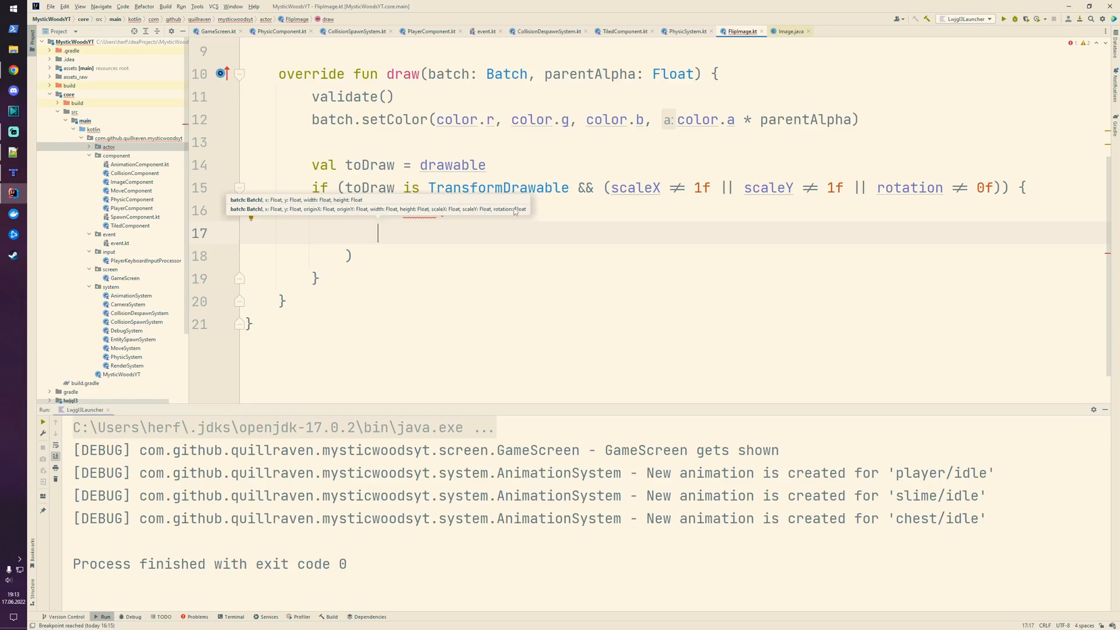
{"action": "mouse_move", "coordinate": [515, 288]}
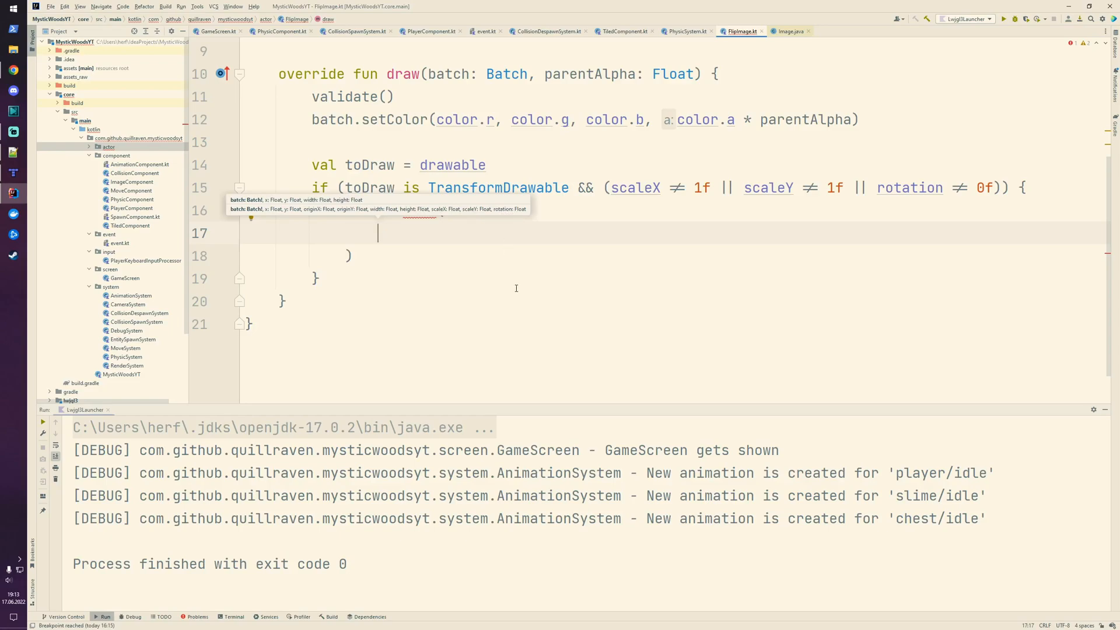
{"action": "type", "text": "ba"}
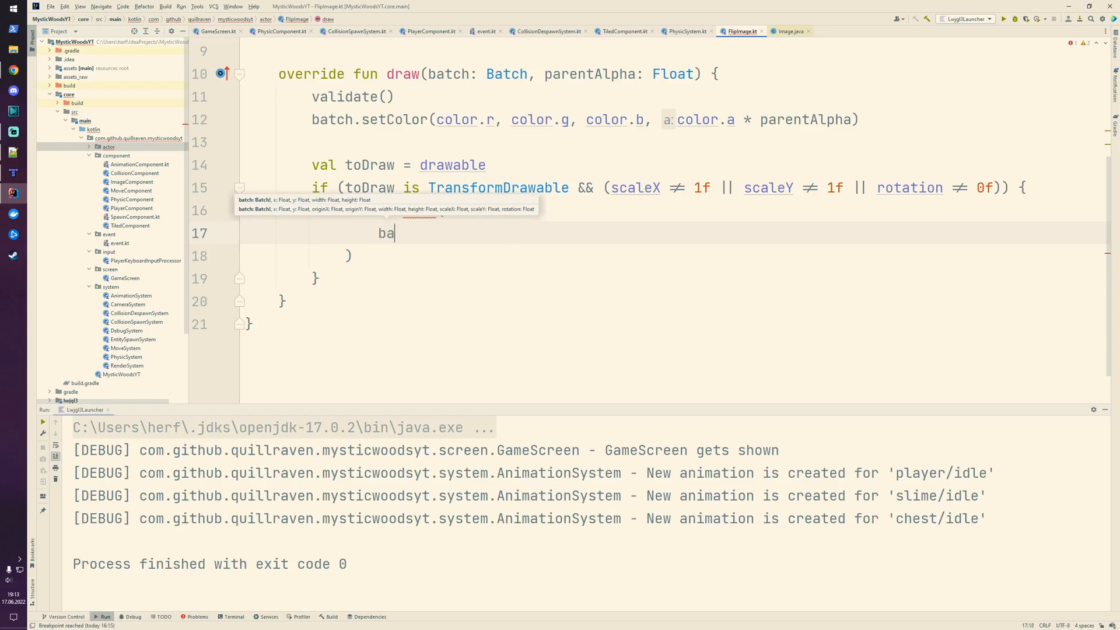
{"action": "type", "text": "tch,"}
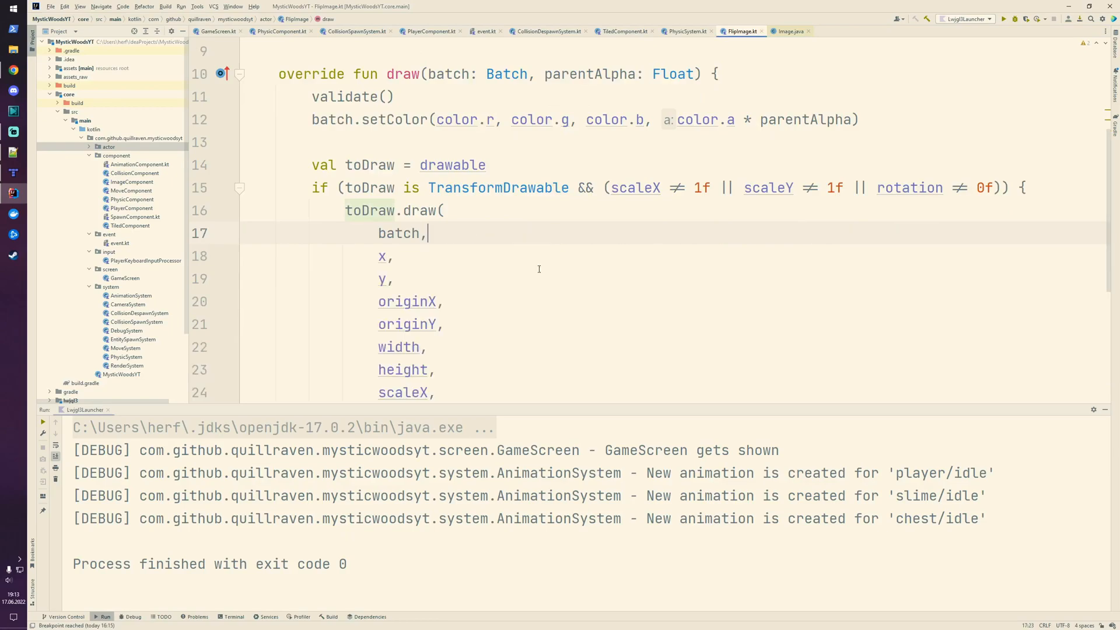
{"action": "left_click", "coordinate": [788, 31]}
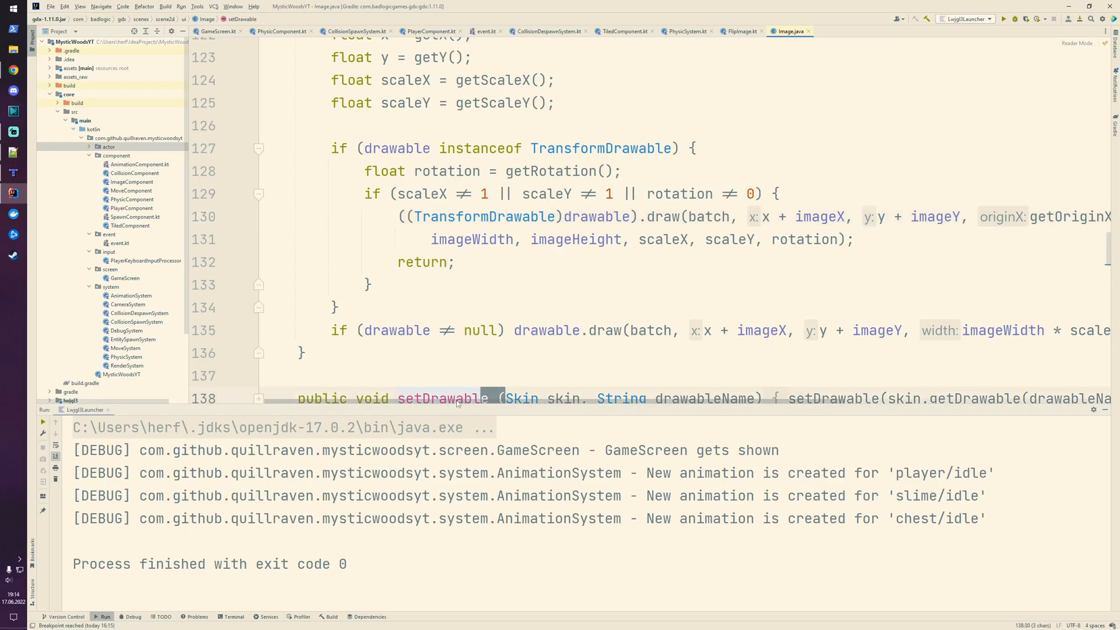
- Change the draw arguments to x + imageX, y + imageY, origin minus image offsets, imageWidth/imageHeight
{"action": "scroll", "scroll_direction": "right", "scroll_amount": 3}
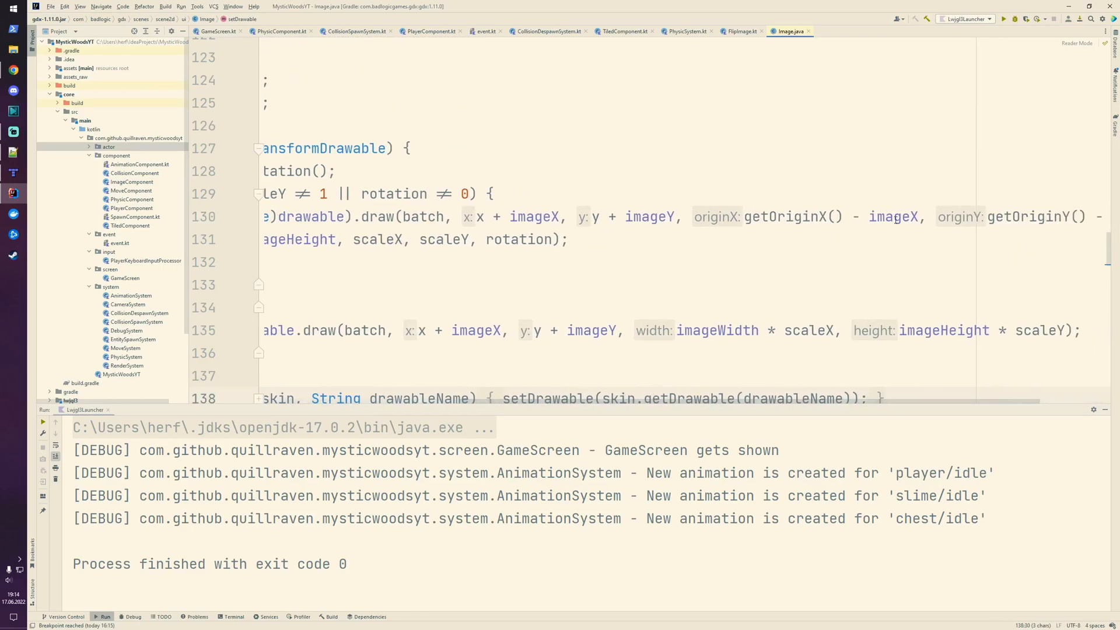
{"action": "left_click", "coordinate": [739, 31]}
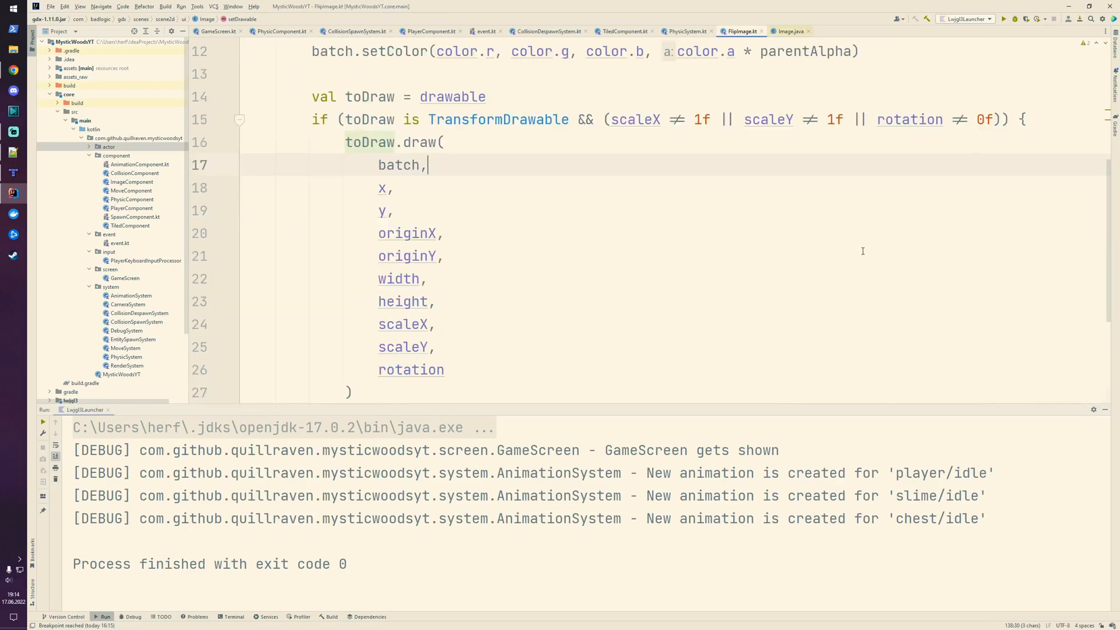
{"action": "left_click", "coordinate": [407, 233]}
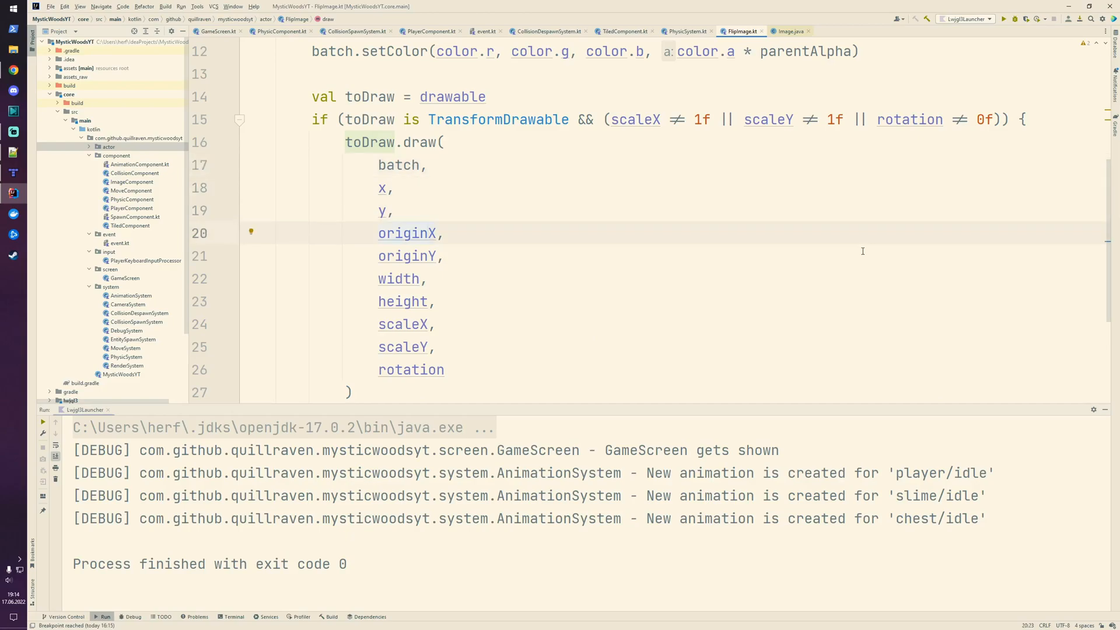
{"action": "scroll", "scroll_direction": "down", "scroll_amount": 3}
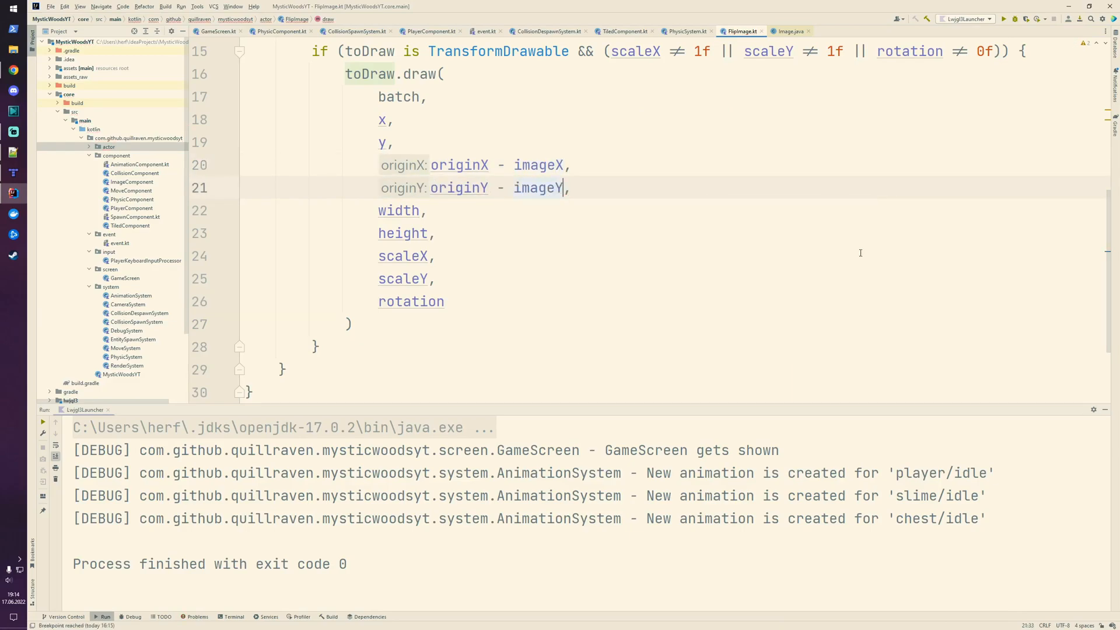
{"action": "type", "text": "image,"}
{"action": "left_click", "coordinate": [389, 143]}
{"action": "type", "text": "+imageY"}
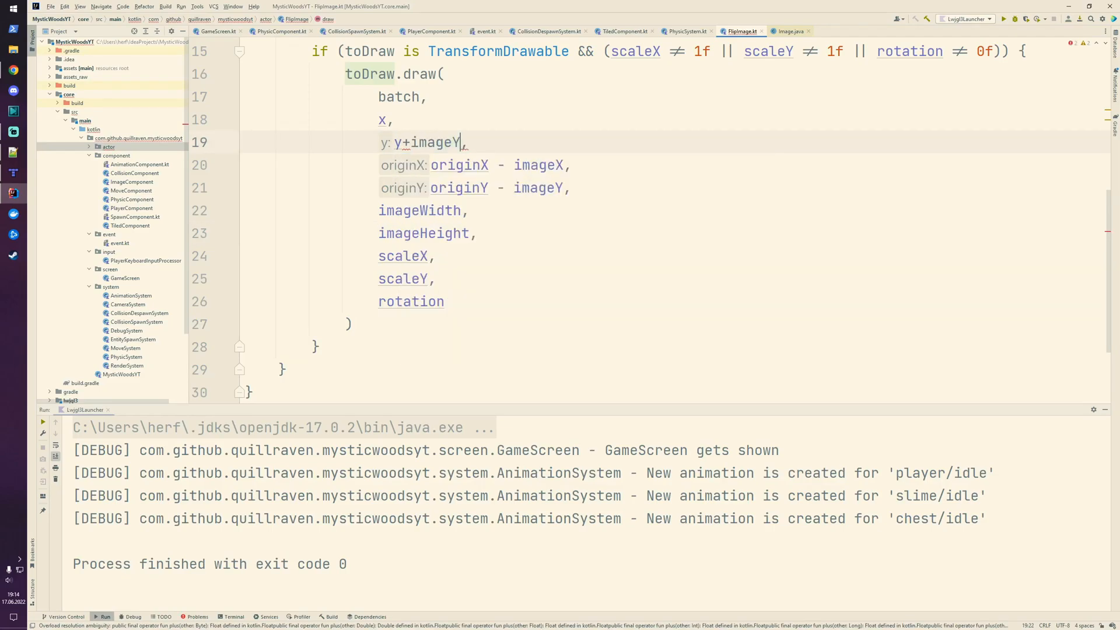
{"action": "type", "text": "x: x + imageX"}
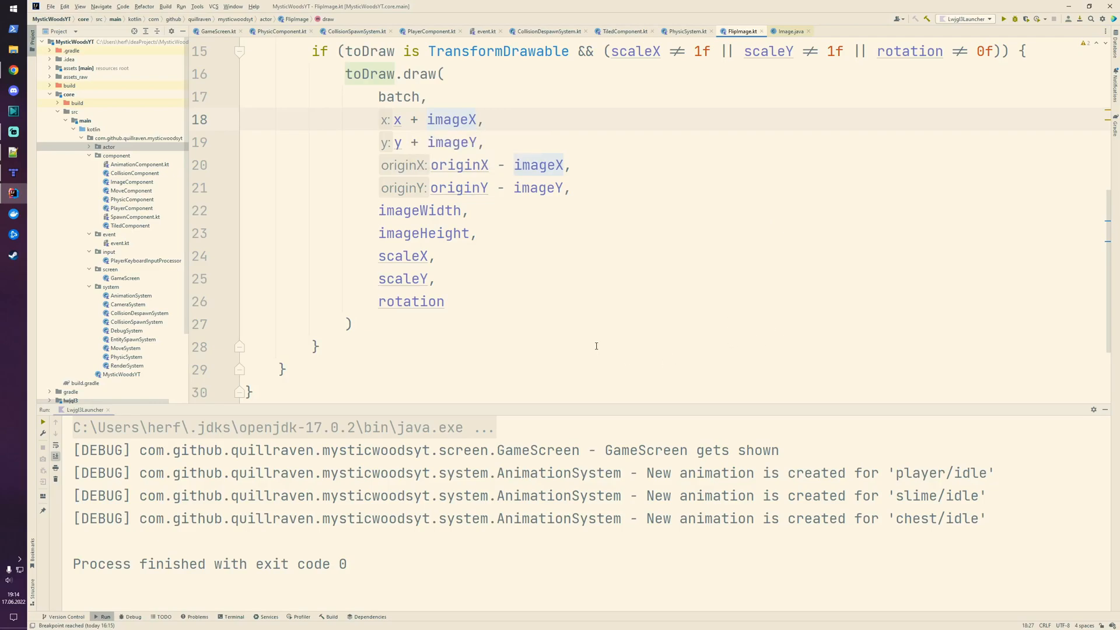
{"action": "mouse_move", "coordinate": [593, 330]}
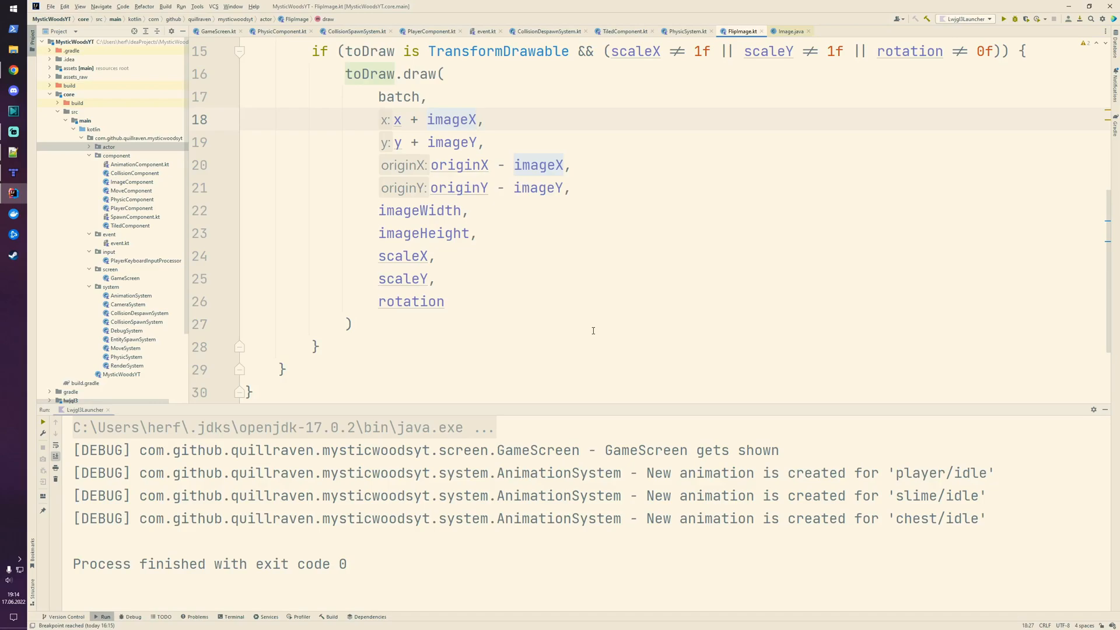
{"action": "mouse_move", "coordinate": [534, 233]}
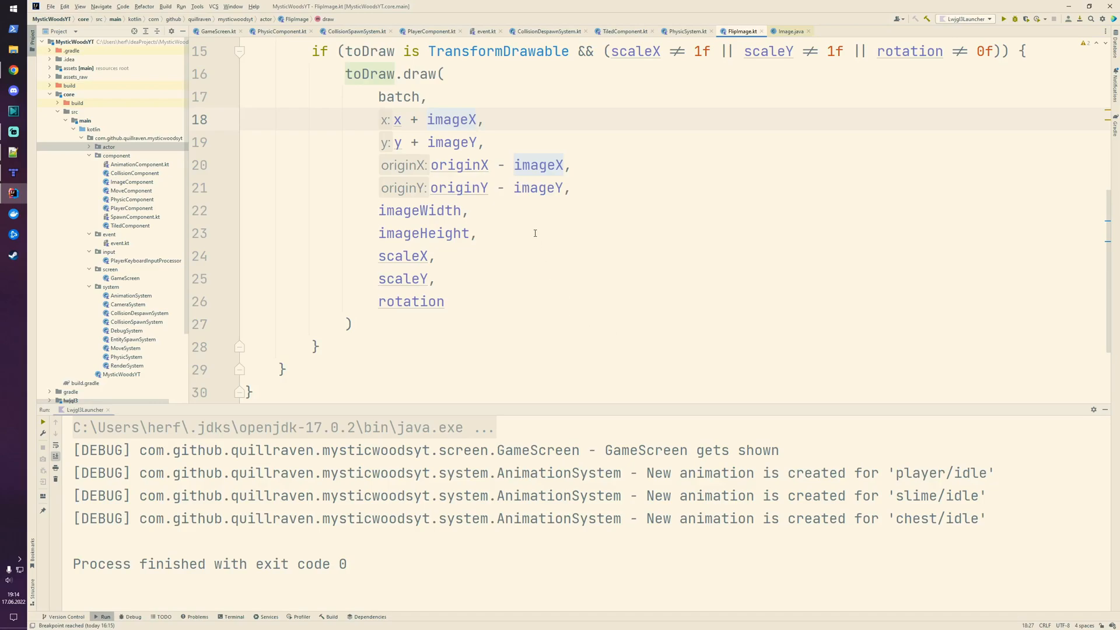
{"action": "mouse_move", "coordinate": [709, 235]}
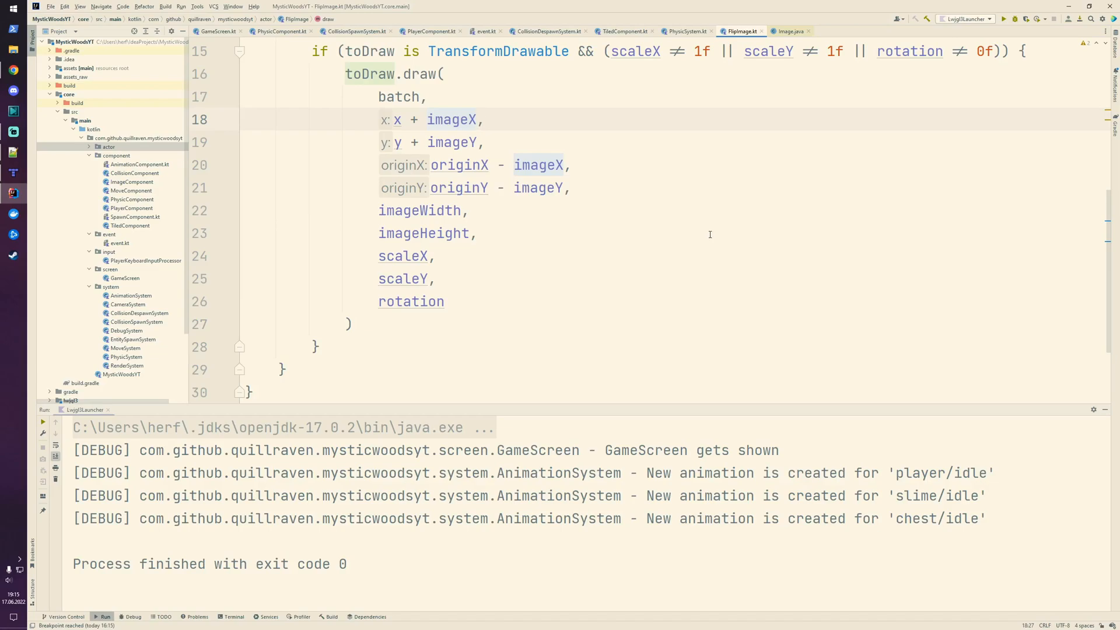
- Set the x argument to 'if (flipX) x + imageX + imageWidth * scaleX else x + imageX'
{"action": "type", "text": "if(flipX"}
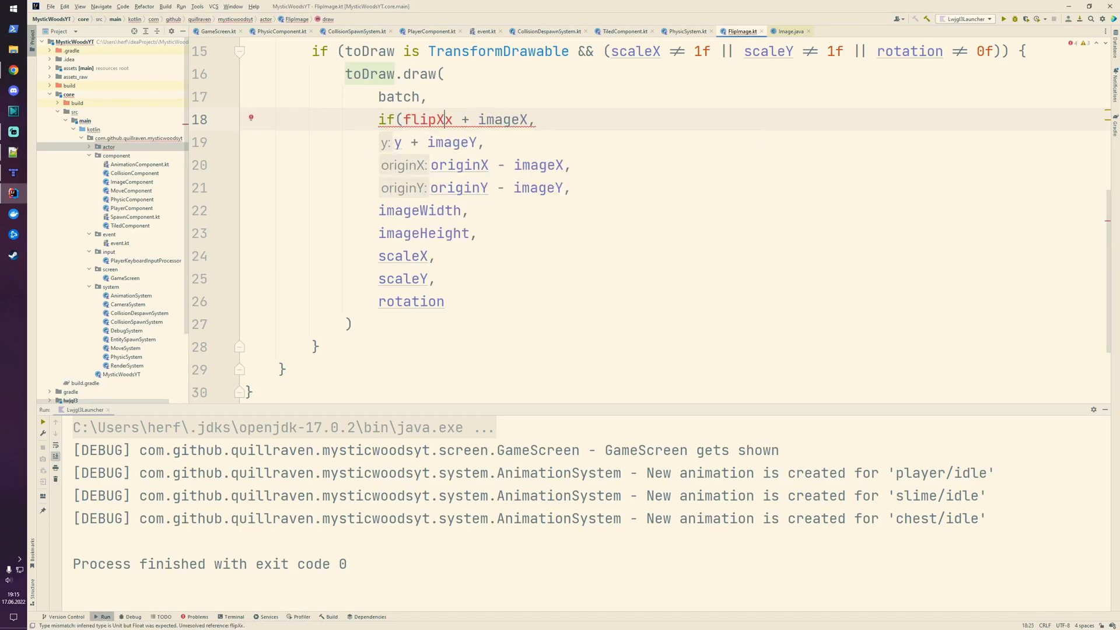
{"action": "type", "text": ")"}
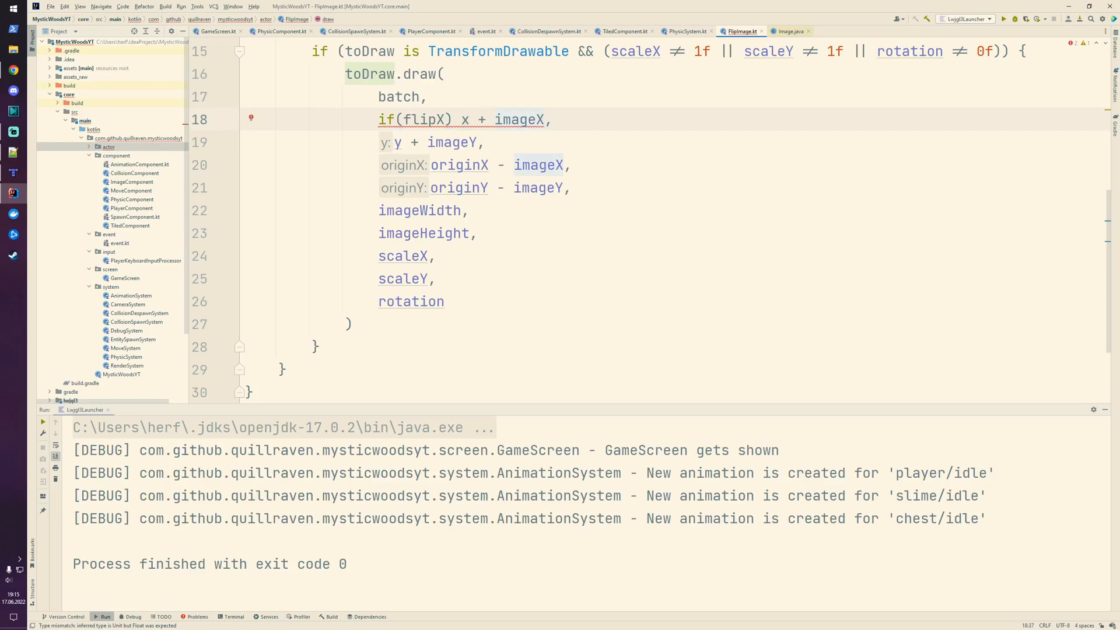
{"action": "type", "text": "+imageW"}
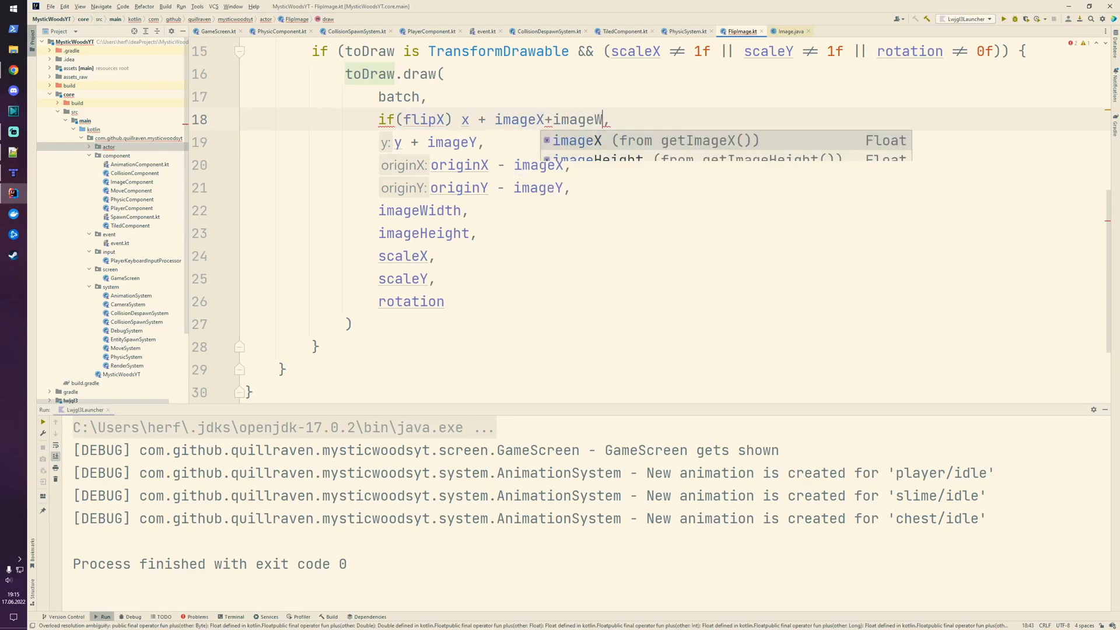
{"action": "key", "text": "Enter"}
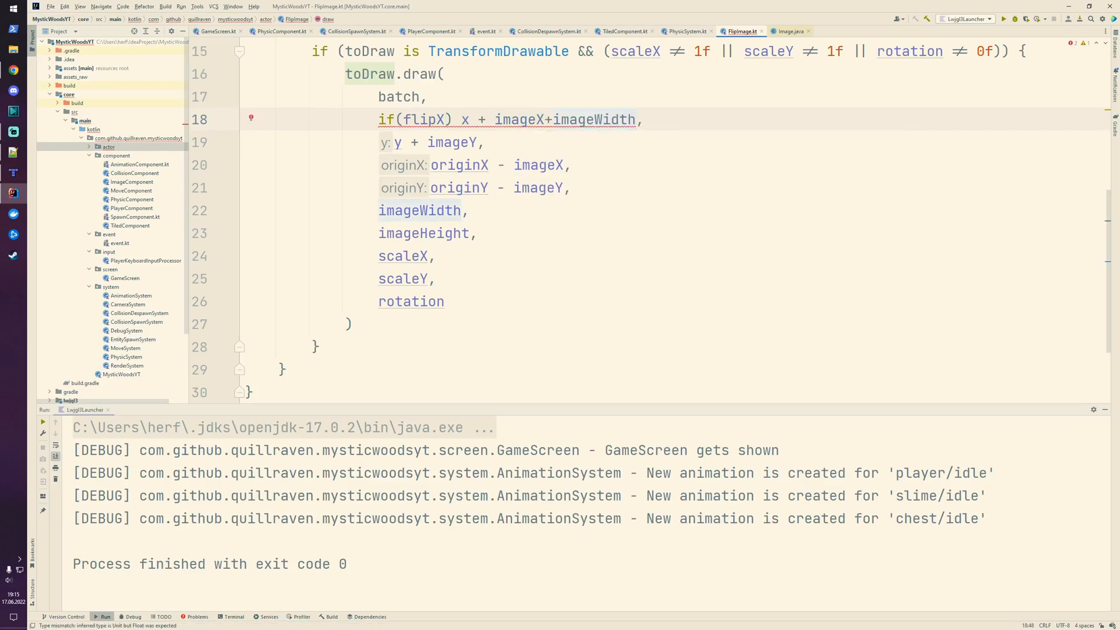
{"action": "type", "text": "*scaleX else"}
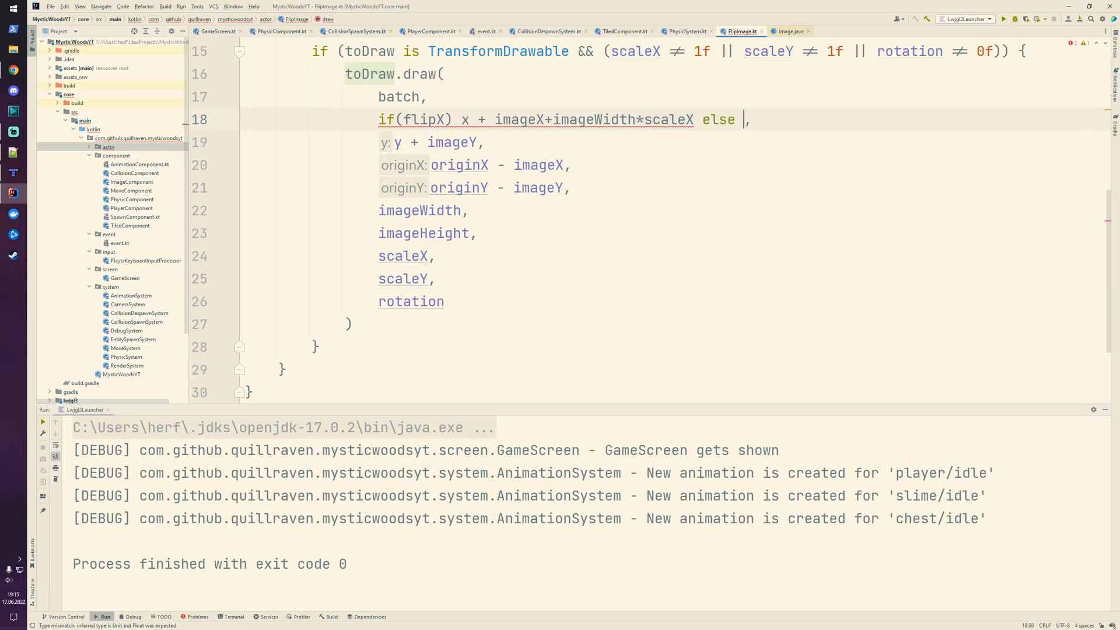
{"action": "type", "text": "x+imageX"}
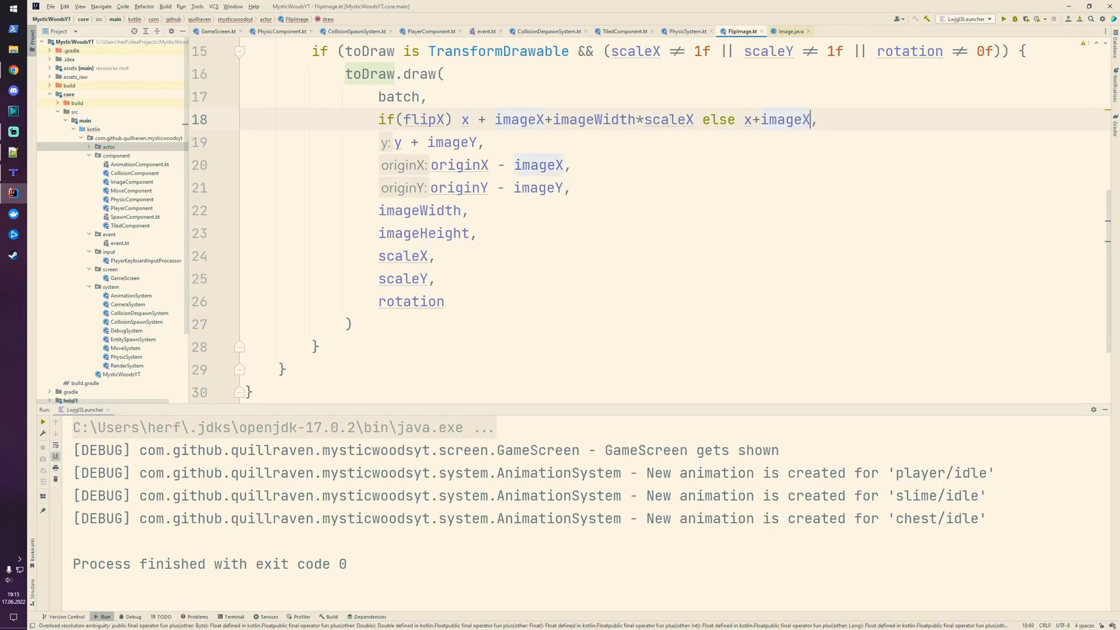
{"action": "key", "text": "ctrl+alt+l"}
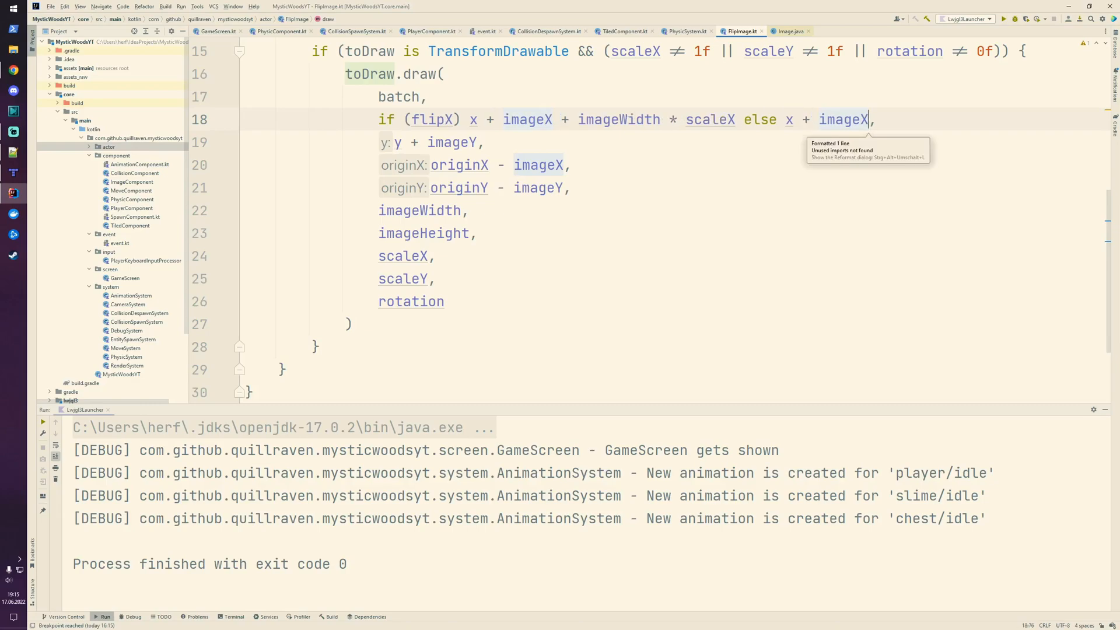
- Set scaleX to 'if (flipX) -scaleX else scaleX' and start an else branch
{"action": "left_click", "coordinate": [436, 256]}
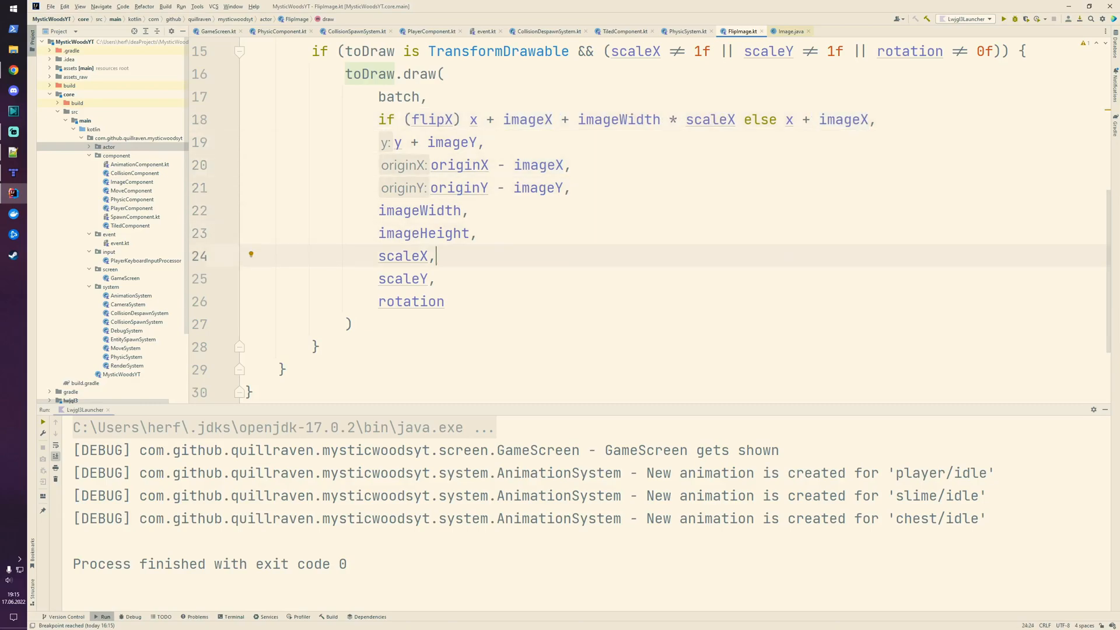
{"action": "type", "text": "if(flipX) -"}
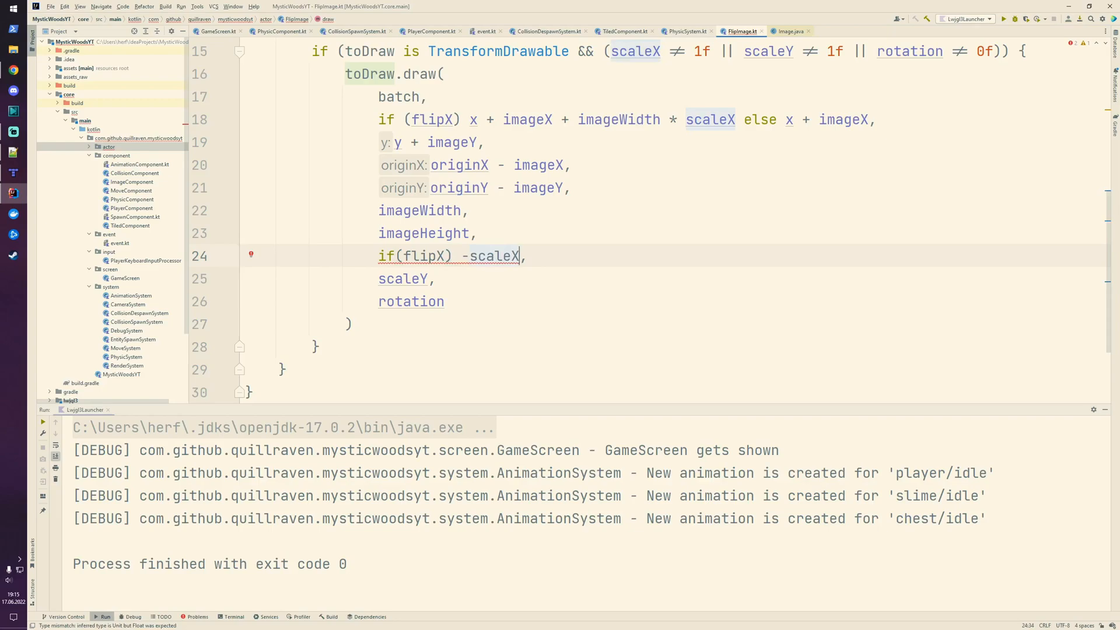
{"action": "type", "text": "else"}
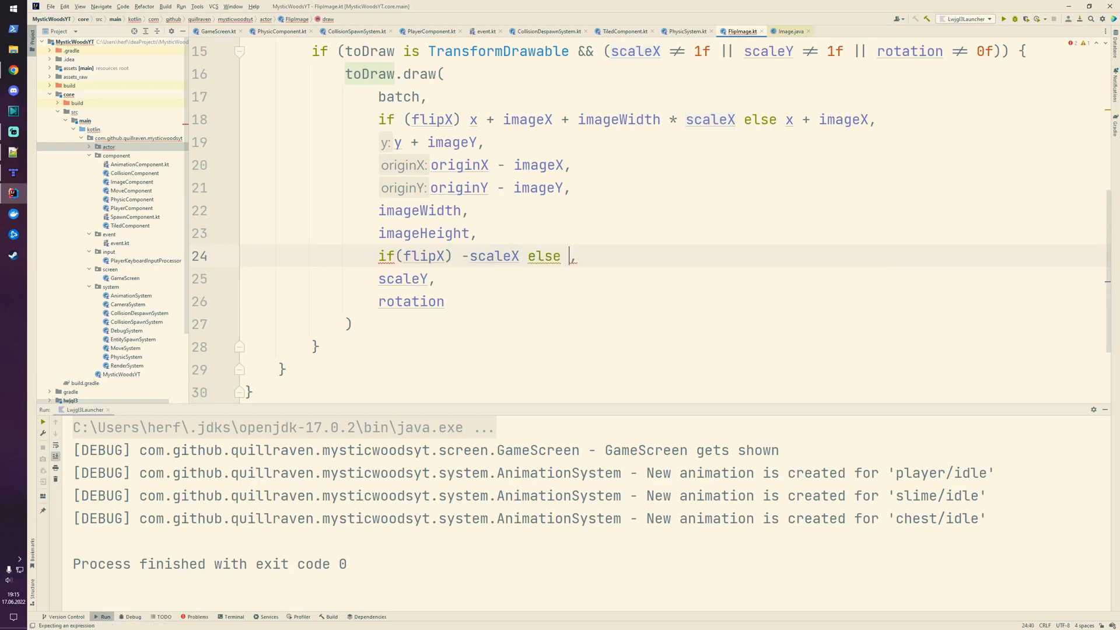
{"action": "type", "text": "scaleX"}
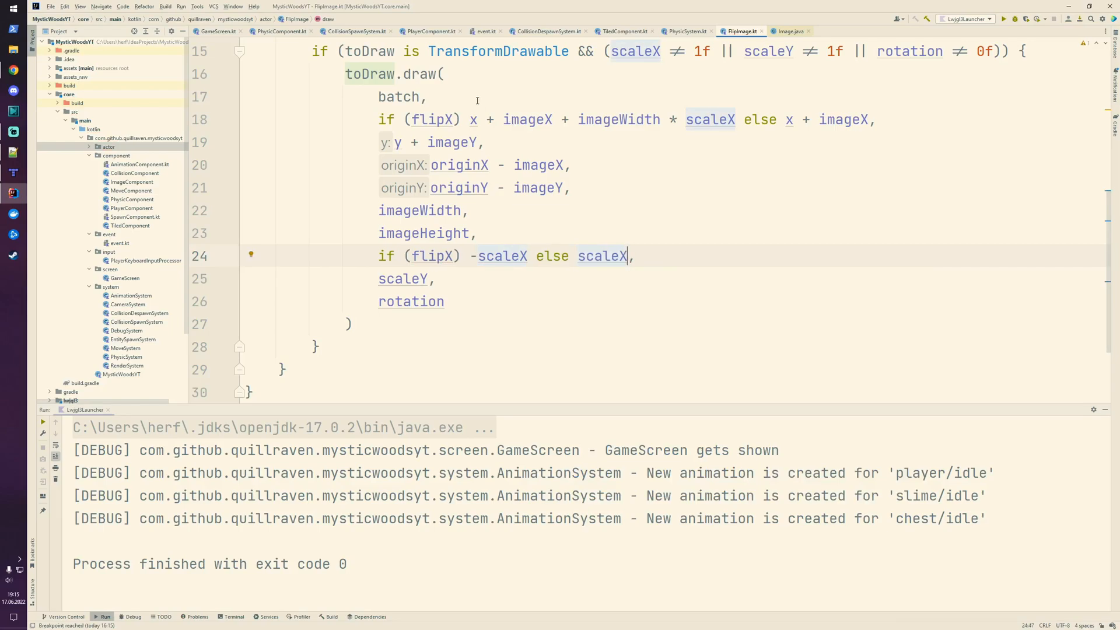
{"action": "left_click", "coordinate": [352, 324]}
{"action": "type", "text": " else {"}
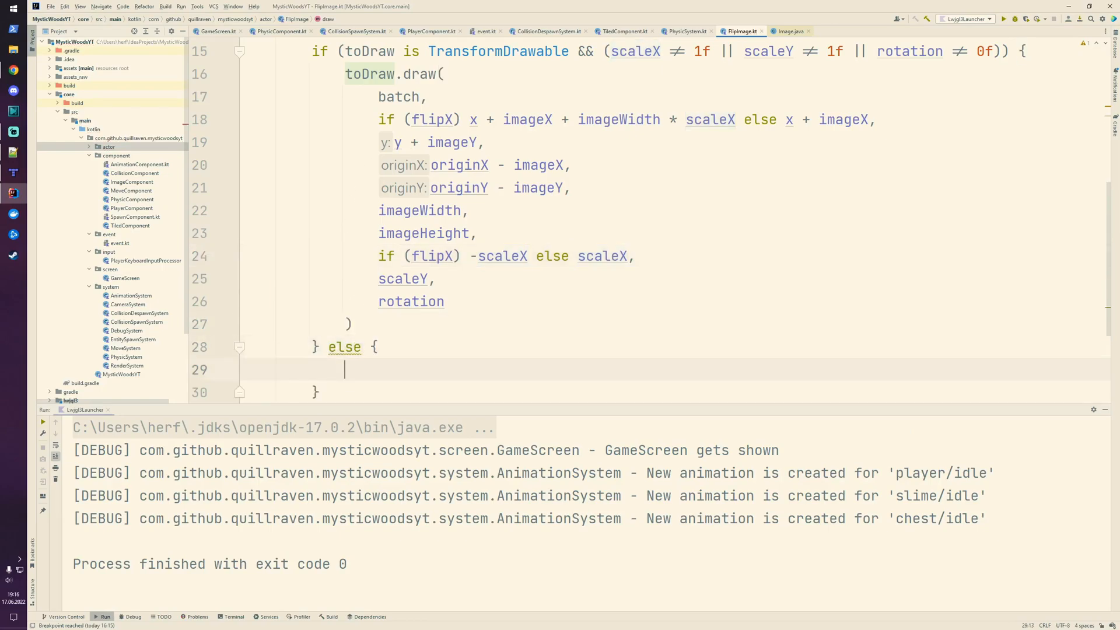
- Write toDraw?.draw(batch, x, y + imageY) with width -imageWidth * scaleX when flipX, else imageWidth * scaleX
{"action": "type", "text": "toDraw"}
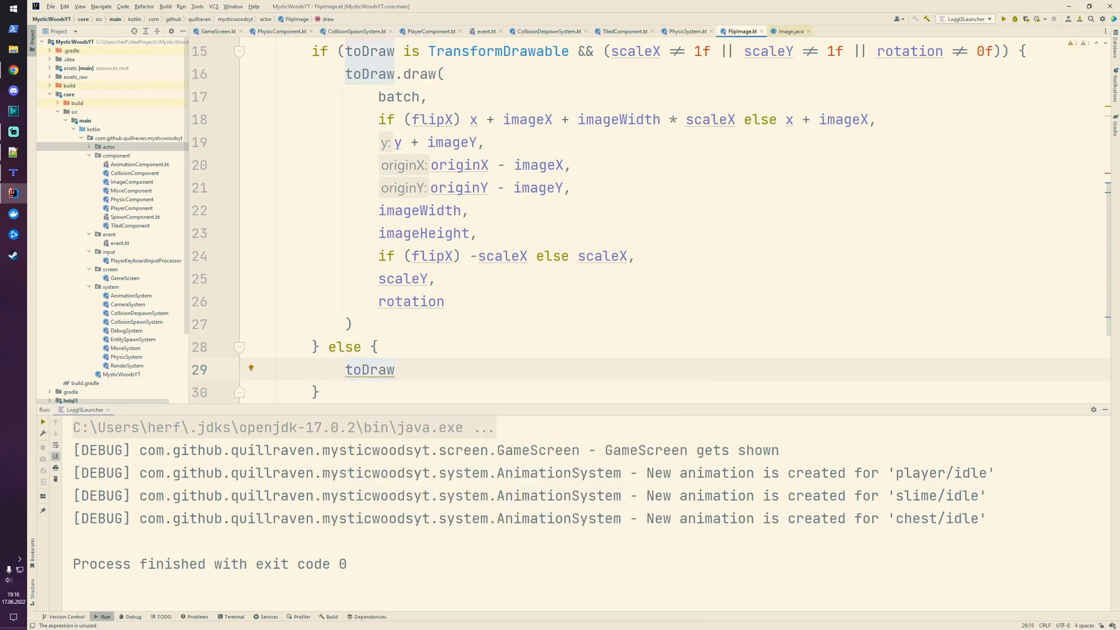
{"action": "type", "text": "?.draw()"}
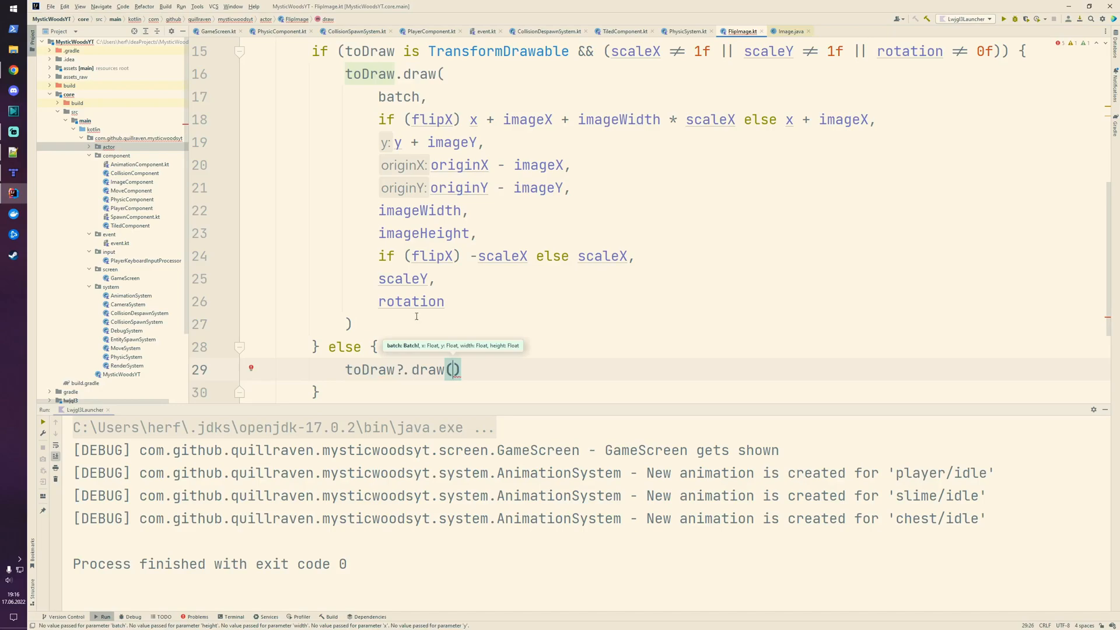
{"action": "left_click", "coordinate": [443, 301]}
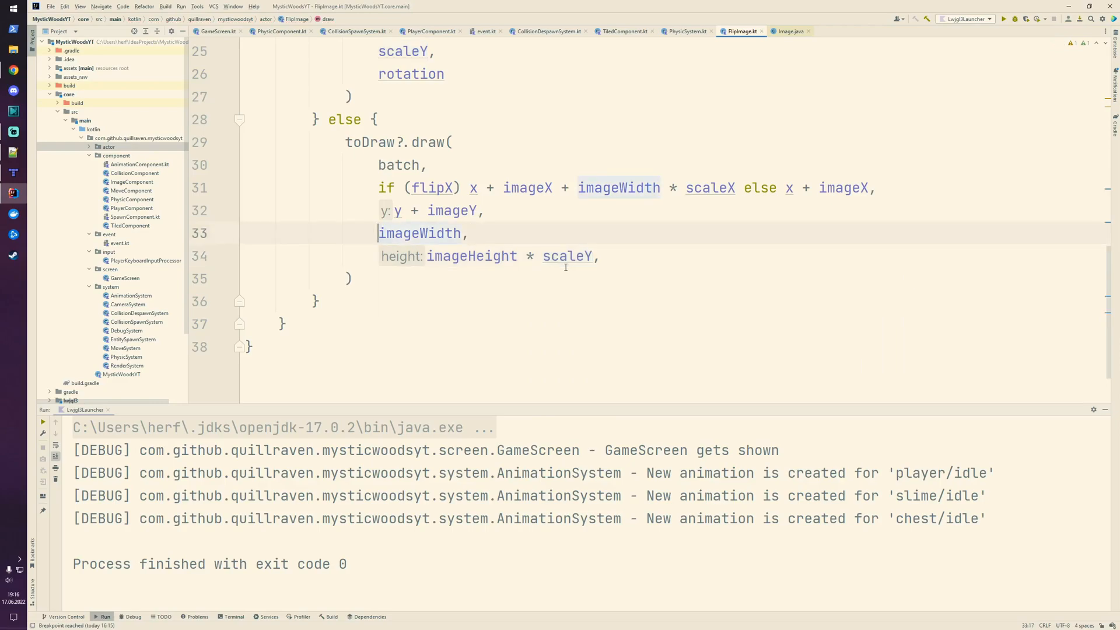
{"action": "type", "text": "if(flipX"}
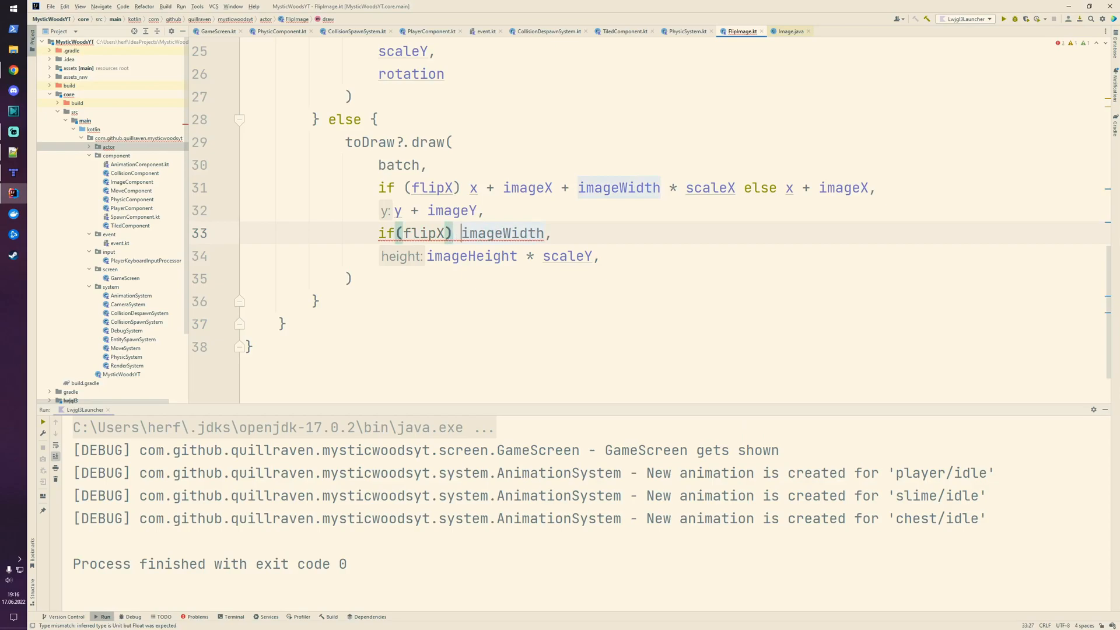
{"action": "type", "text": "-"}
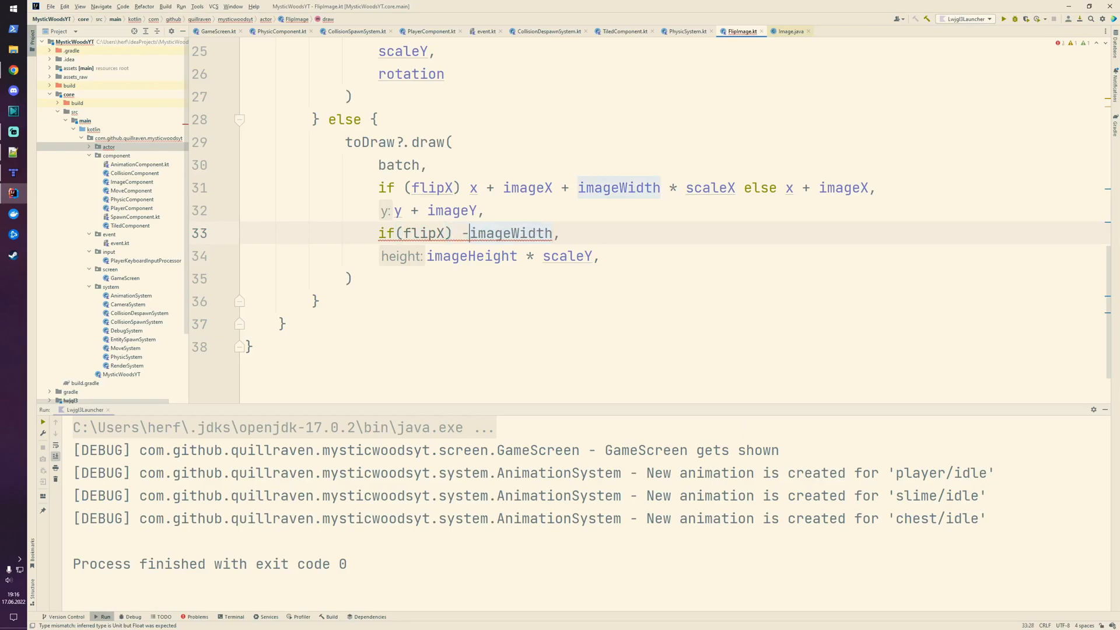
{"action": "type", "text": "* scaleX else imageWidth * scaleX"}
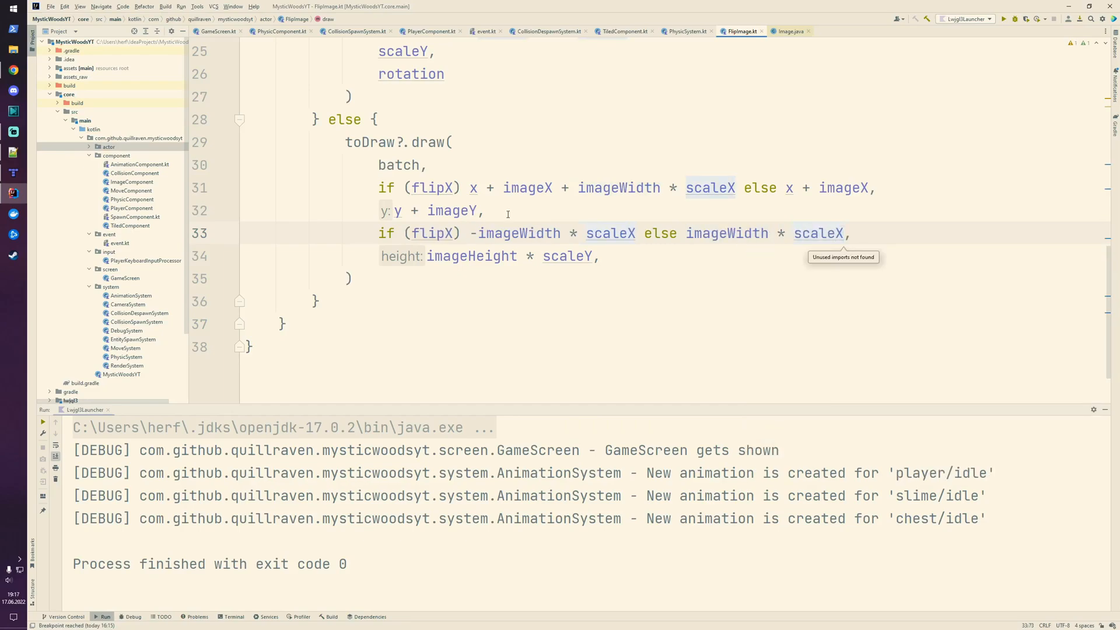
{"action": "scroll", "scroll_direction": "up", "scroll_amount": 3}
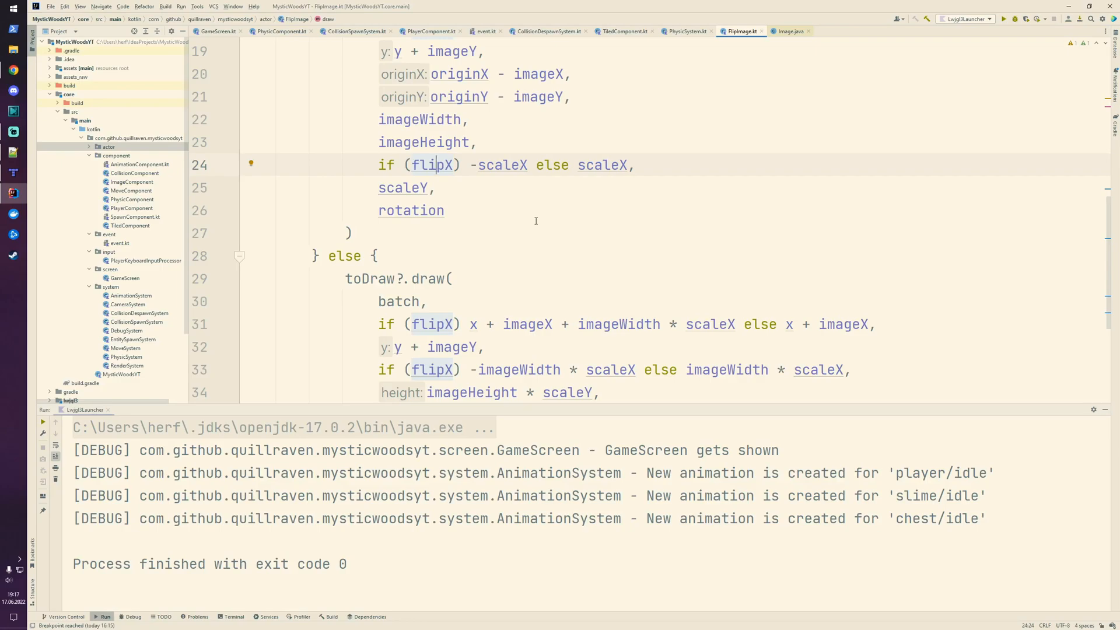
{"action": "scroll", "scroll_direction": "up", "scroll_amount": 3}
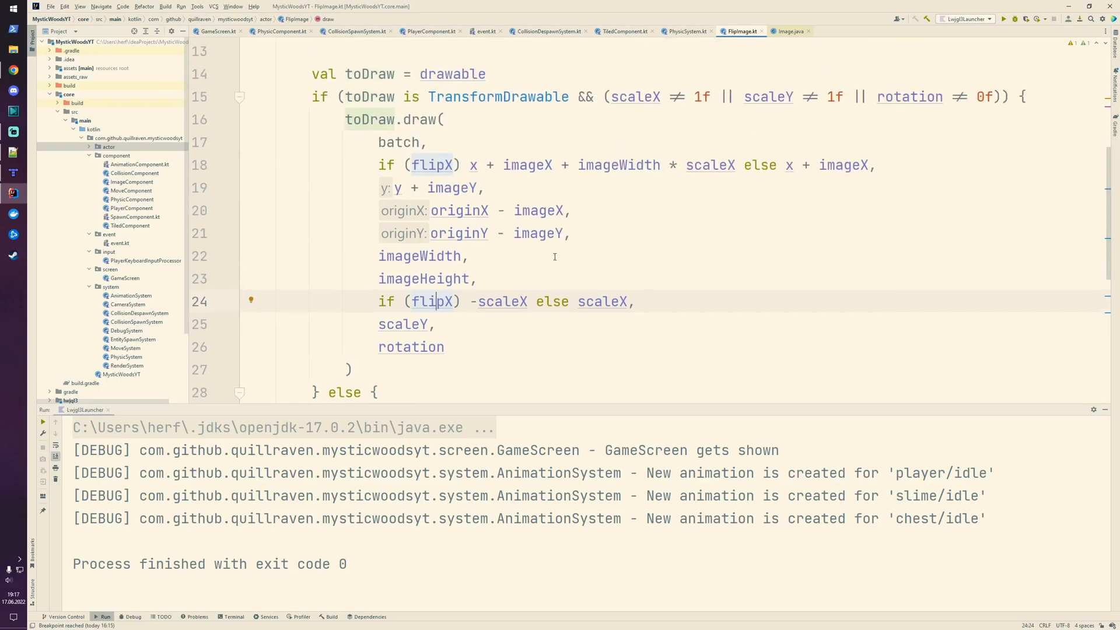
{"action": "scroll", "scroll_direction": "up", "scroll_amount": 3}
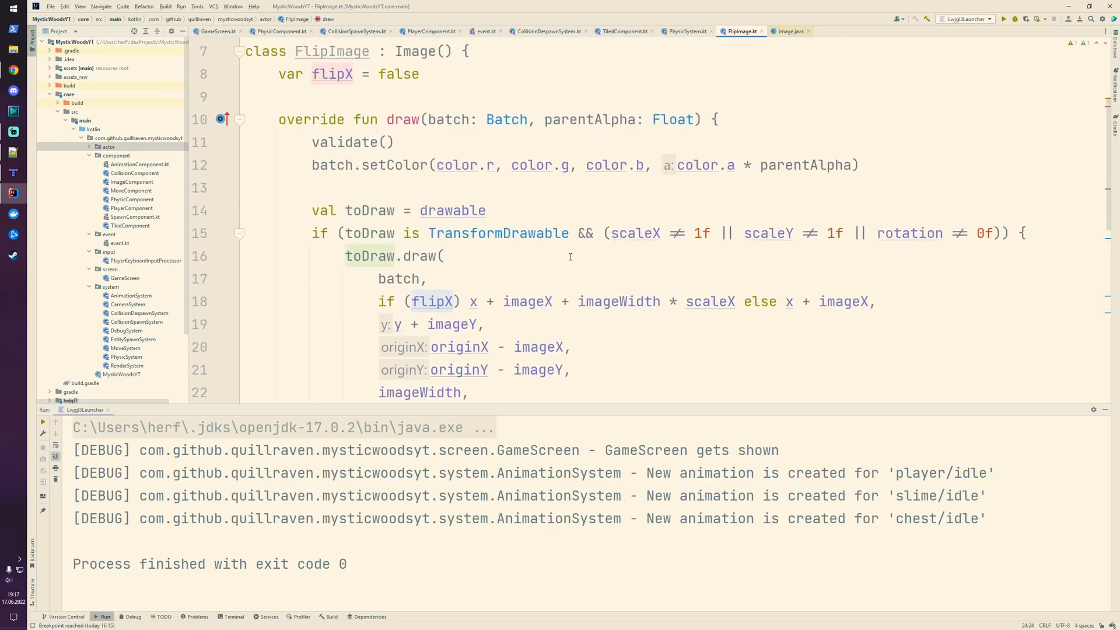
{"action": "scroll", "scroll_direction": "up", "scroll_amount": 3}
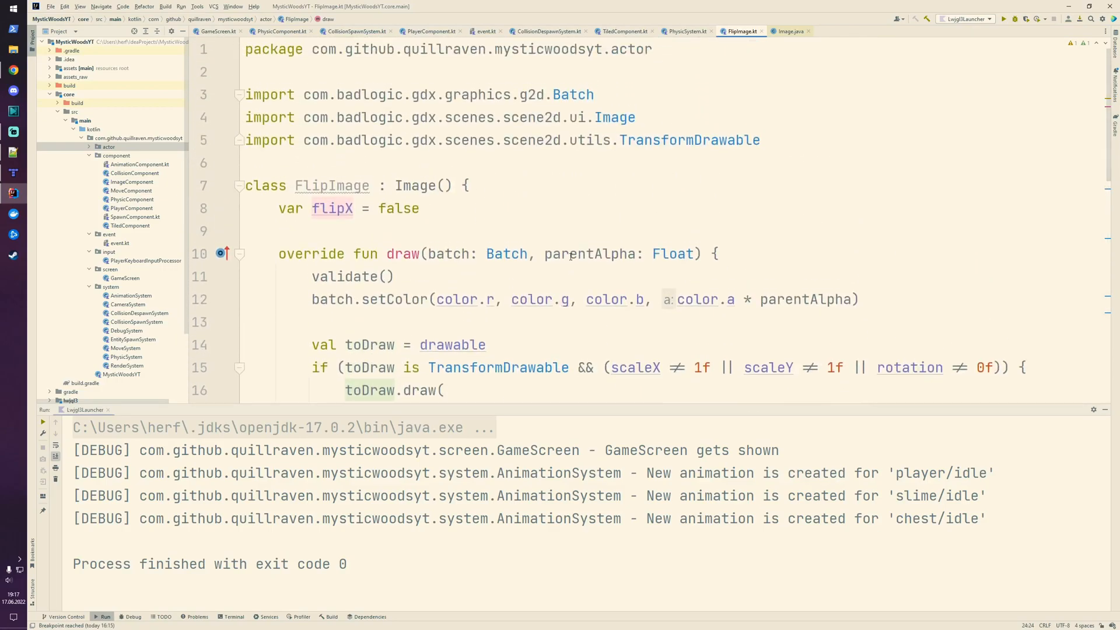
{"action": "left_click", "coordinate": [350, 207]}
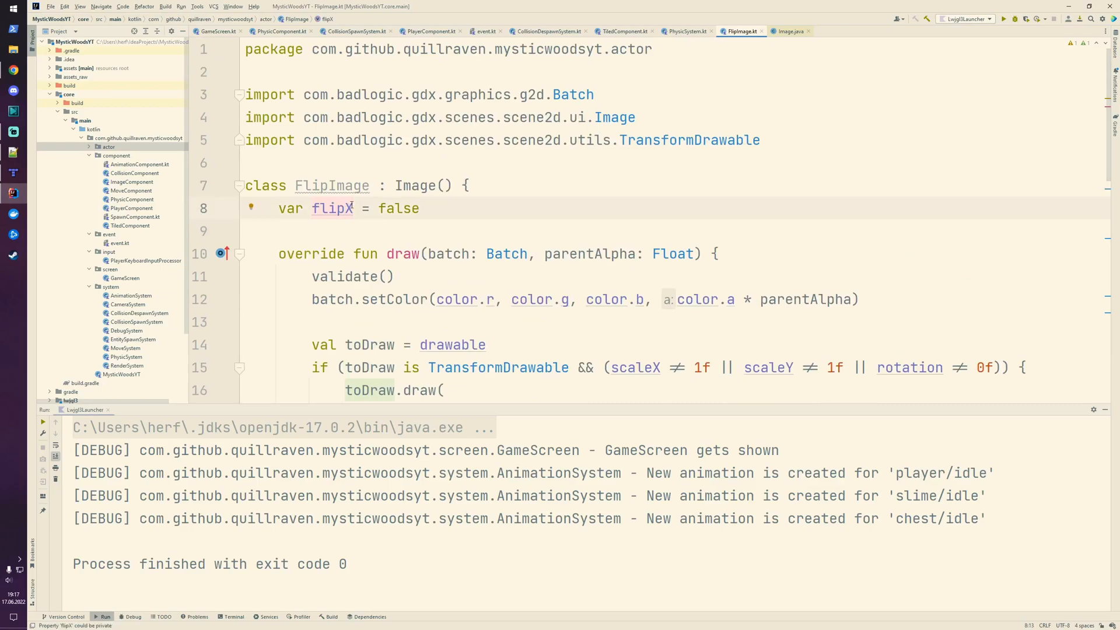
{"action": "mouse_move", "coordinate": [331, 207]}
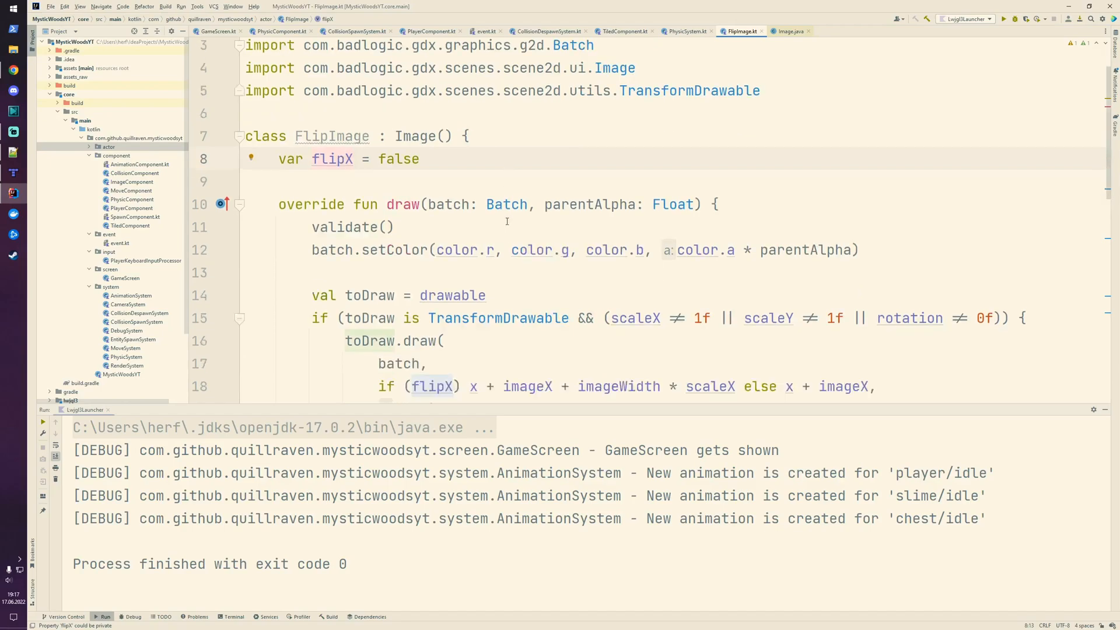
{"action": "scroll", "scroll_direction": "down", "scroll_amount": 3}
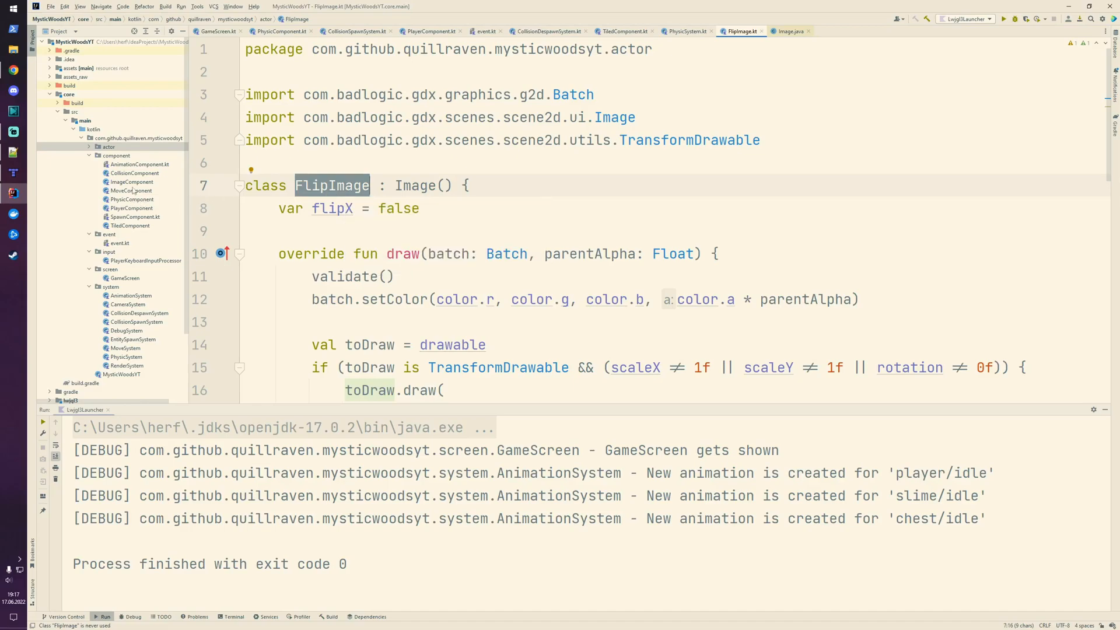
- Retype ImageComponent's image property from Image to FlipImage and import FlipImage
{"action": "left_click", "coordinate": [131, 181]}
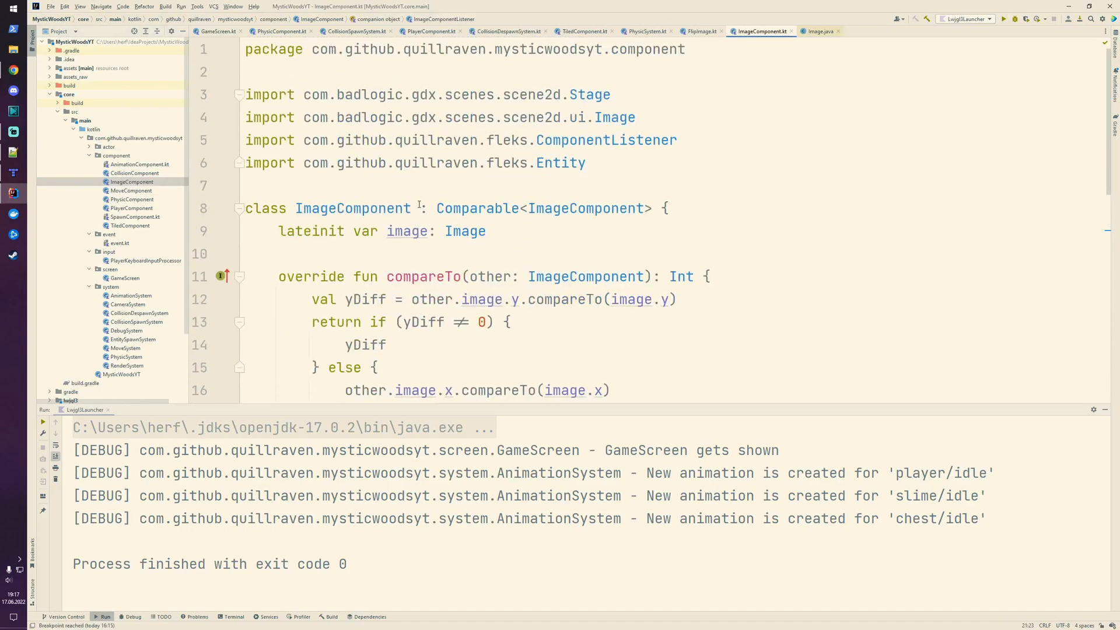
{"action": "double_click", "coordinate": [464, 231]}
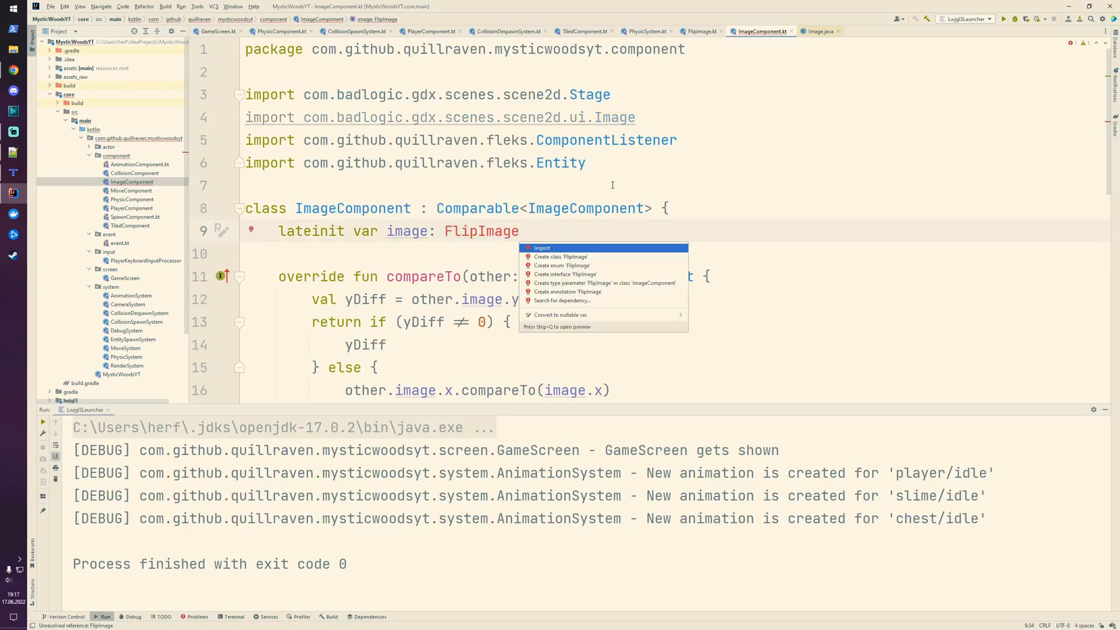
{"action": "left_click", "coordinate": [541, 248]}
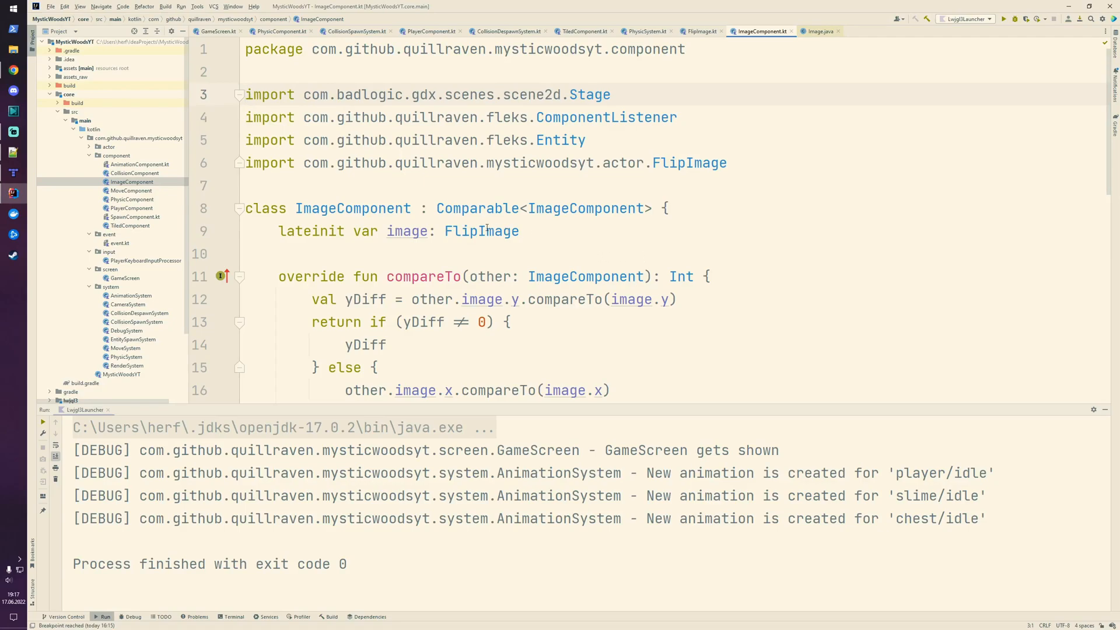
{"action": "mouse_move", "coordinate": [481, 230]}
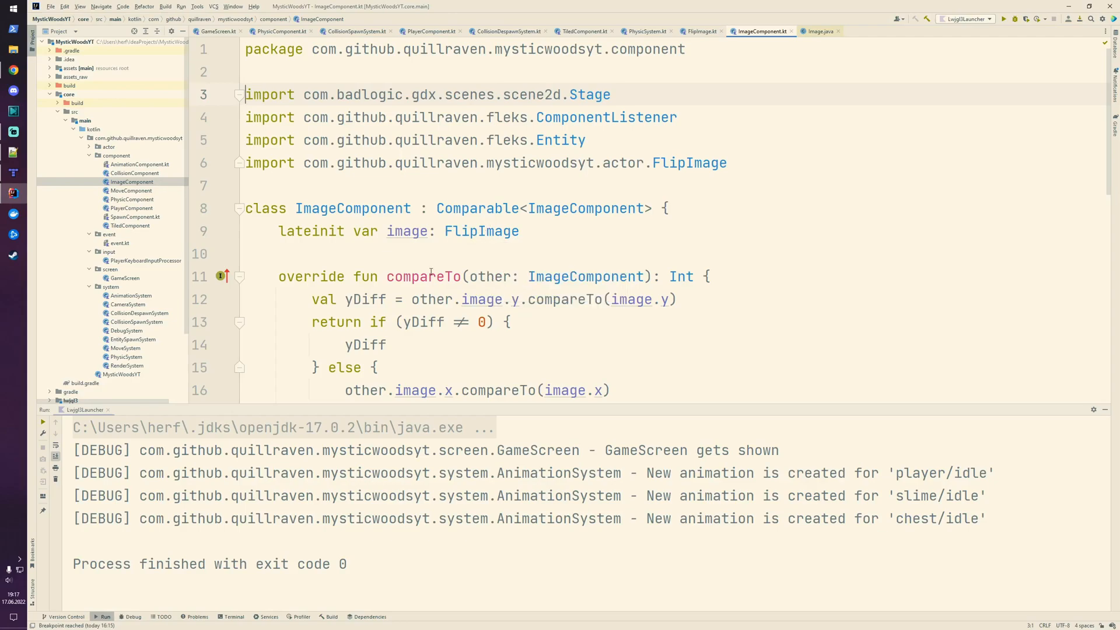
{"action": "mouse_move", "coordinate": [424, 276]}
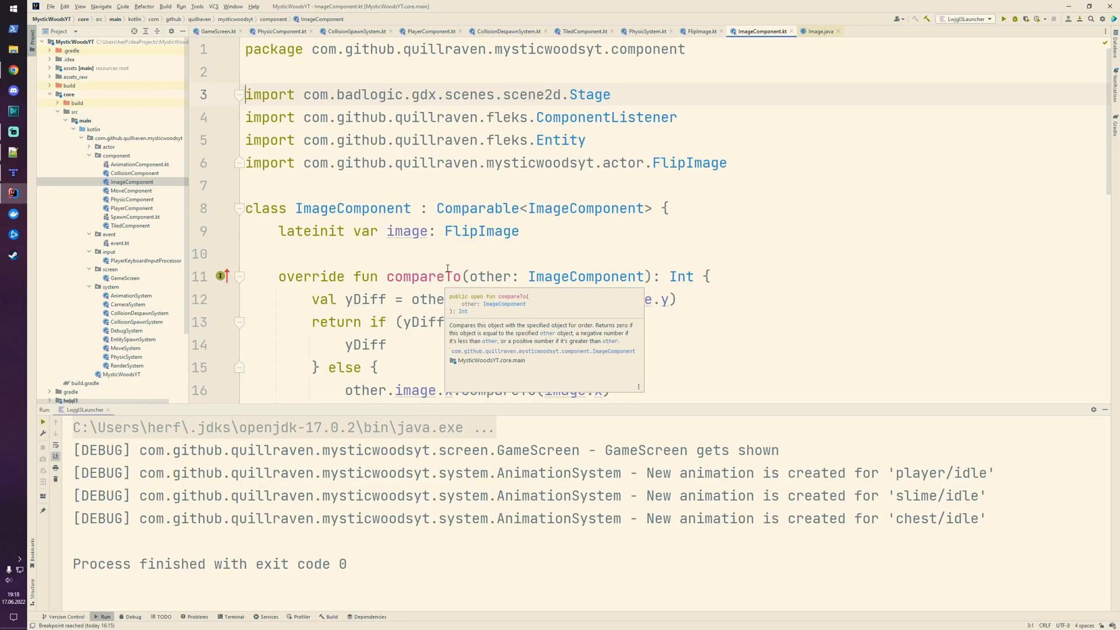
{"action": "mouse_move", "coordinate": [480, 231]}
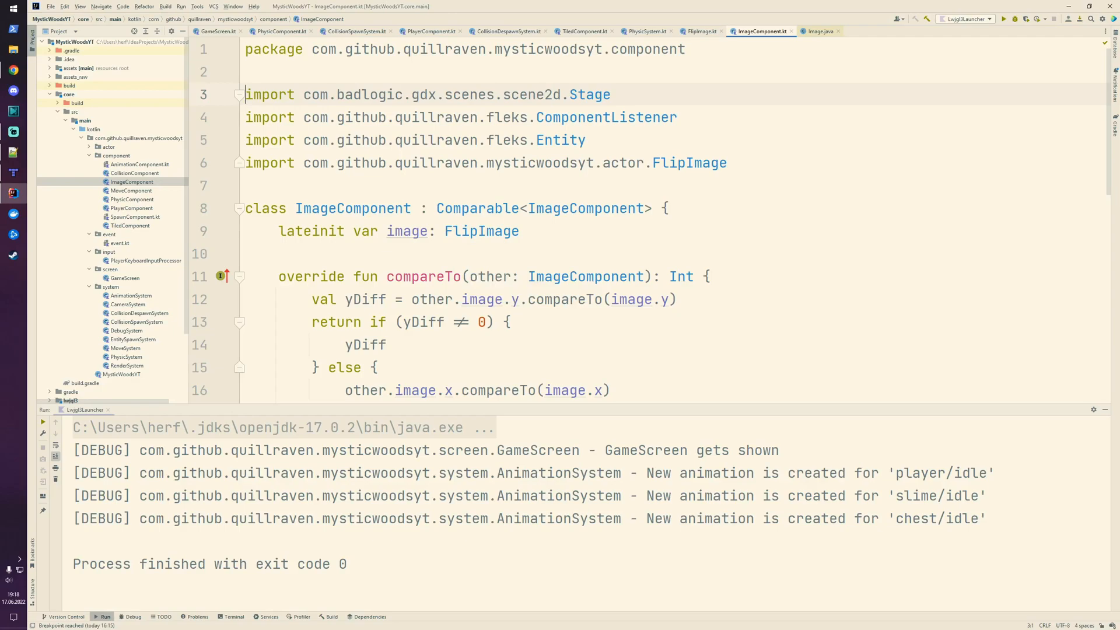
{"action": "left_click", "coordinate": [512, 254]}
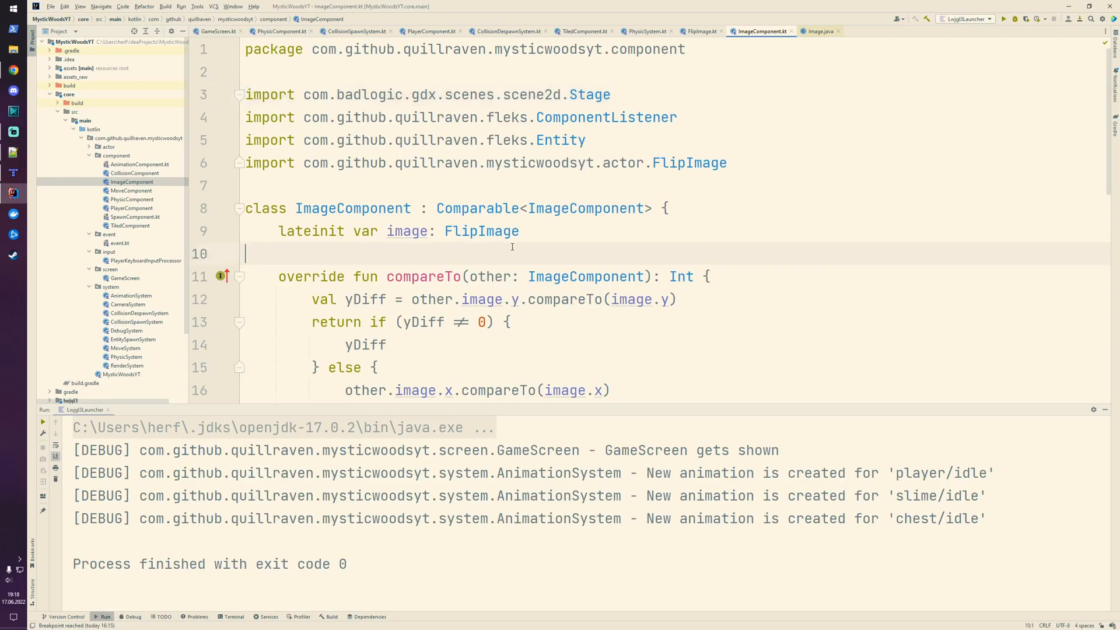
- Add a private imageCmps ComponentMapper<ImageComponent> to MoveSystem's constructor and type imageCmps after the impulse call
{"action": "left_click", "coordinate": [764, 31]}
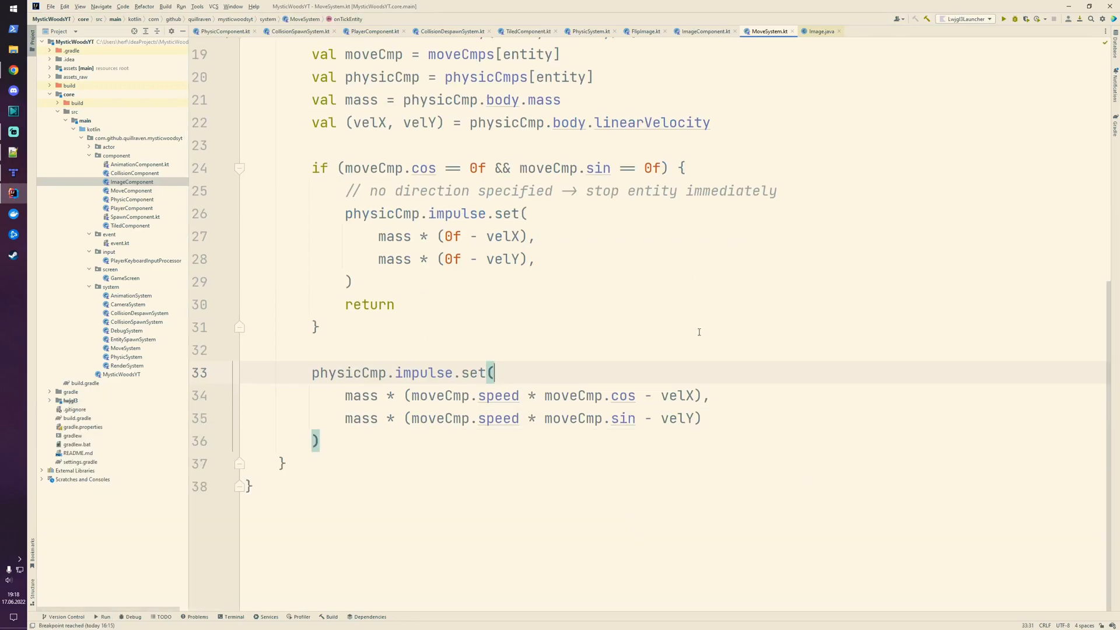
{"action": "left_click", "coordinate": [398, 435]}
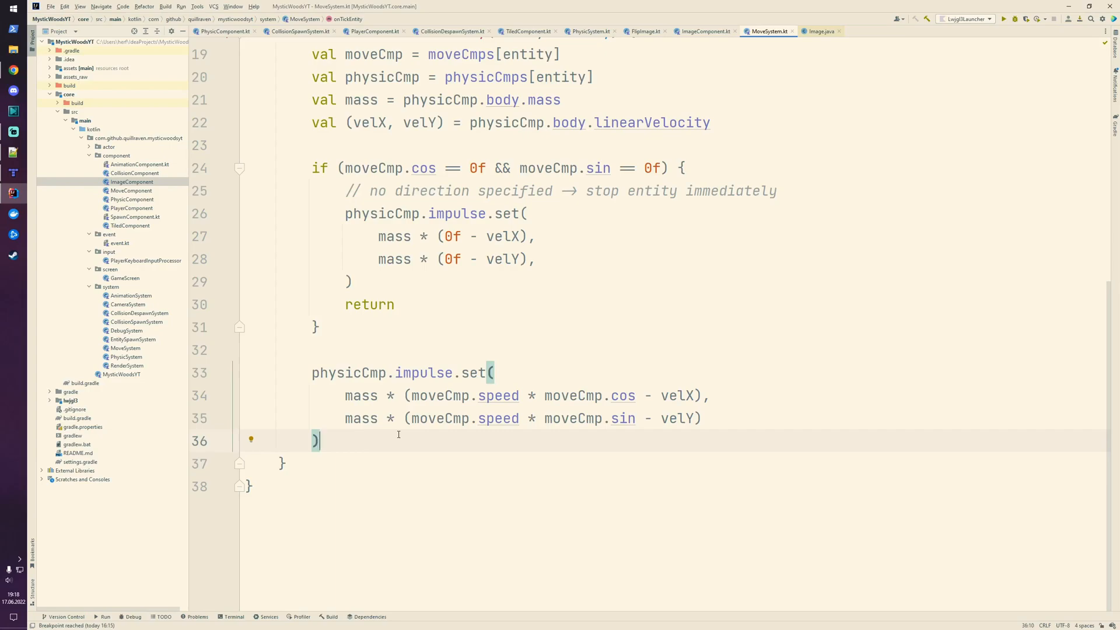
{"action": "scroll", "scroll_direction": "up", "scroll_amount": 3}
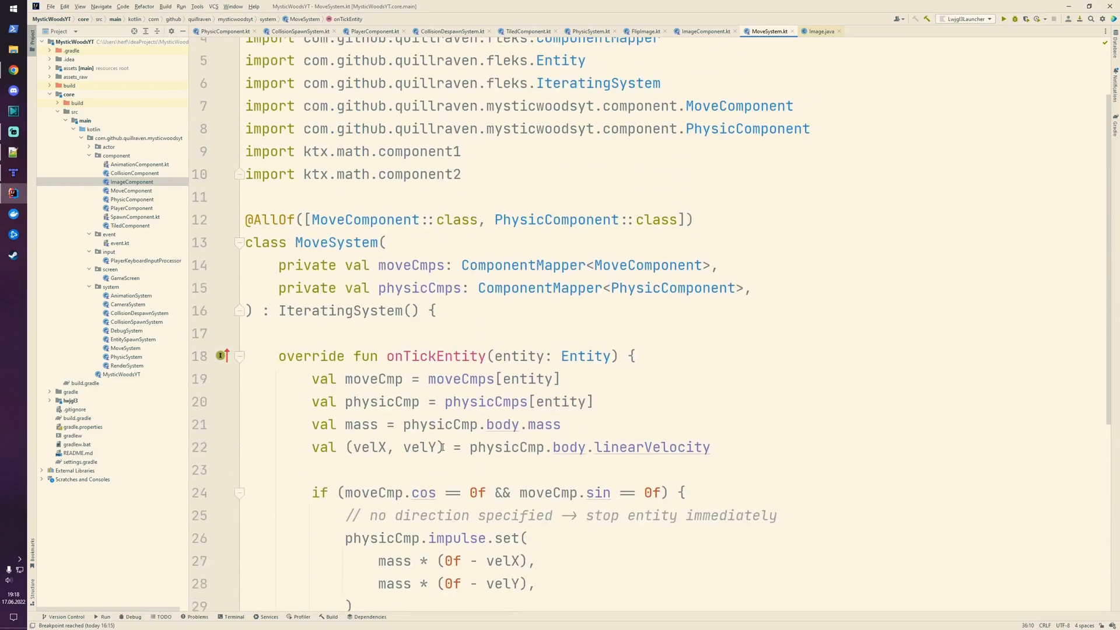
{"action": "scroll", "scroll_direction": "up", "scroll_amount": 3}
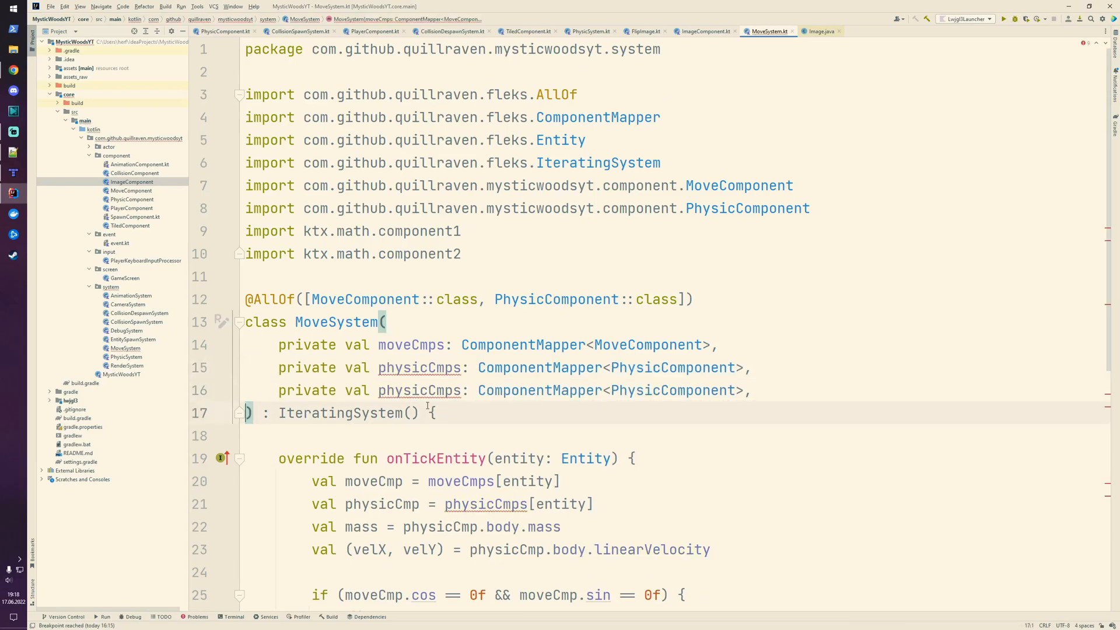
{"action": "type", "text": "imageC"}
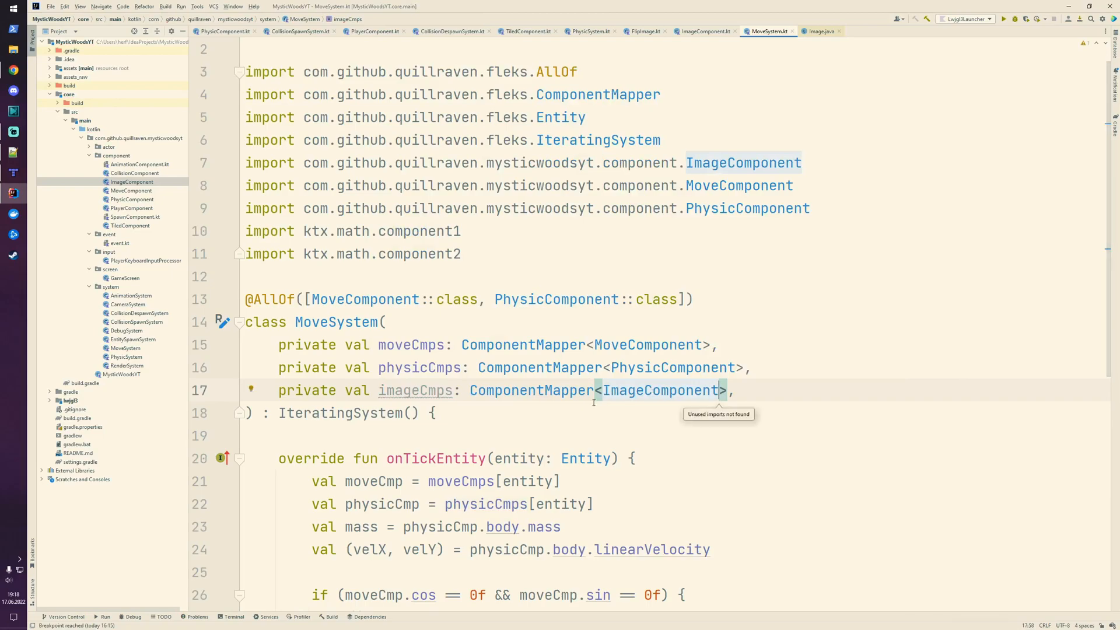
{"action": "scroll", "scroll_direction": "down", "scroll_amount": 3}
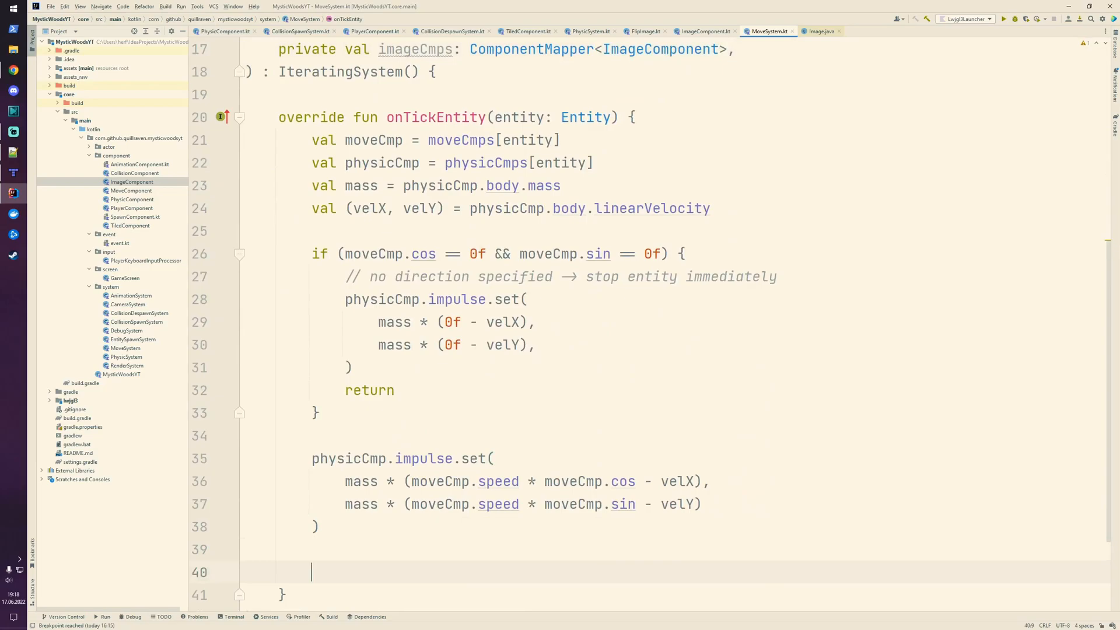
{"action": "type", "text": "imageCmps"}
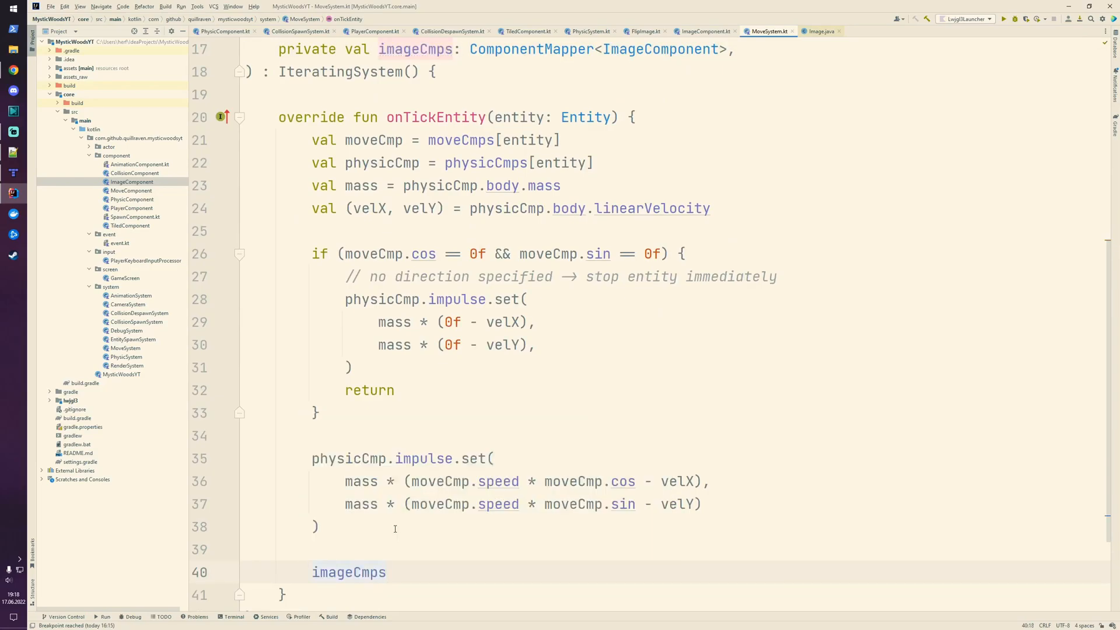
{"action": "scroll", "scroll_direction": "down", "scroll_amount": 3}
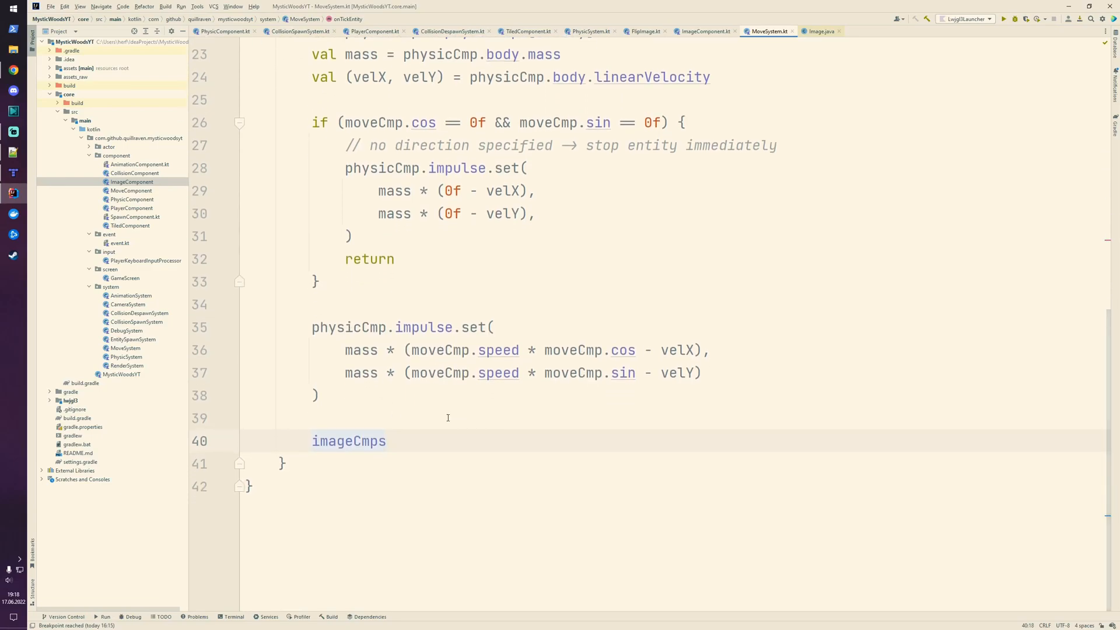
{"action": "scroll", "scroll_direction": "up", "scroll_amount": 3}
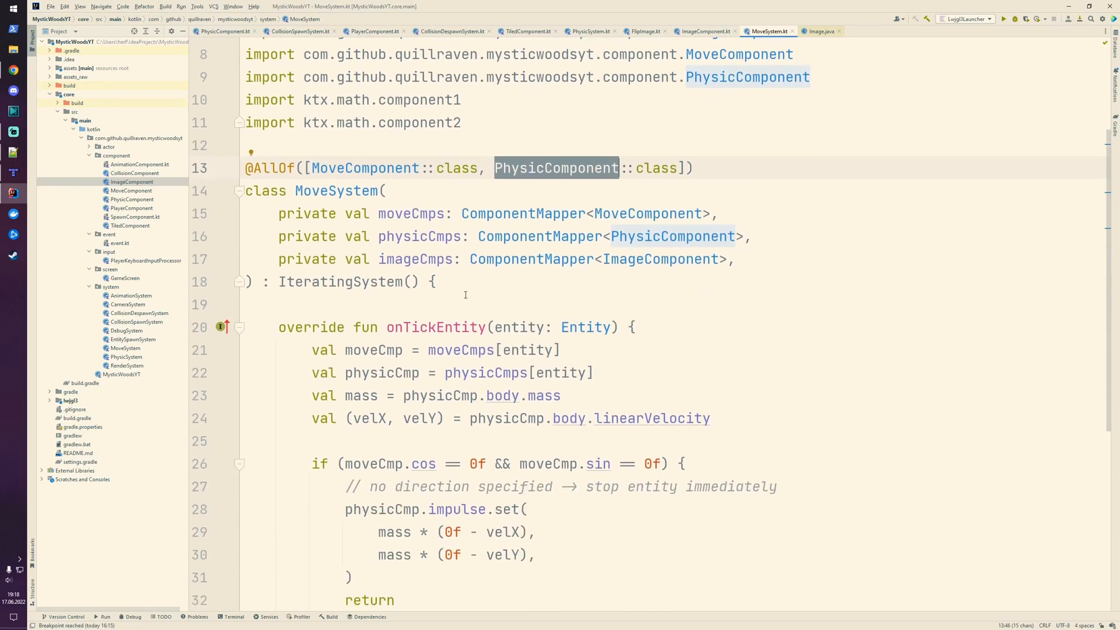
{"action": "double_click", "coordinate": [415, 258]}
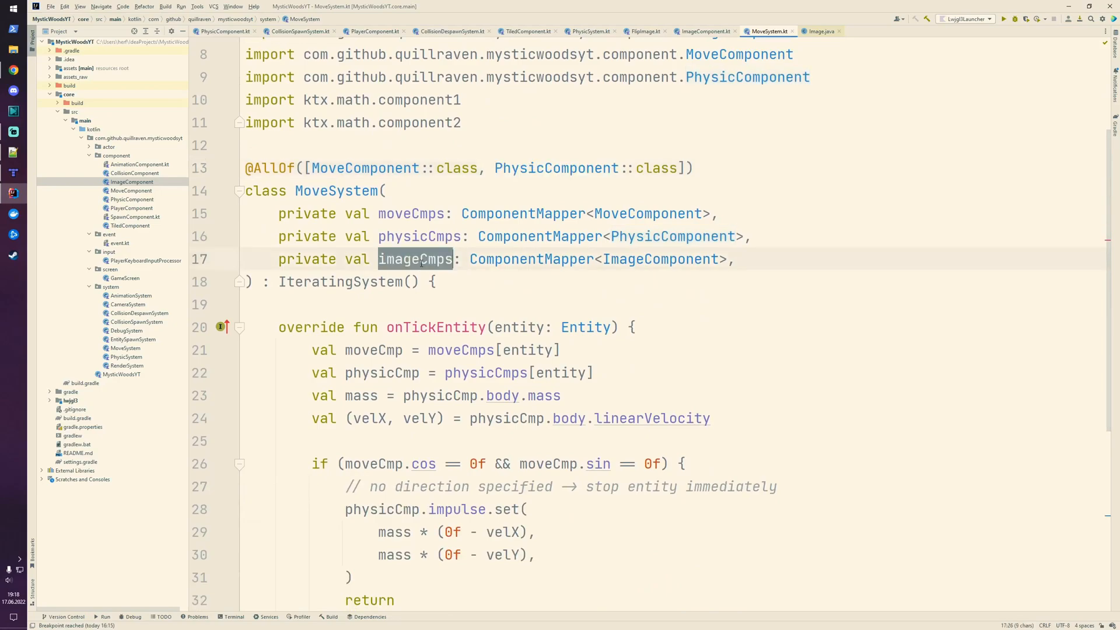
{"action": "mouse_move", "coordinate": [421, 258]}
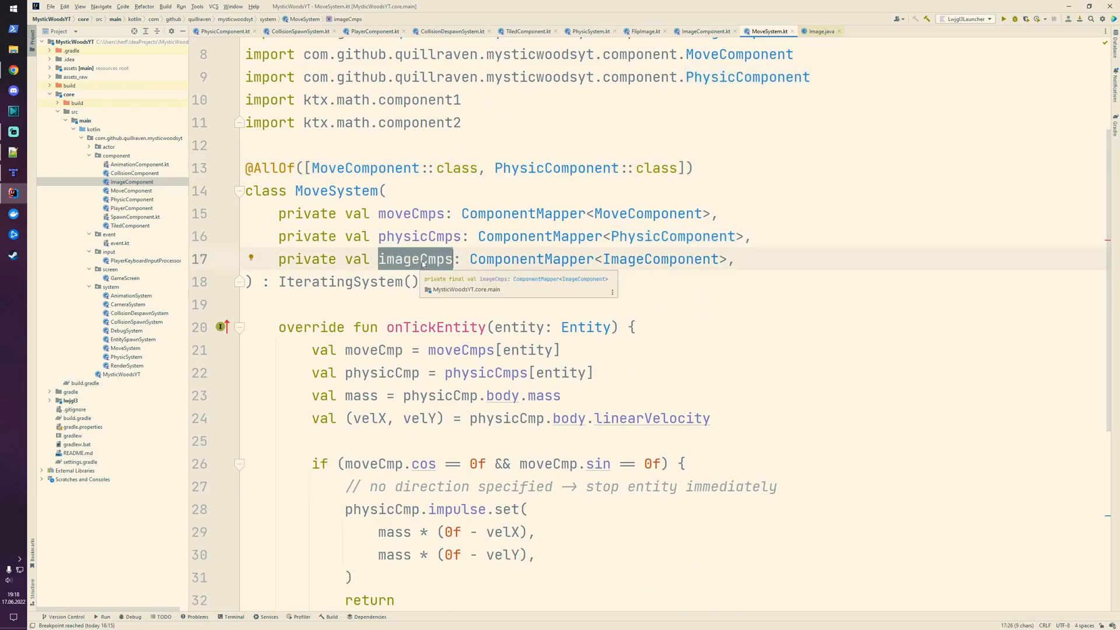
{"action": "mouse_move", "coordinate": [697, 292]}
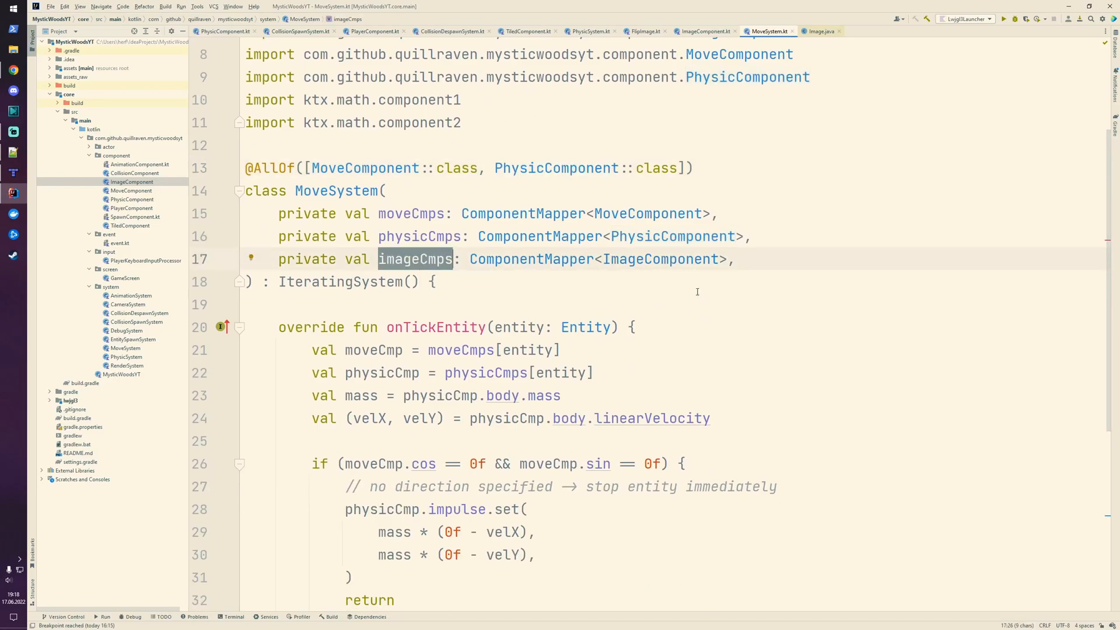
{"action": "scroll", "scroll_direction": "down", "scroll_amount": 3}
{"action": "type", "text": "imageCmps"}
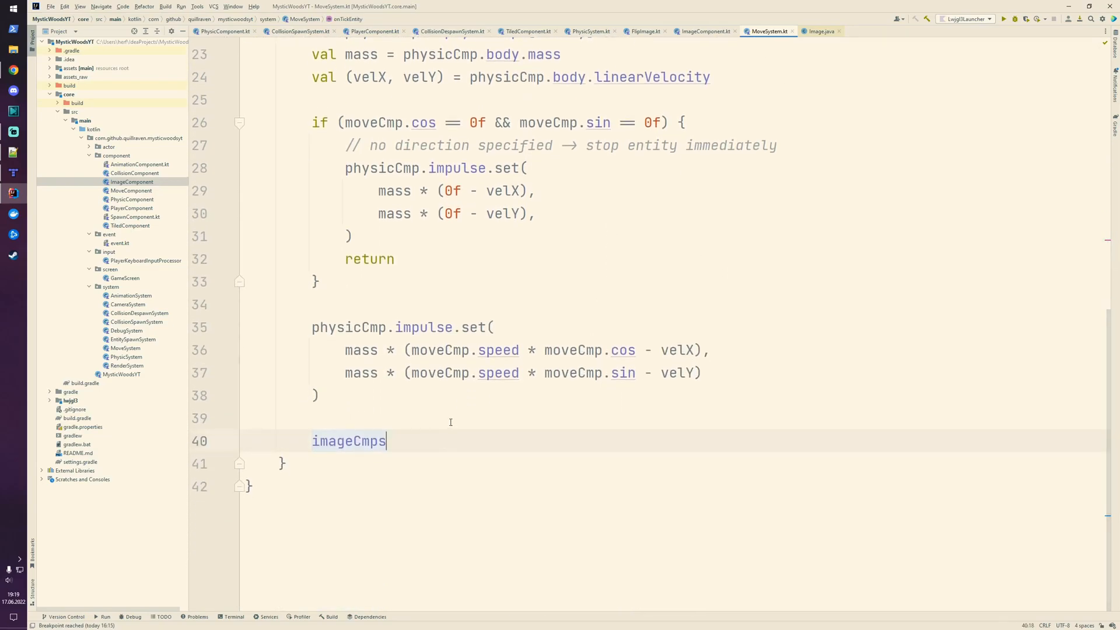
- Via imageCmps.getOrNull(entity), set imageCmp.image.flipX = moveCmp.cos < 0 when moveCmp.cos != 0f
{"action": "type", "text": "."}
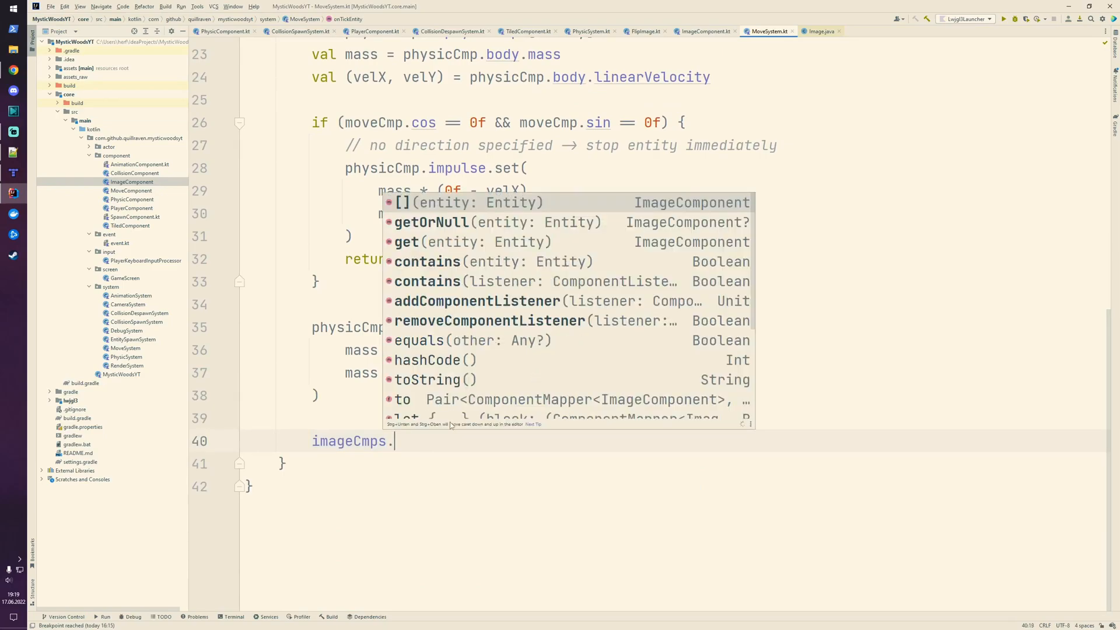
{"action": "type", "text": "get"}
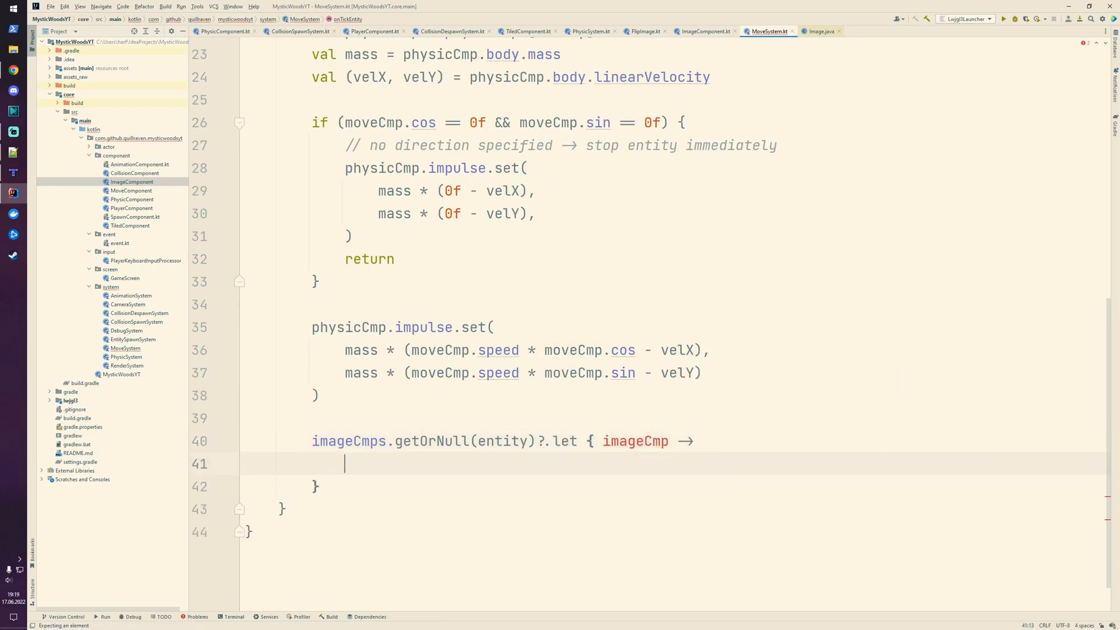
{"action": "scroll", "scroll_direction": "down", "scroll_amount": 3}
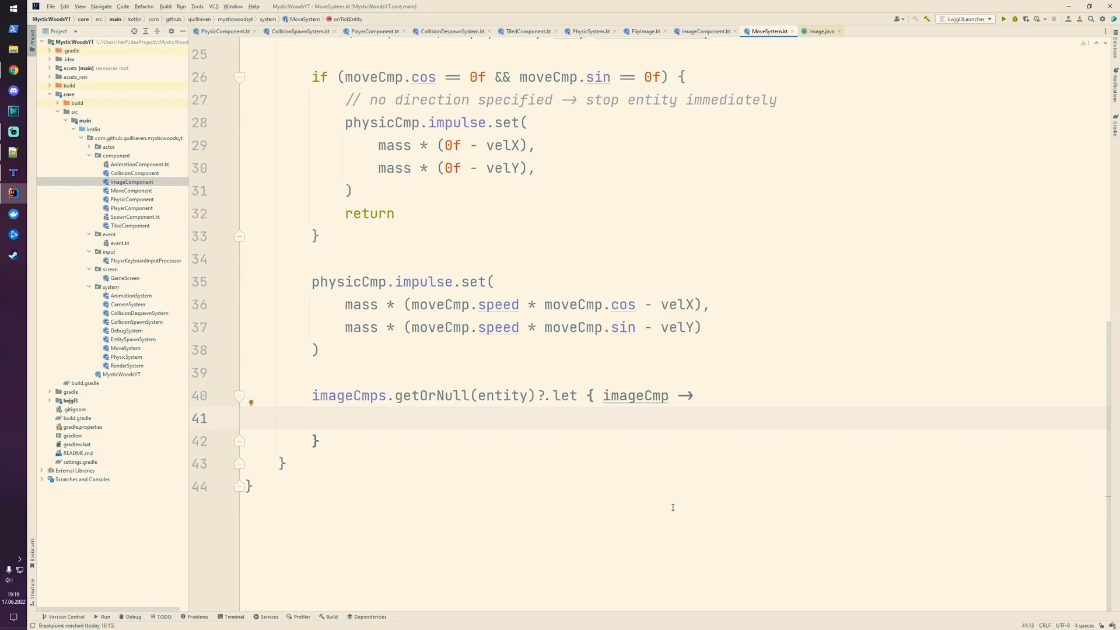
{"action": "type", "text": "if ()"}
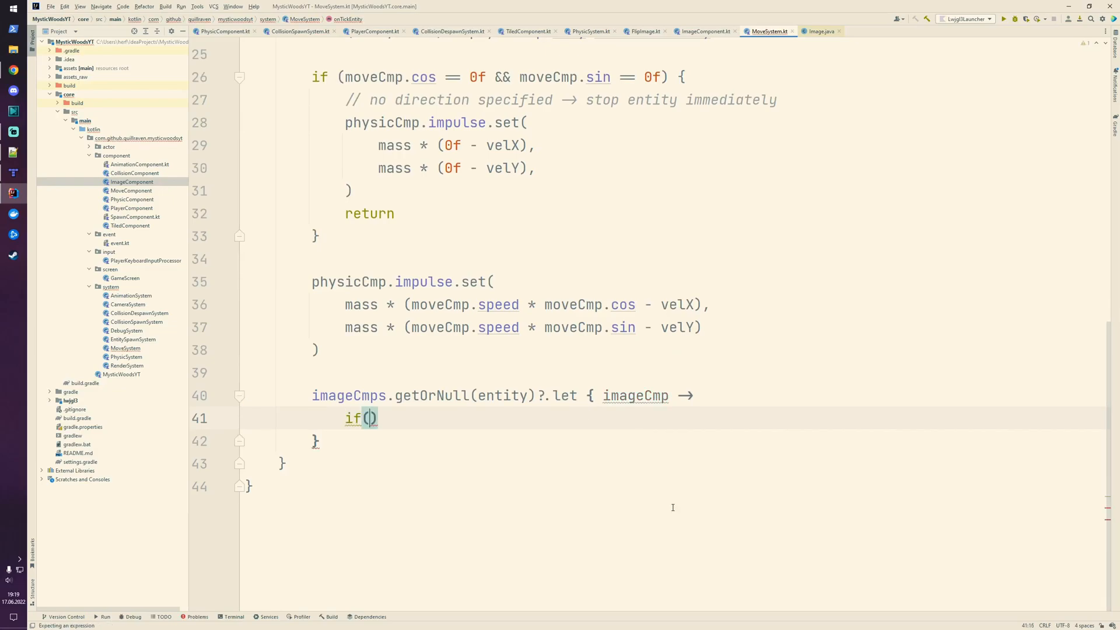
{"action": "type", "text": "moveCmp.cos != 0f"}
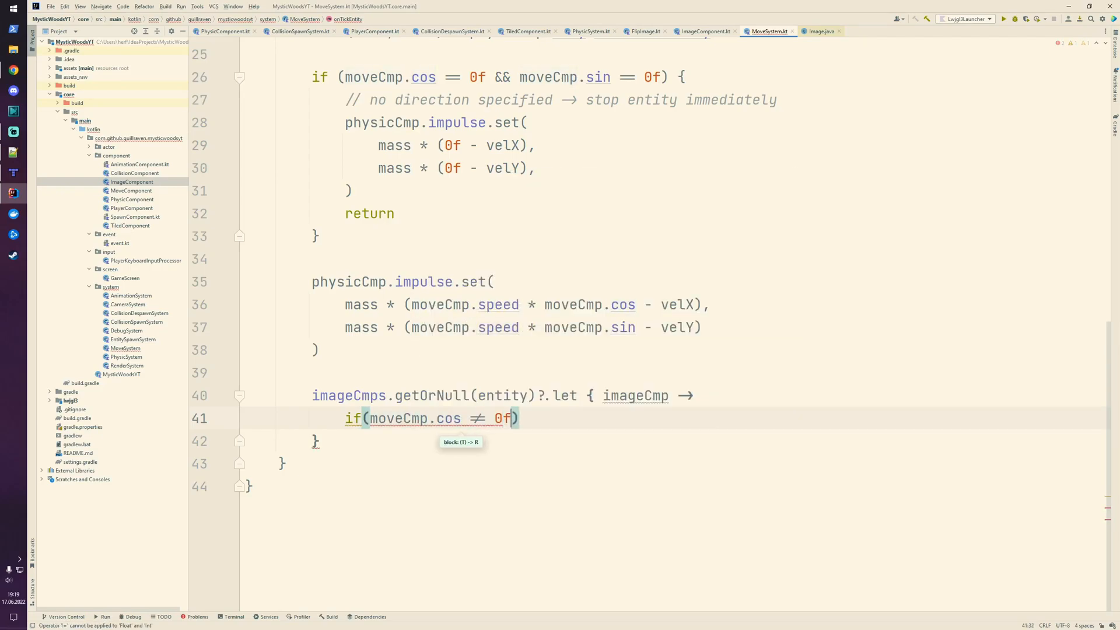
{"action": "type", "text": "{"}
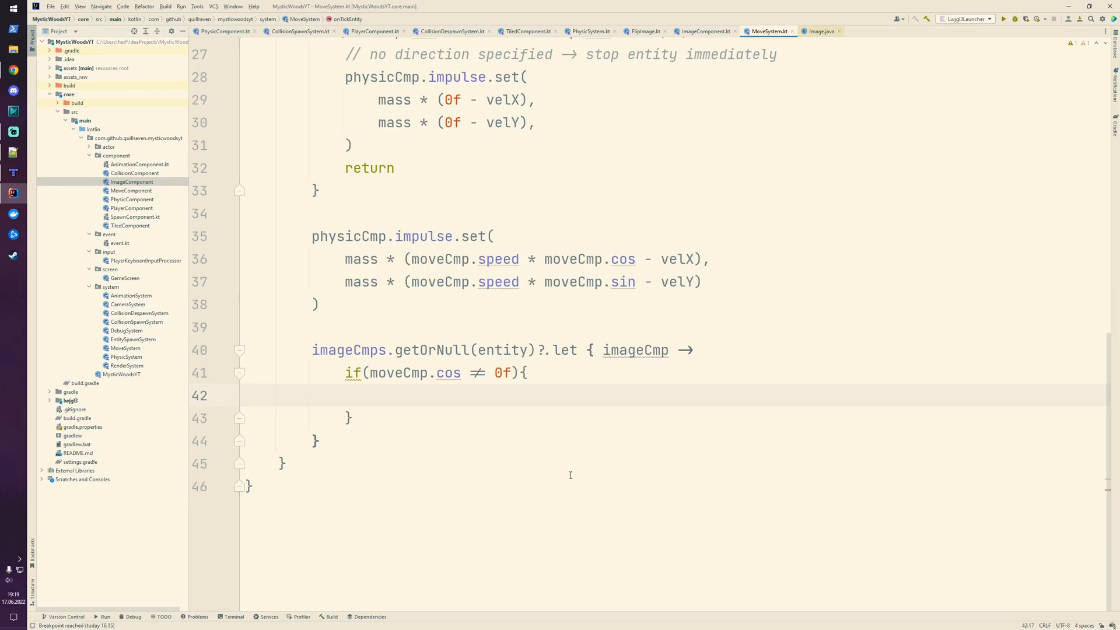
{"action": "type", "text": "ima"}
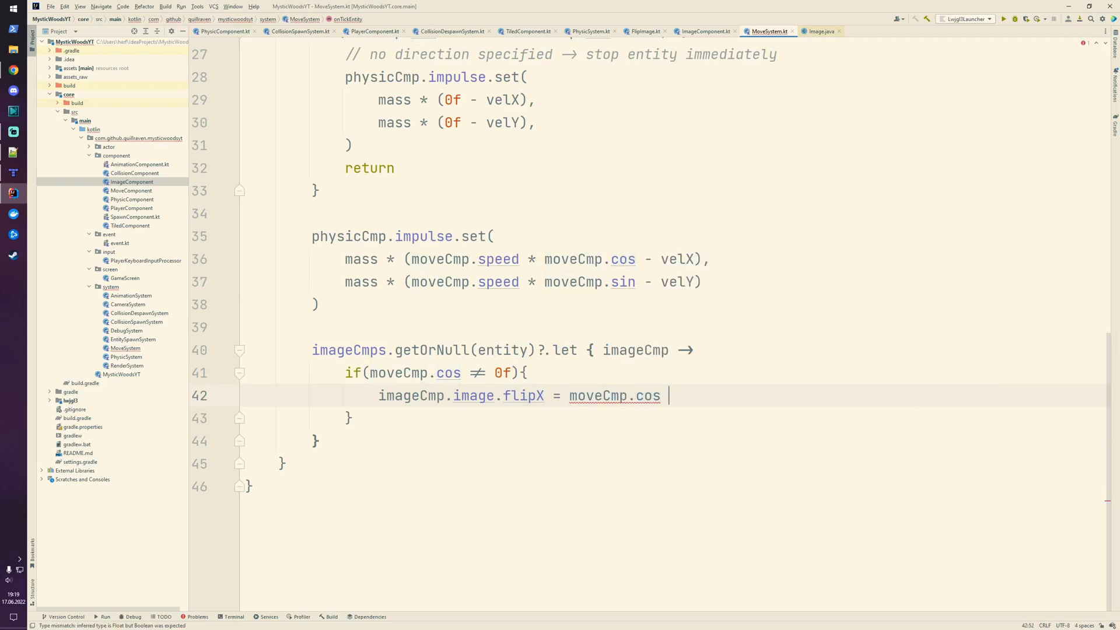
{"action": "type", "text": "< 0"}
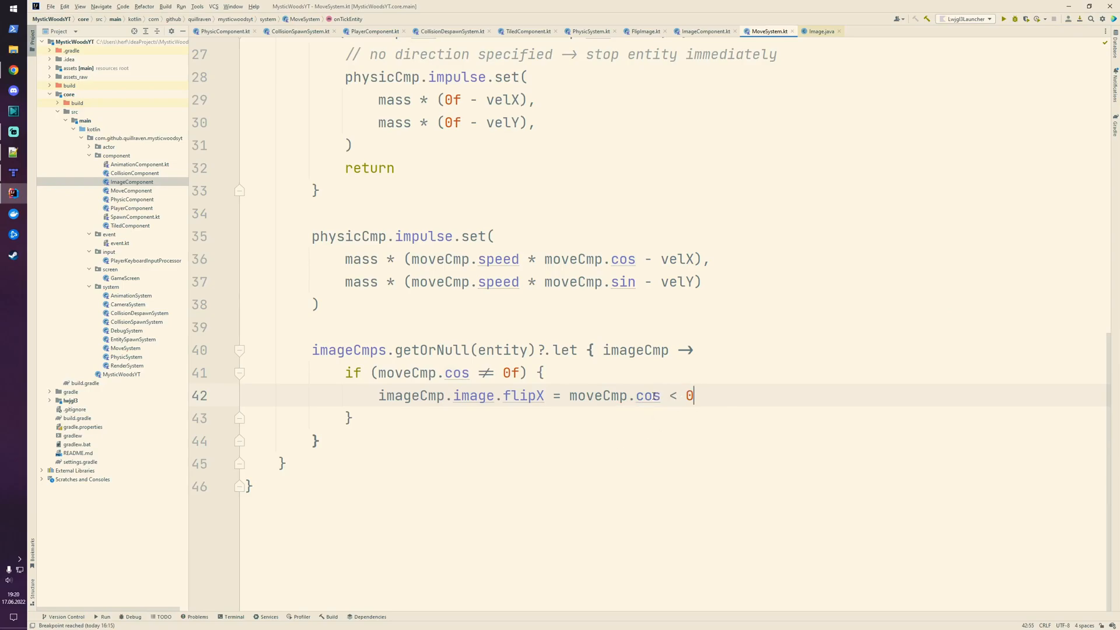
{"action": "mouse_move", "coordinate": [586, 423]}
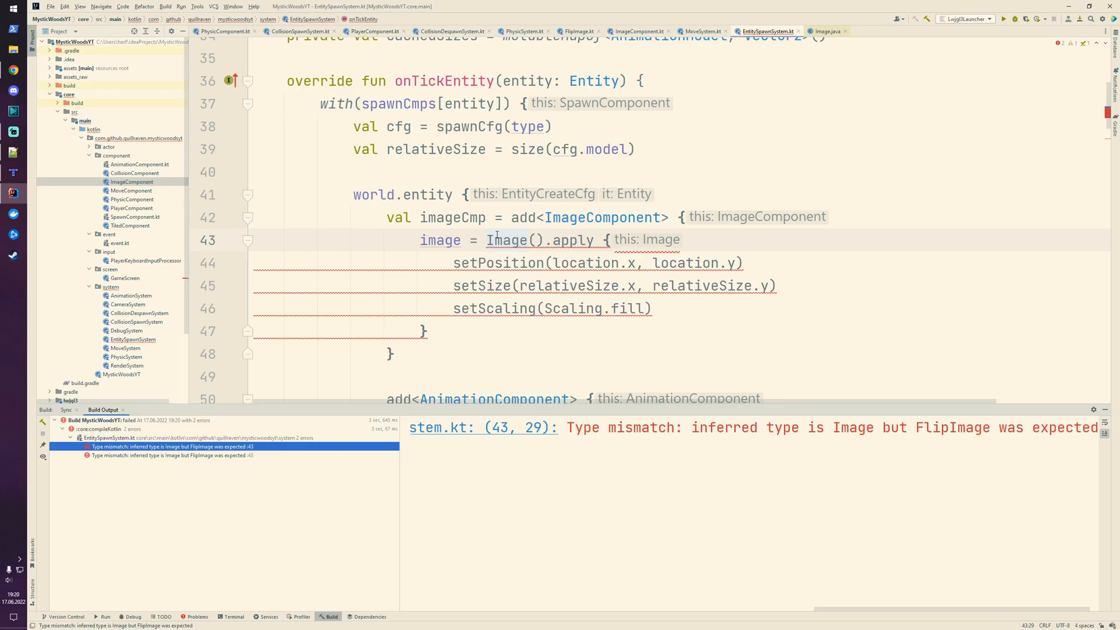
- Replace Image() with FlipImage in EntitySpawnSystem to clear the type-mismatch build error
{"action": "double_click", "coordinate": [507, 239]}
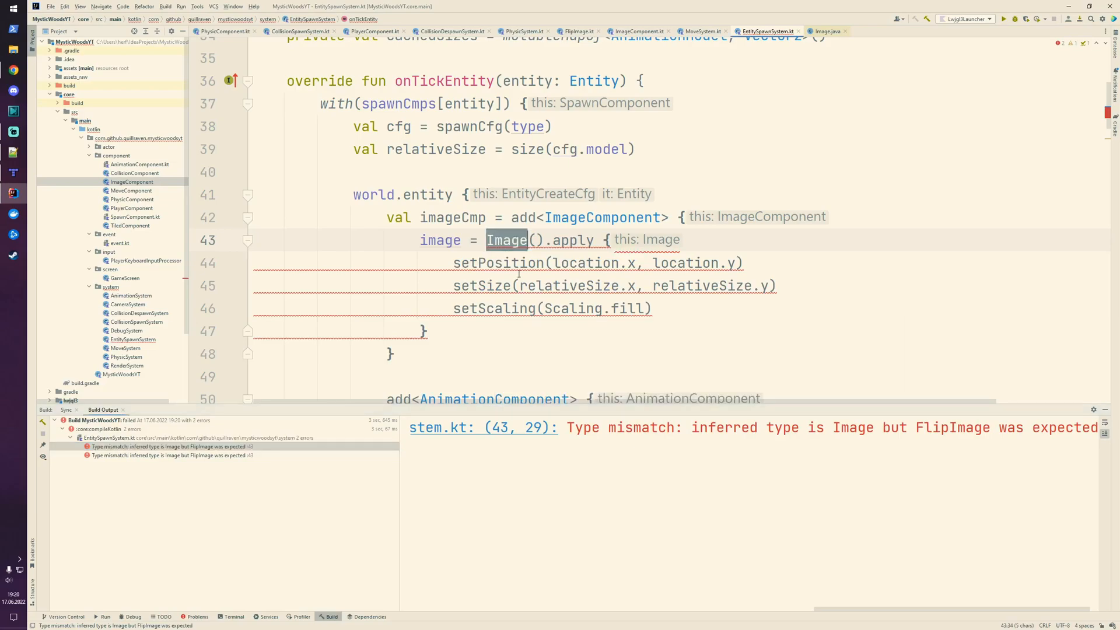
{"action": "type", "text": "FlipImage"}
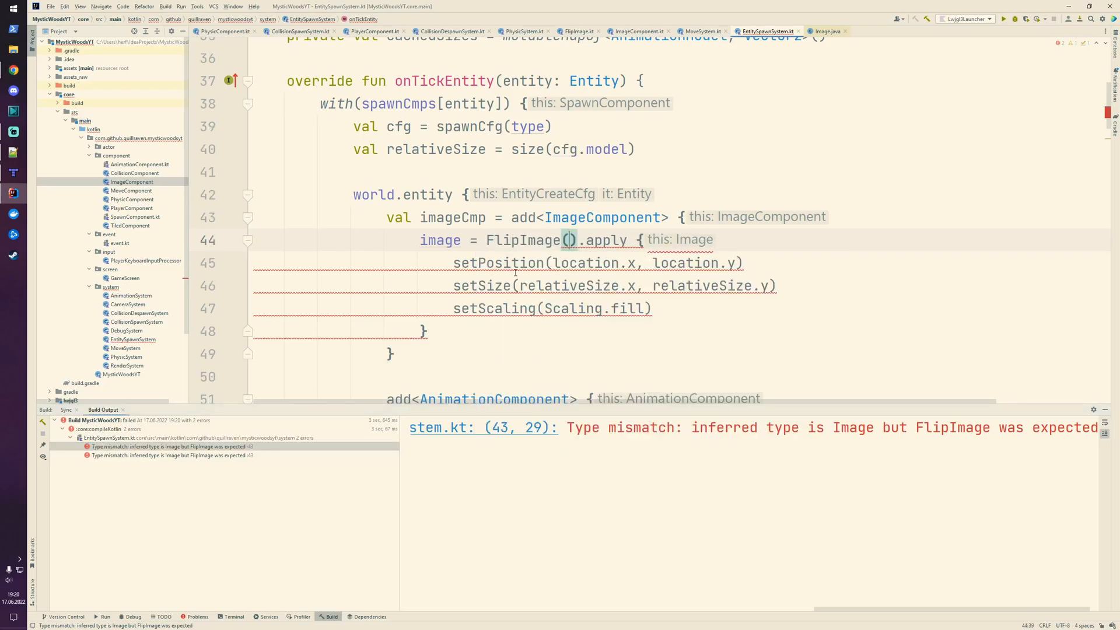
{"action": "left_click", "coordinate": [633, 31]}
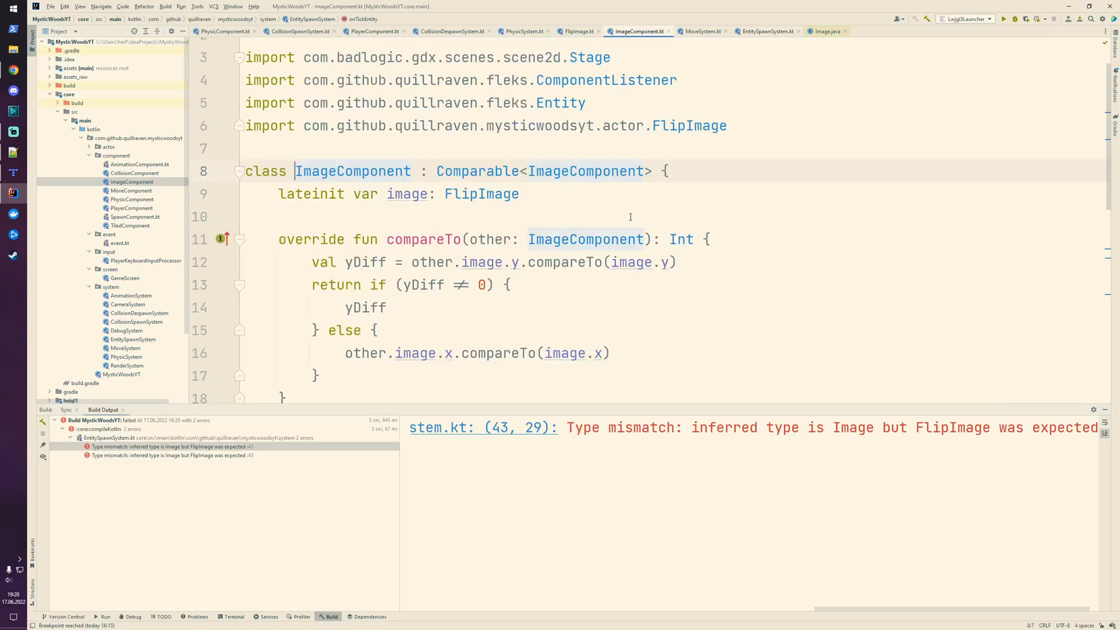
{"action": "left_click", "coordinate": [766, 31]}
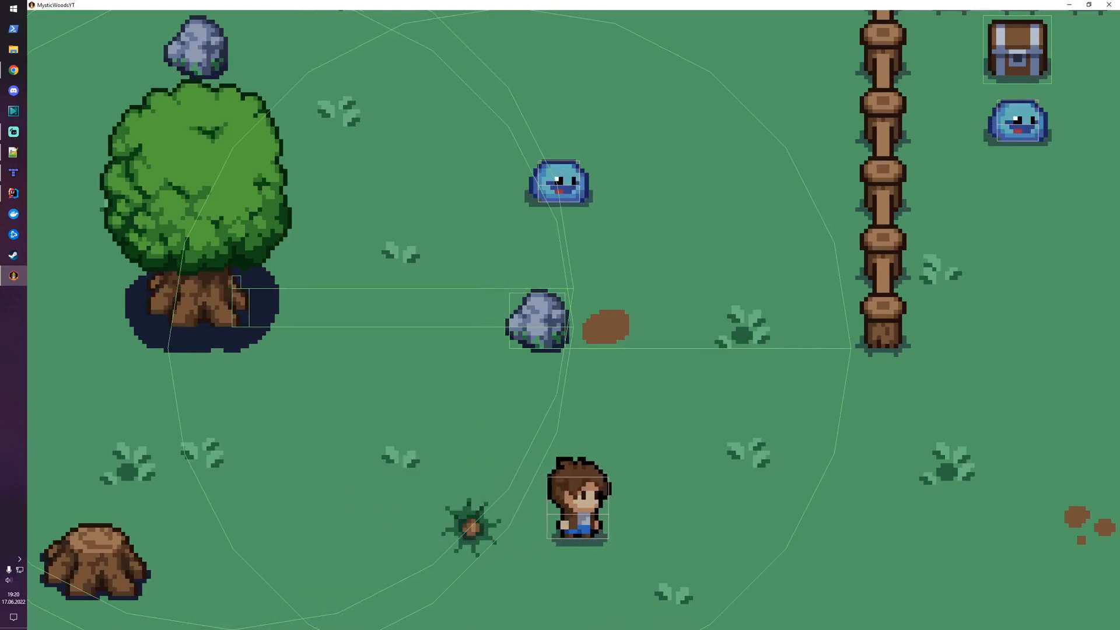
- Walk the hero left across the meadow to check the sprite faces its movement
{"action": "key", "text": "left"}
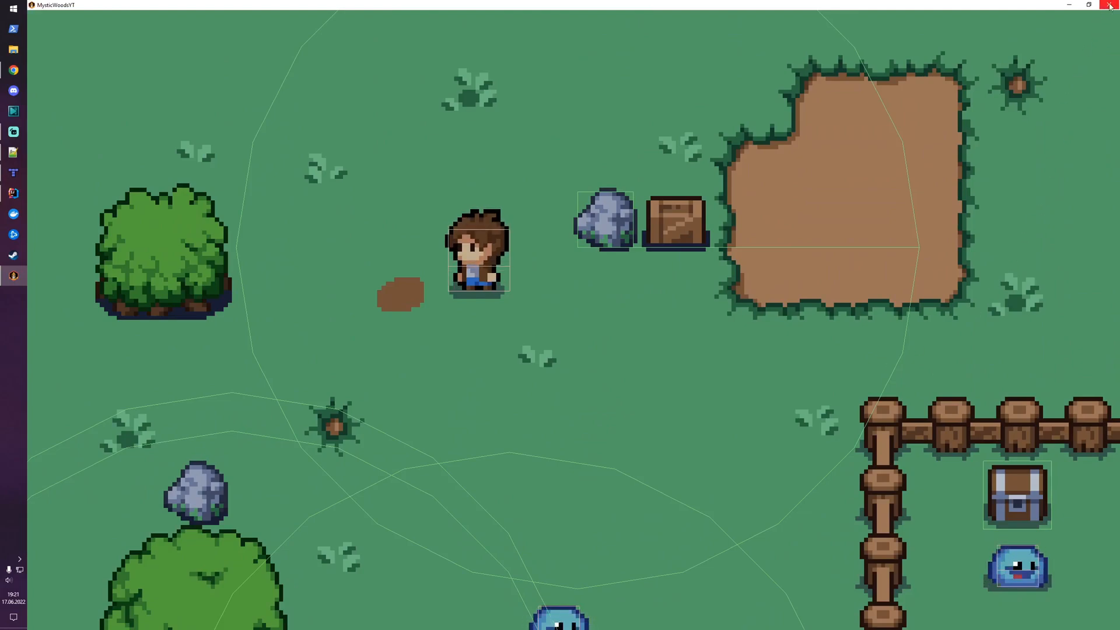
{"action": "mouse_move", "coordinate": [1111, 5]}
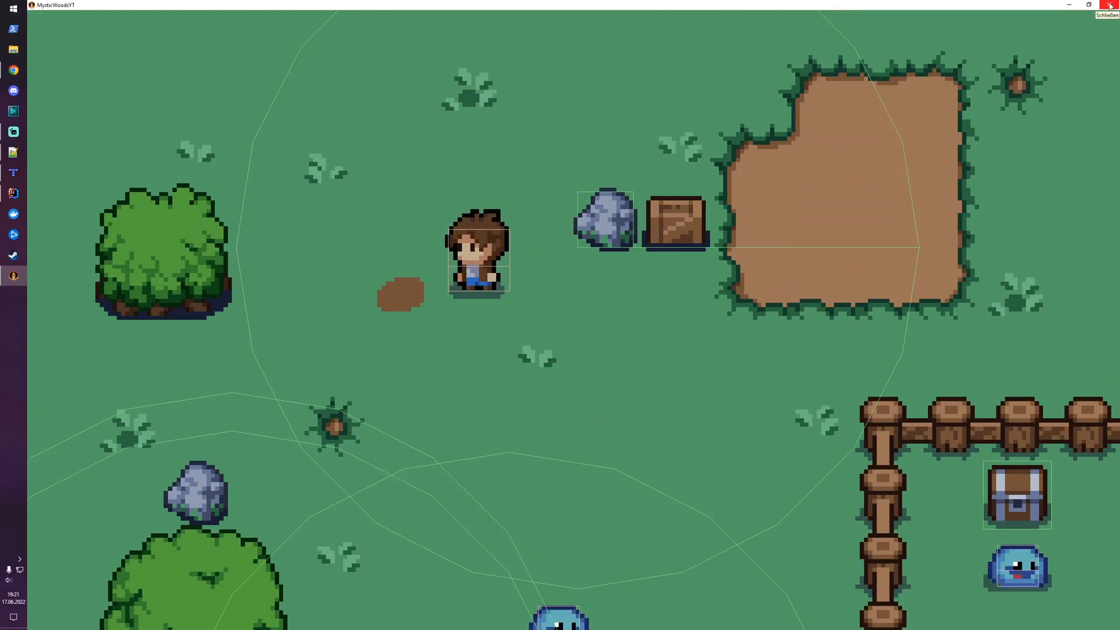